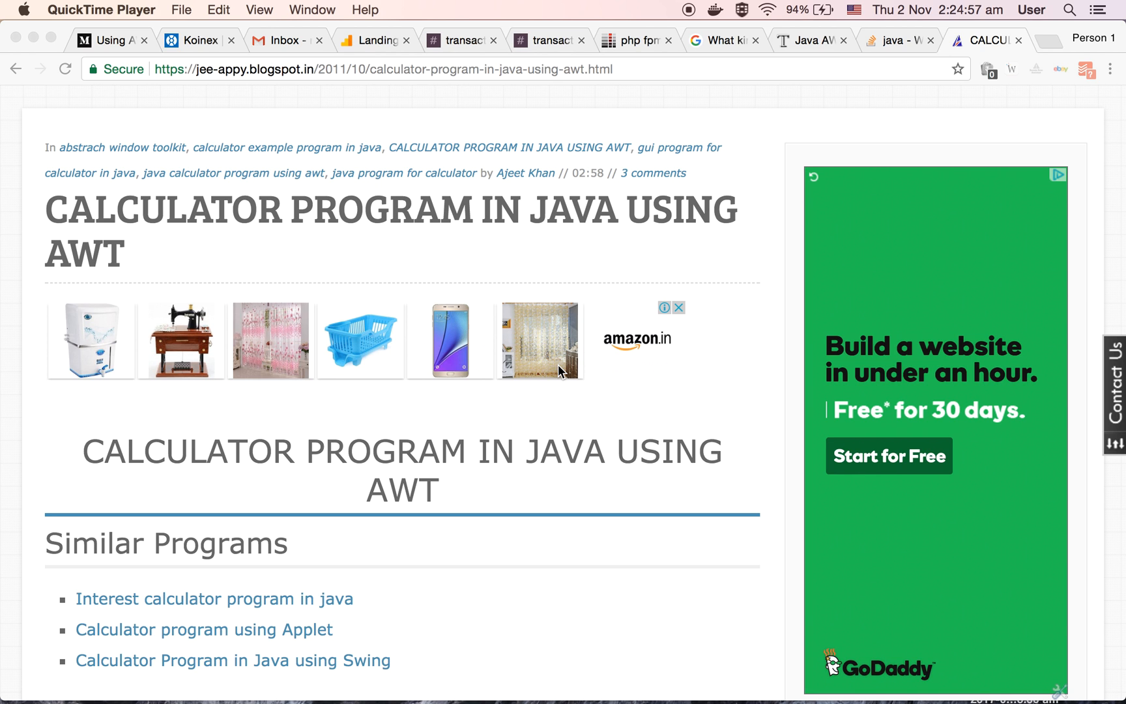
mouse_move(719, 547)
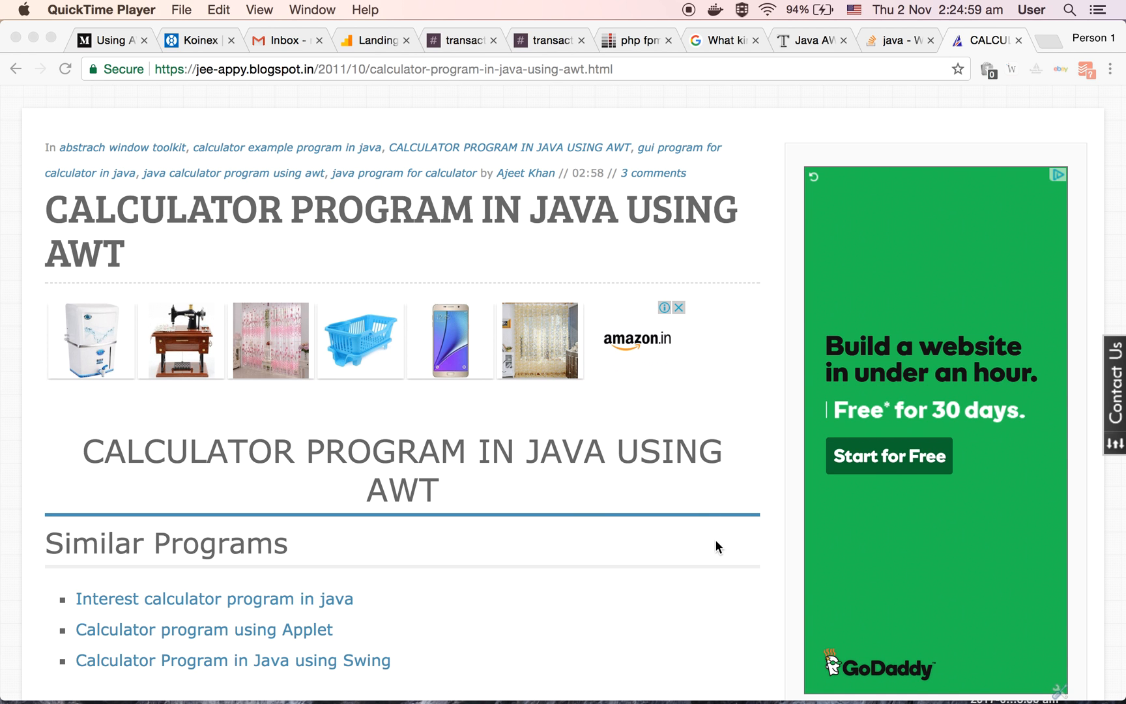
mouse_move(571, 642)
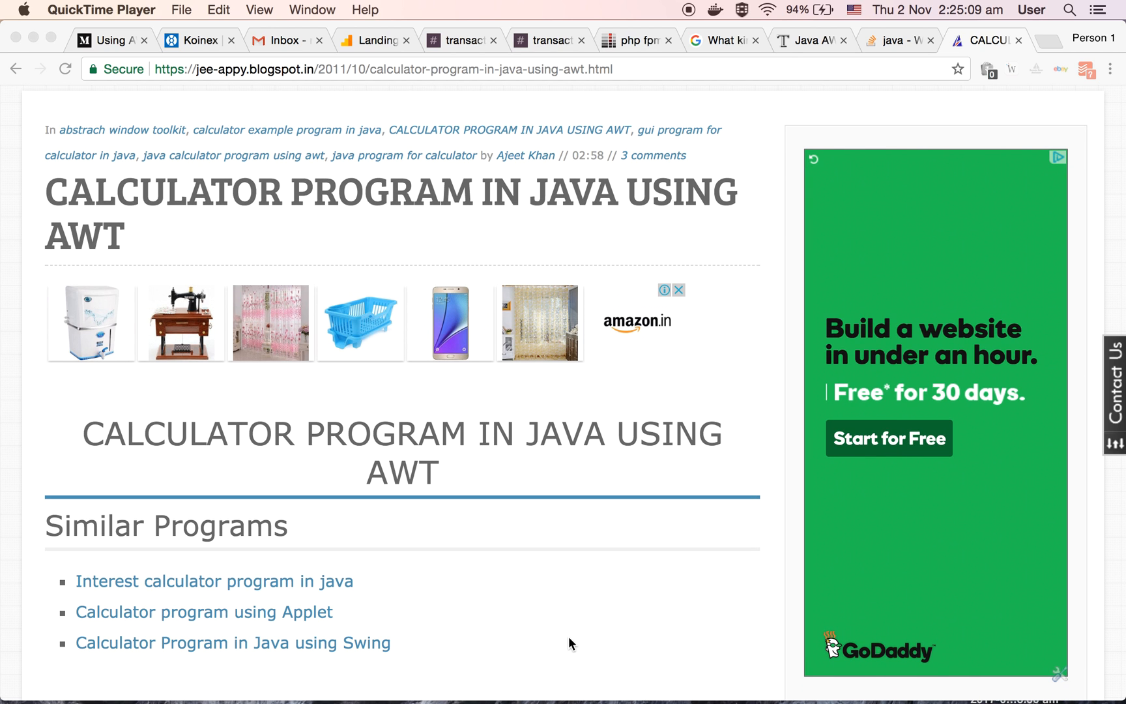
- Scroll the blog page down to the CalculatorDemo import lines and label, text field and button declarations
scroll("down", 3)
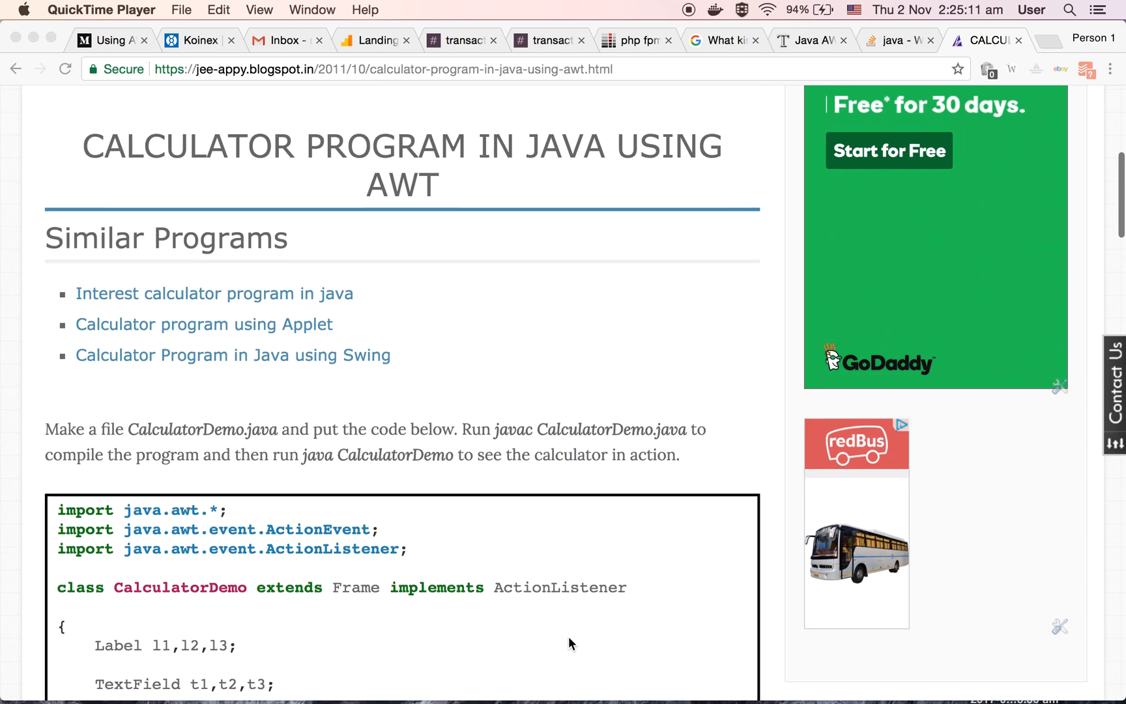
scroll("down", 3)
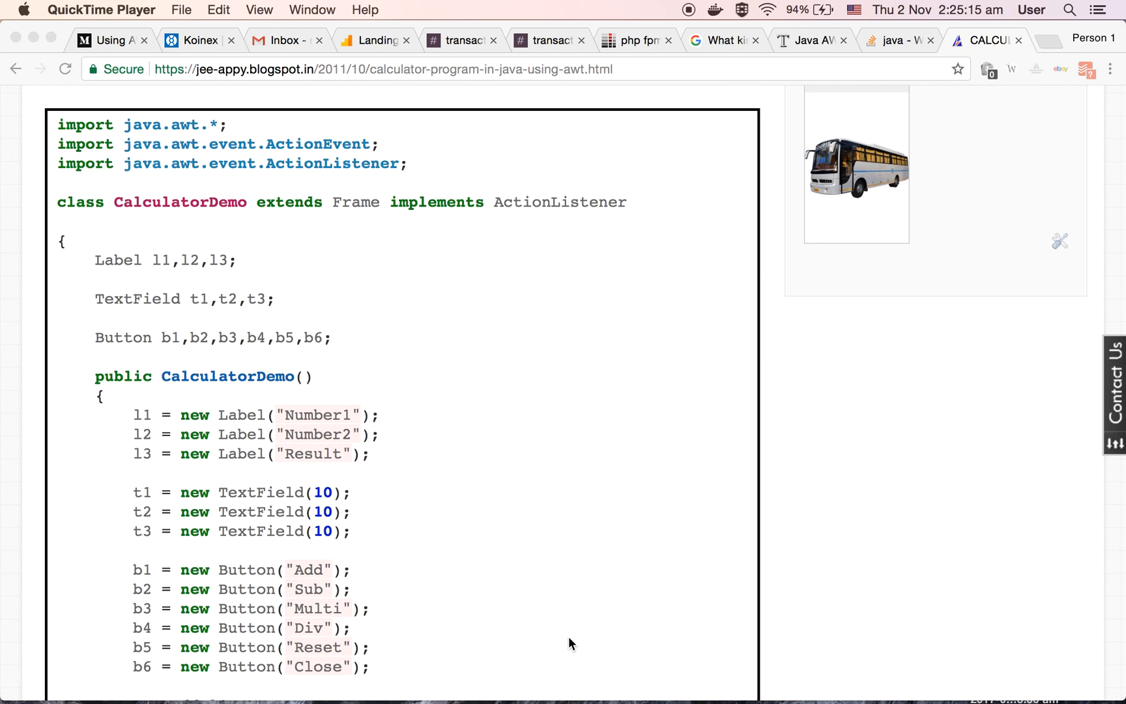
mouse_move(368, 170)
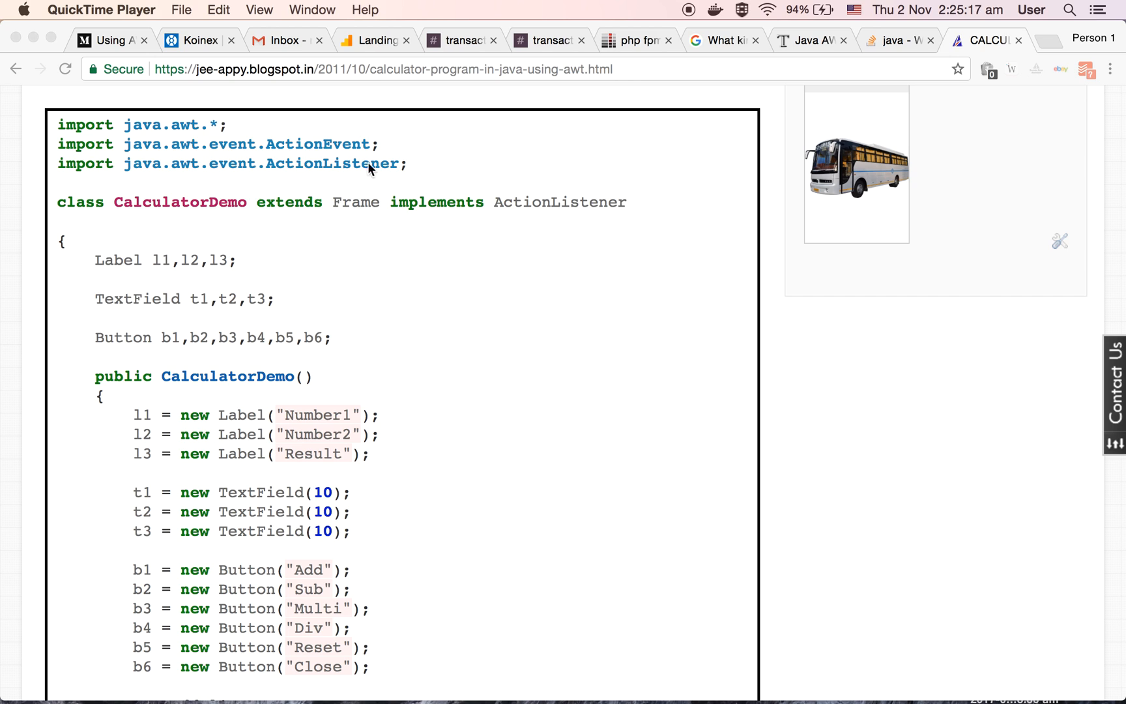
mouse_move(444, 170)
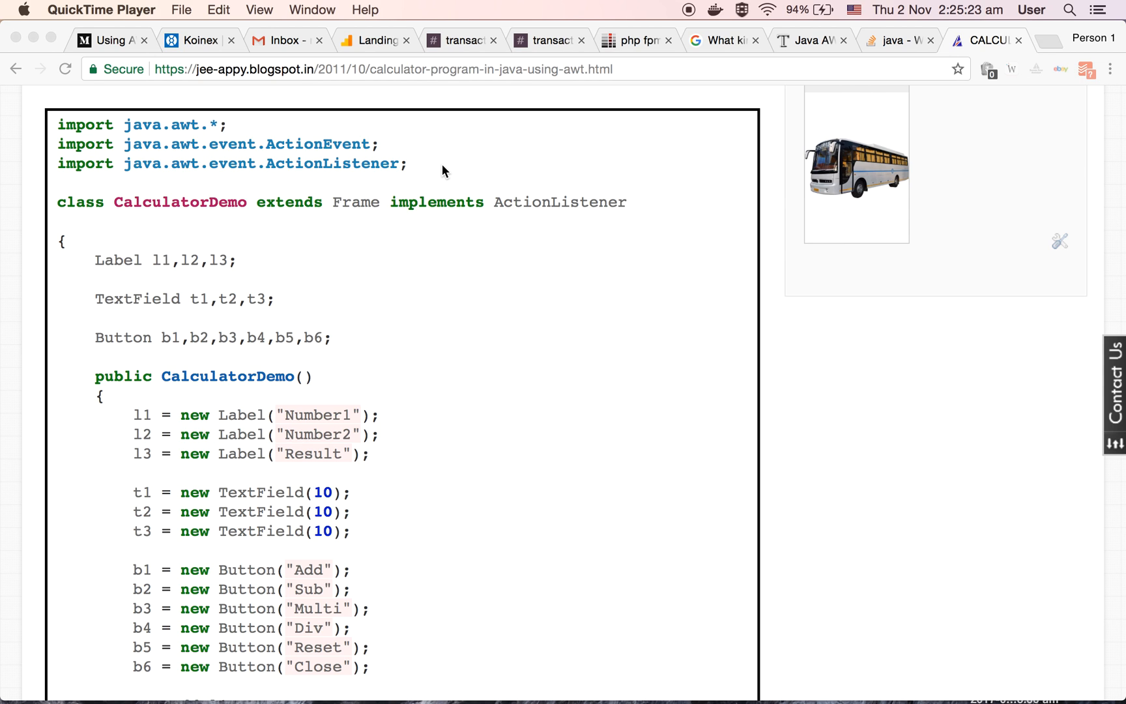
mouse_move(274, 151)
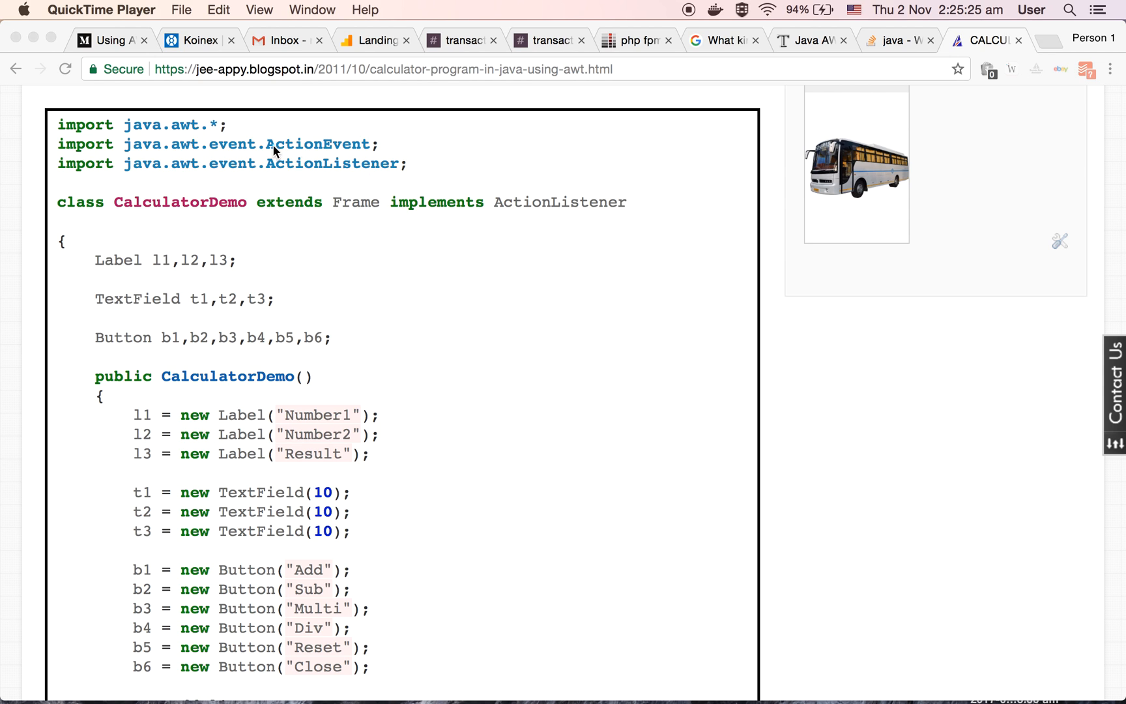
mouse_move(409, 191)
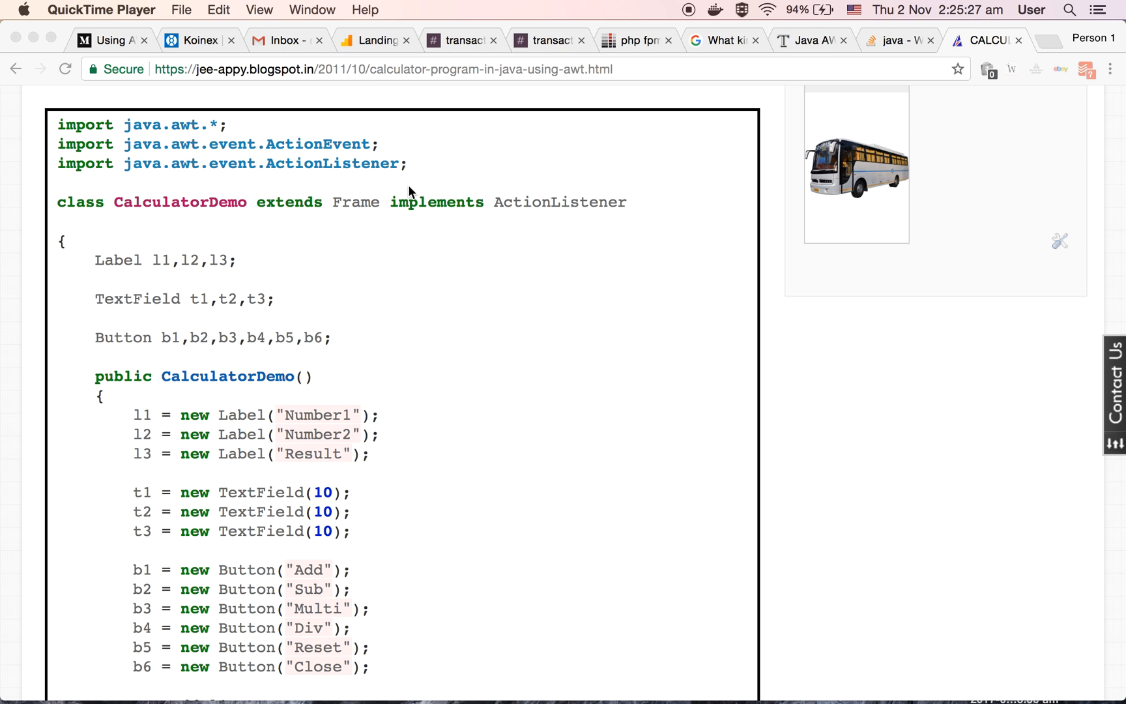
mouse_move(498, 319)
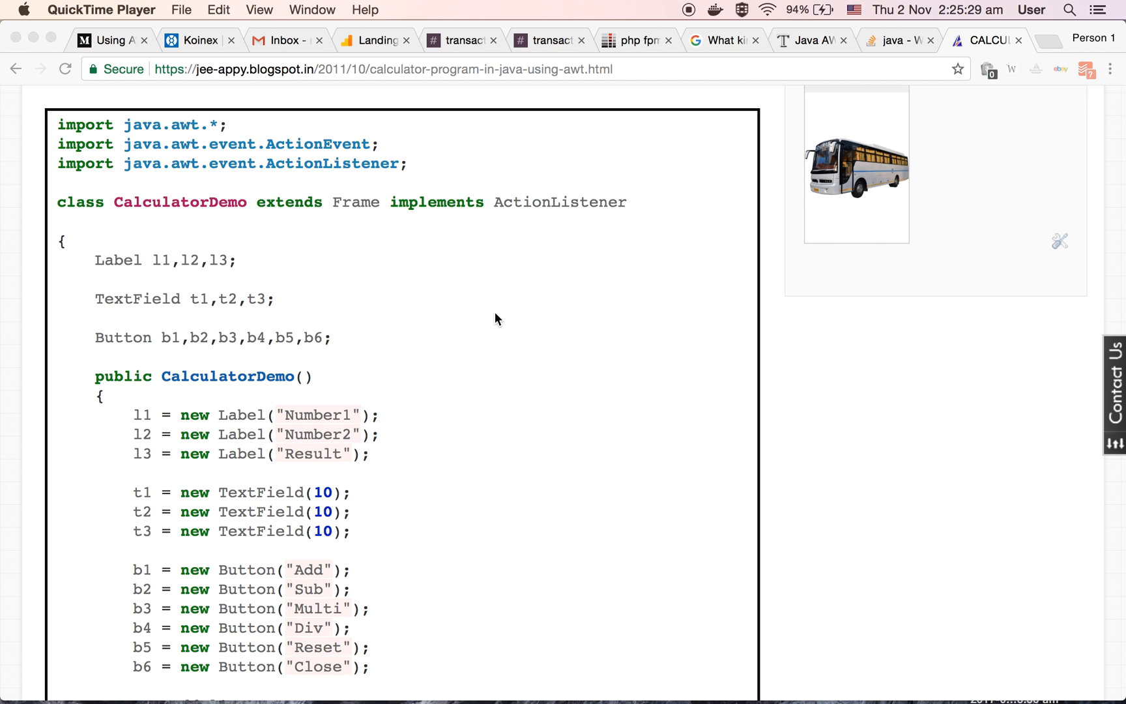
scroll("down", 3)
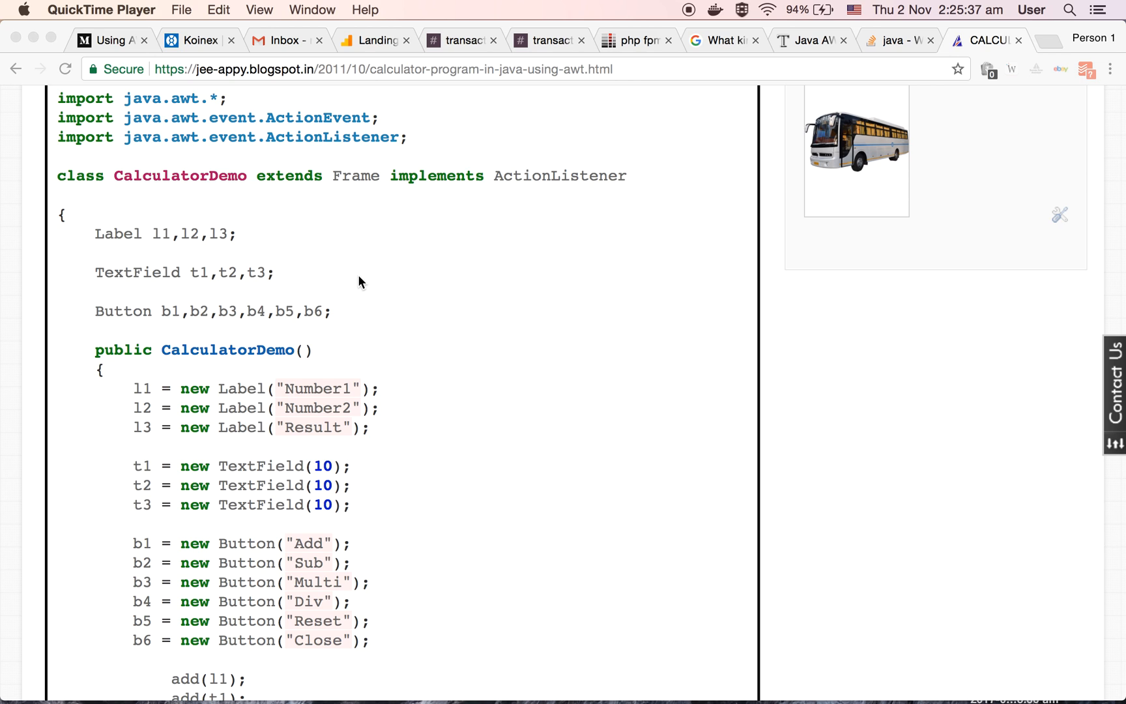
mouse_move(180, 196)
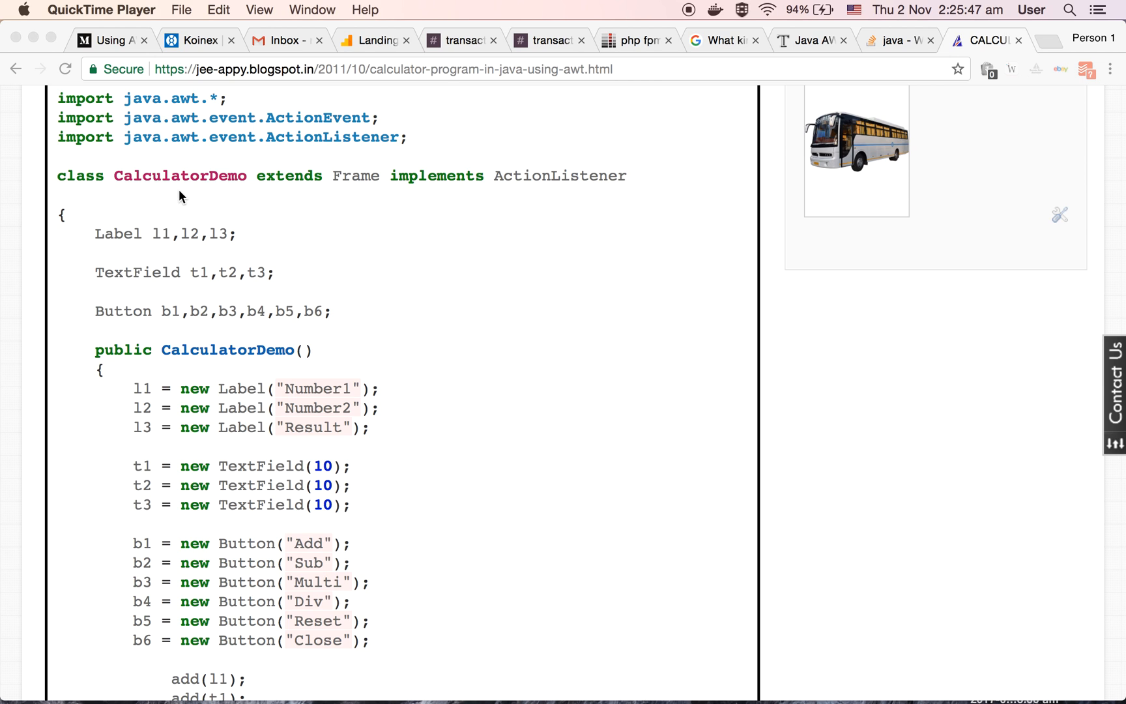
mouse_move(399, 293)
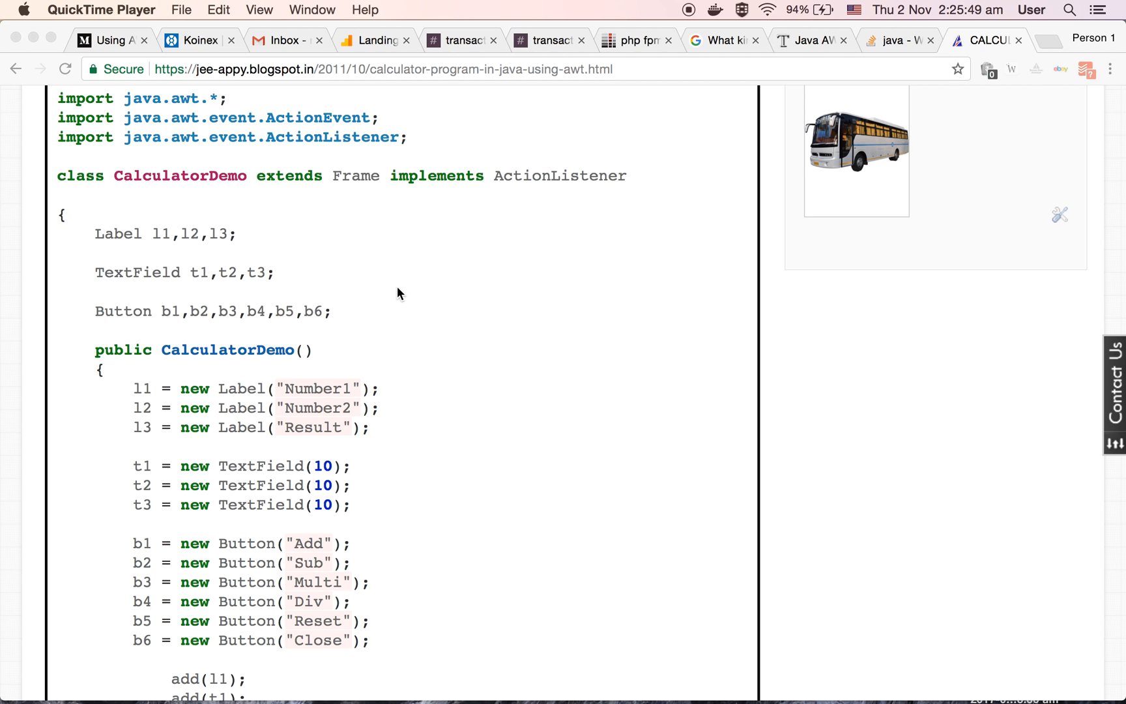
scroll("down", 3)
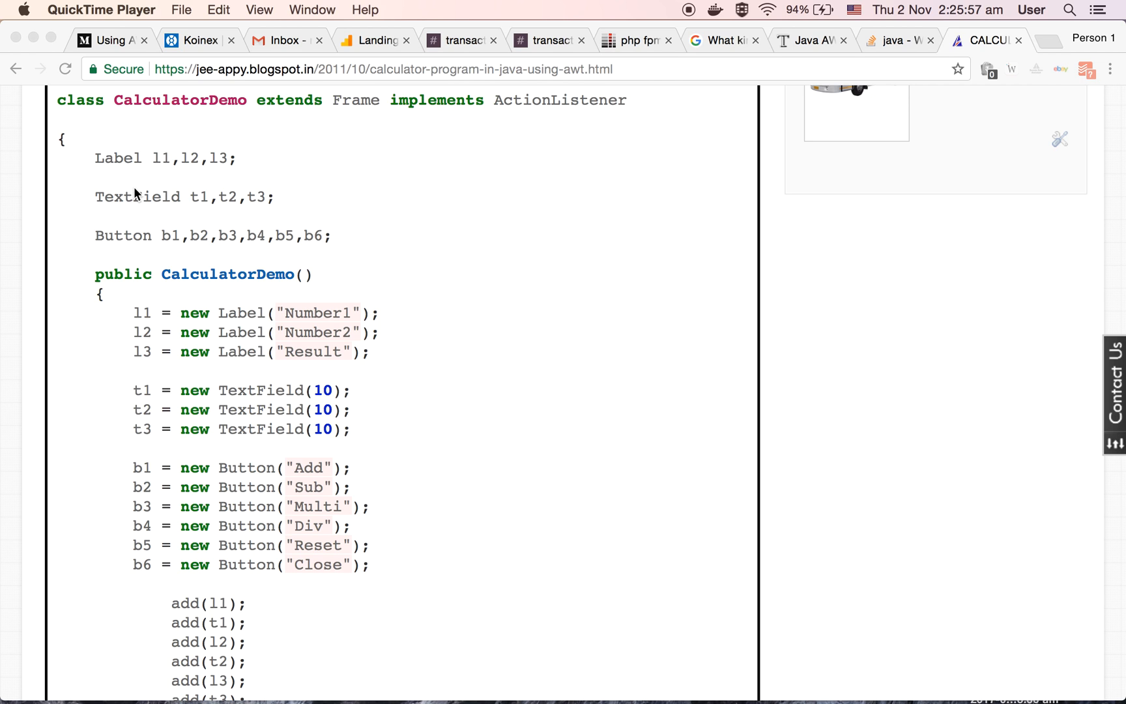
mouse_move(199, 176)
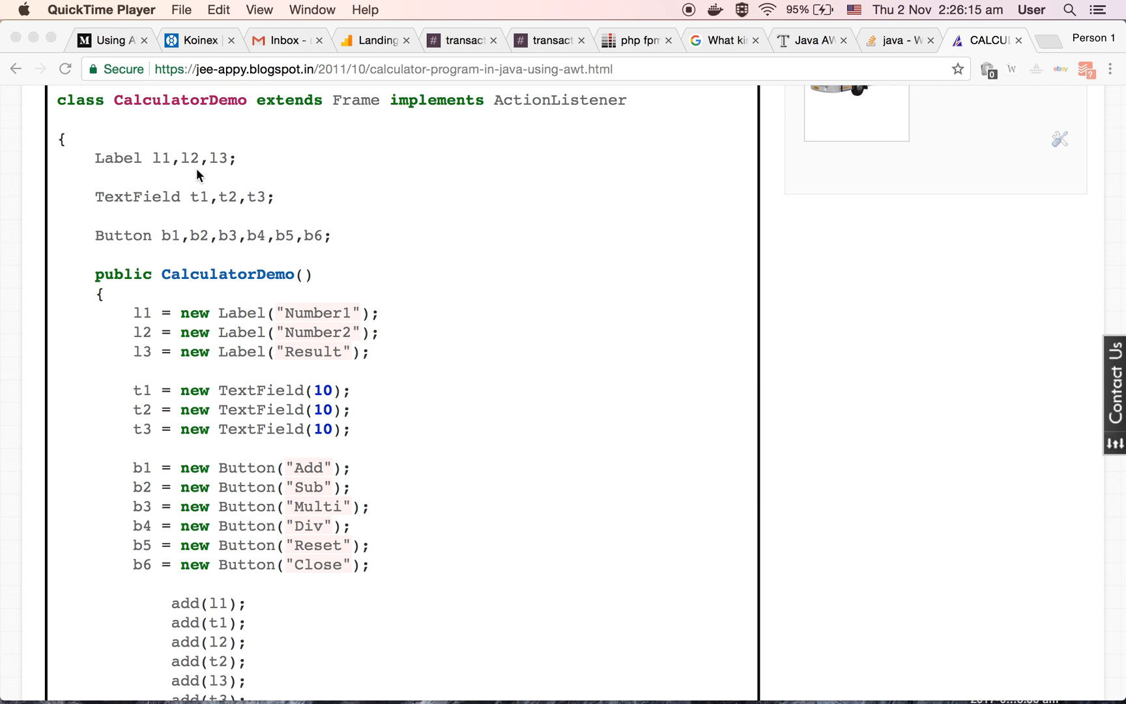
mouse_move(213, 177)
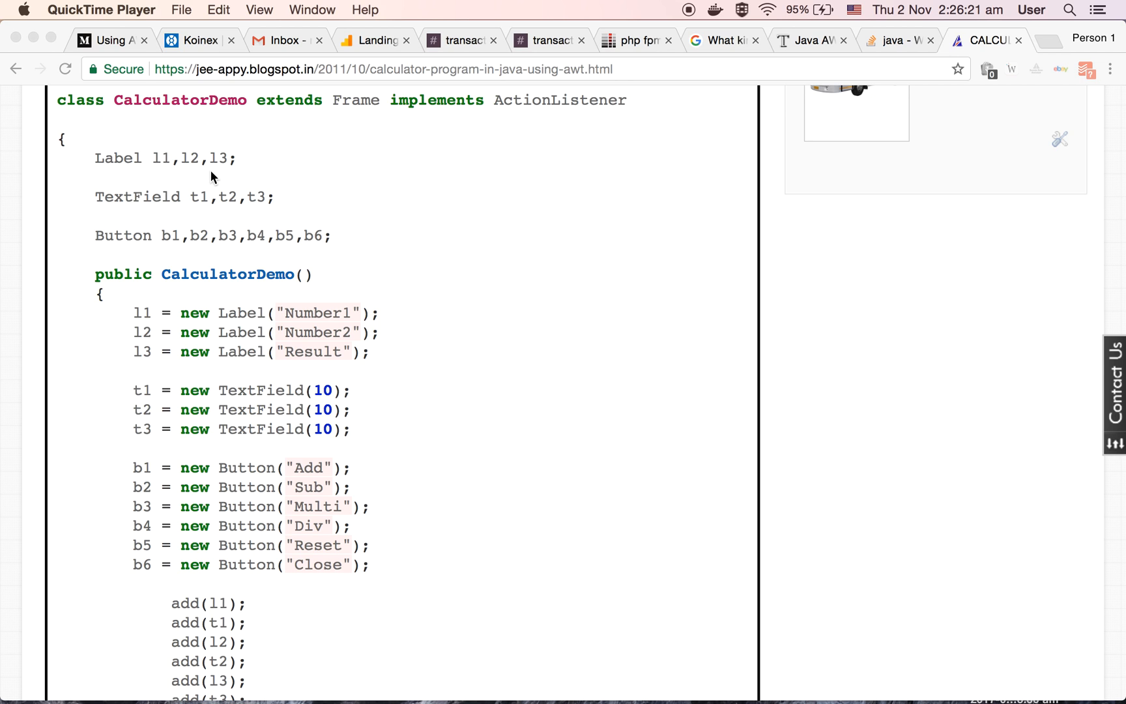
mouse_move(145, 218)
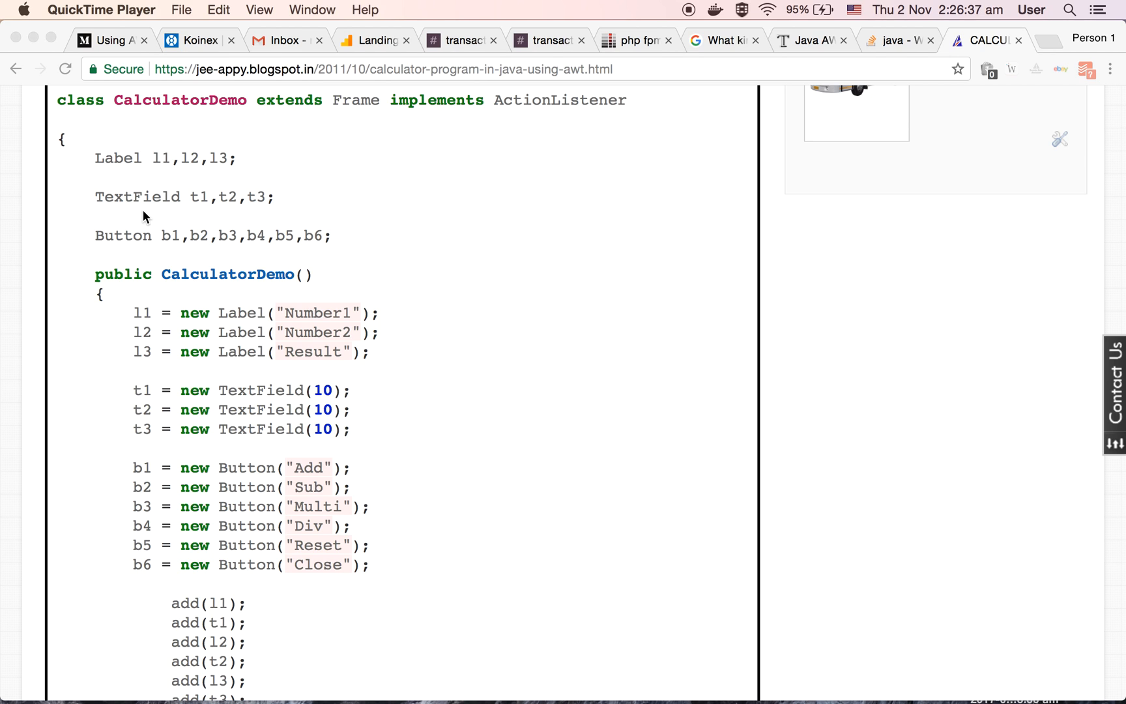
mouse_move(235, 210)
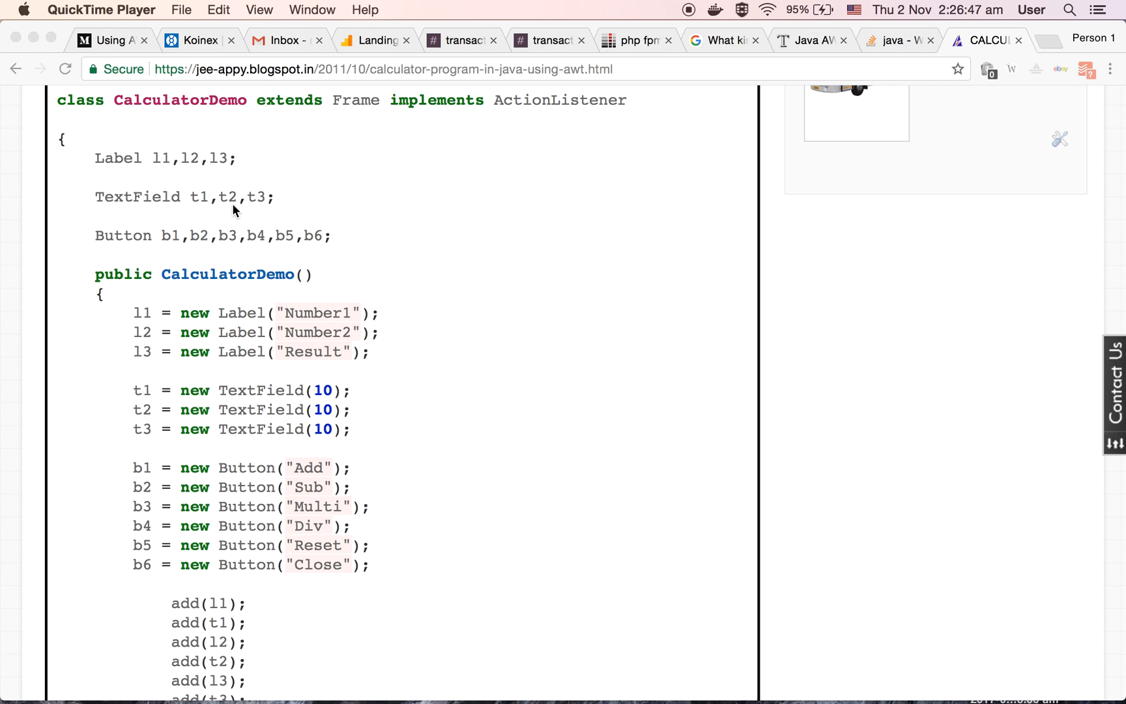
mouse_move(257, 217)
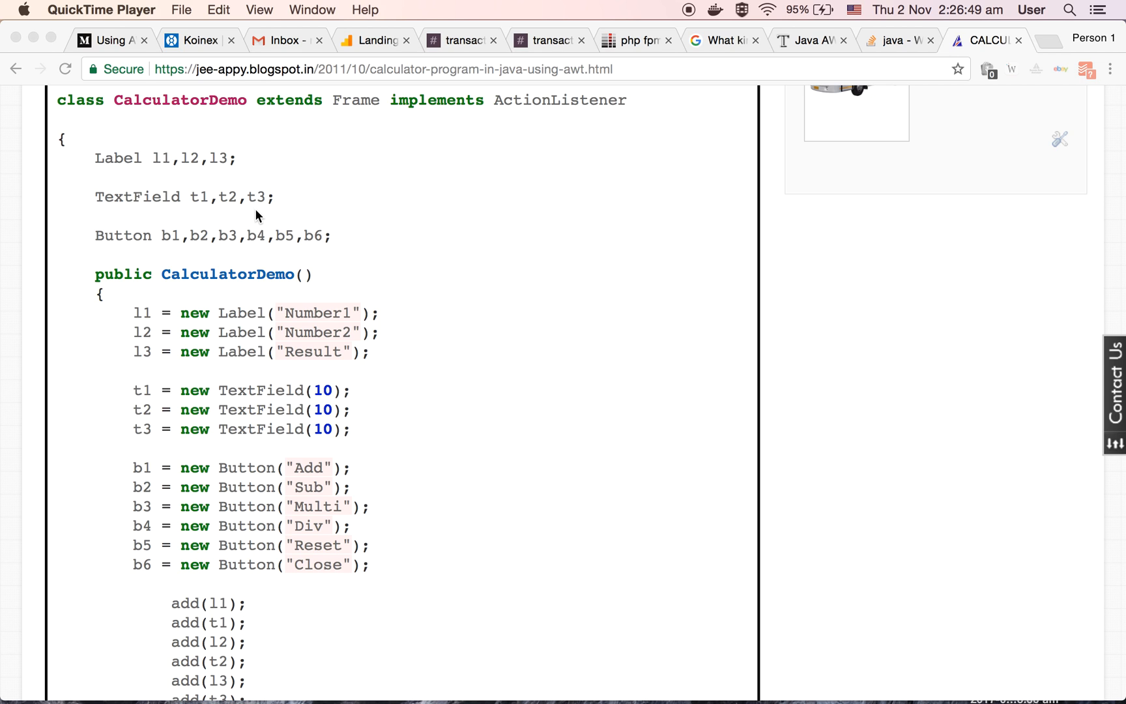
mouse_move(191, 249)
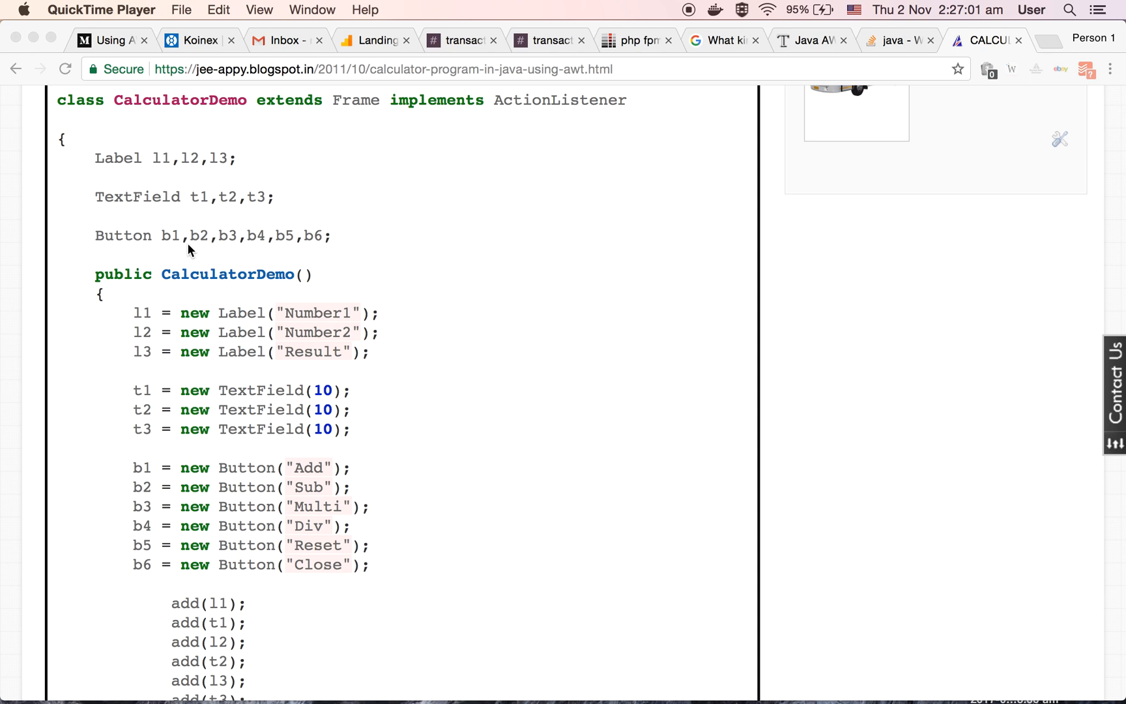
mouse_move(430, 309)
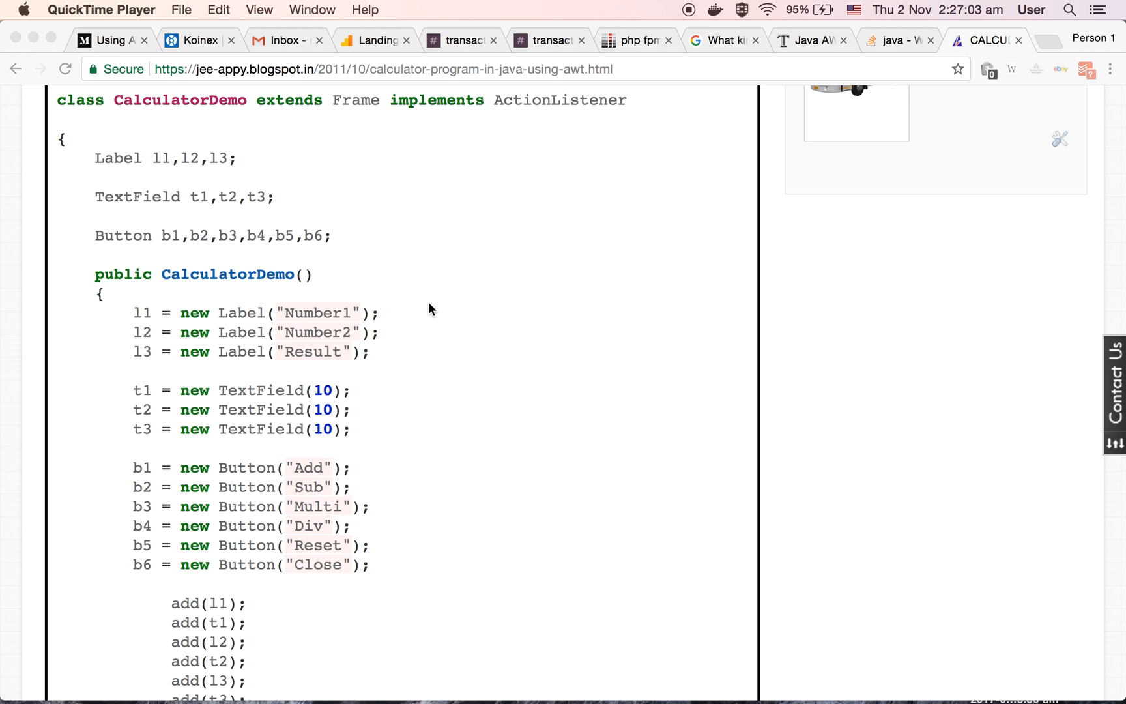
scroll("down", 3)
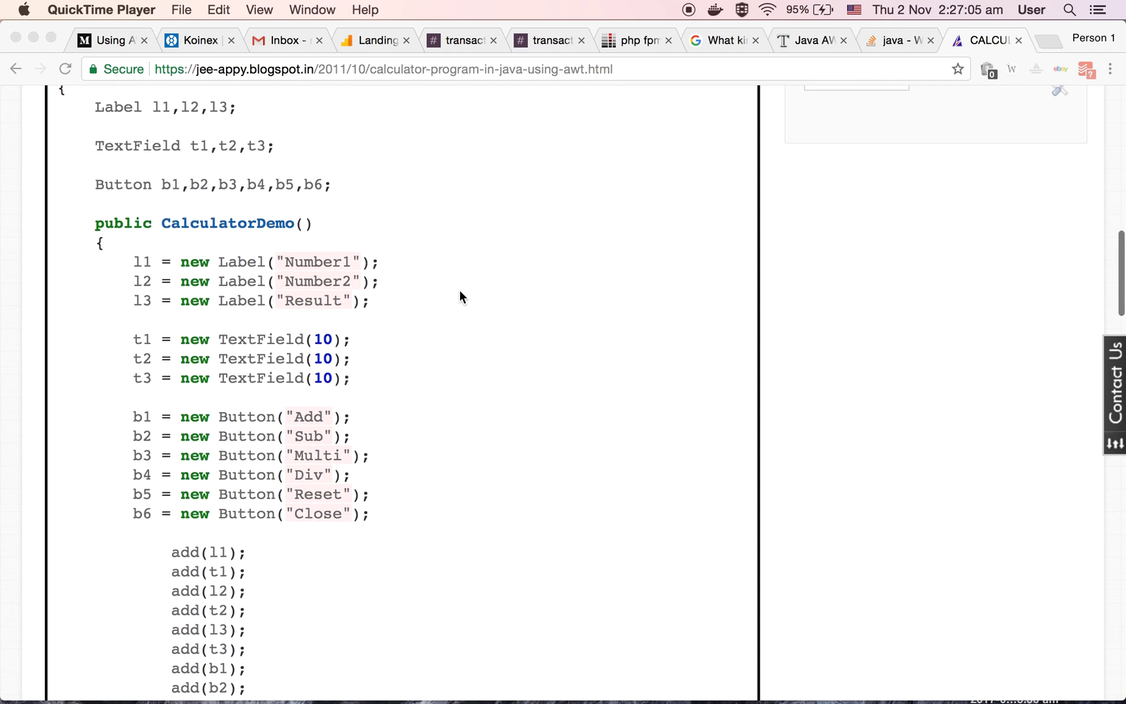
scroll("down", 3)
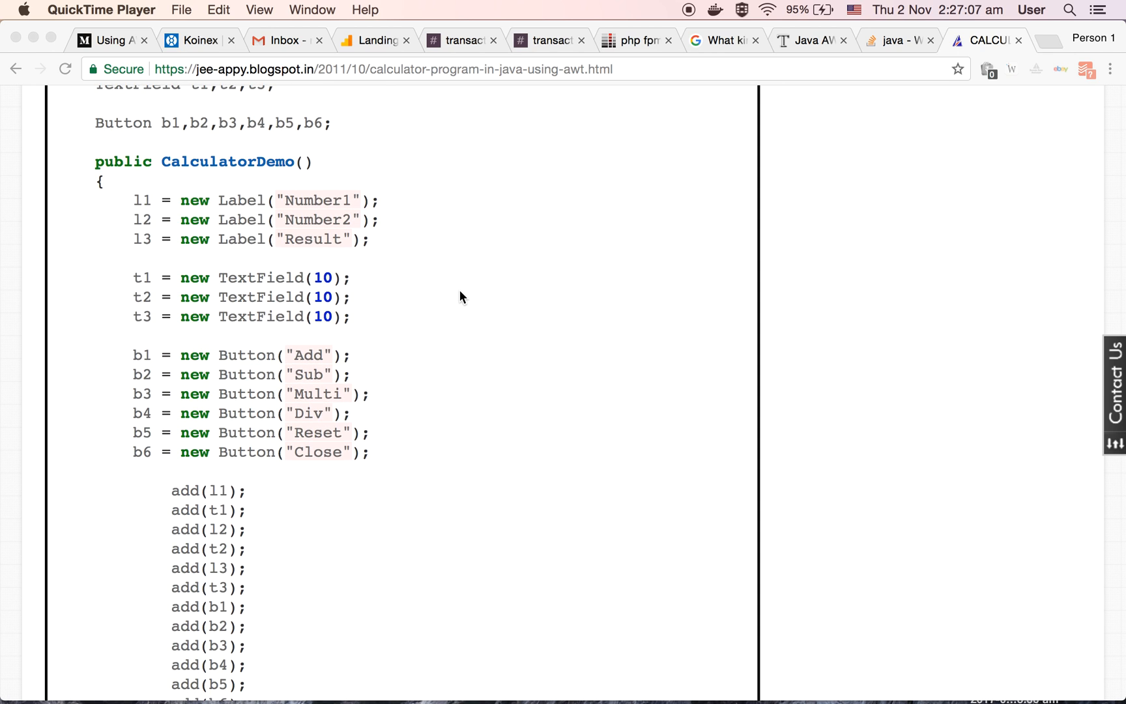
mouse_move(446, 300)
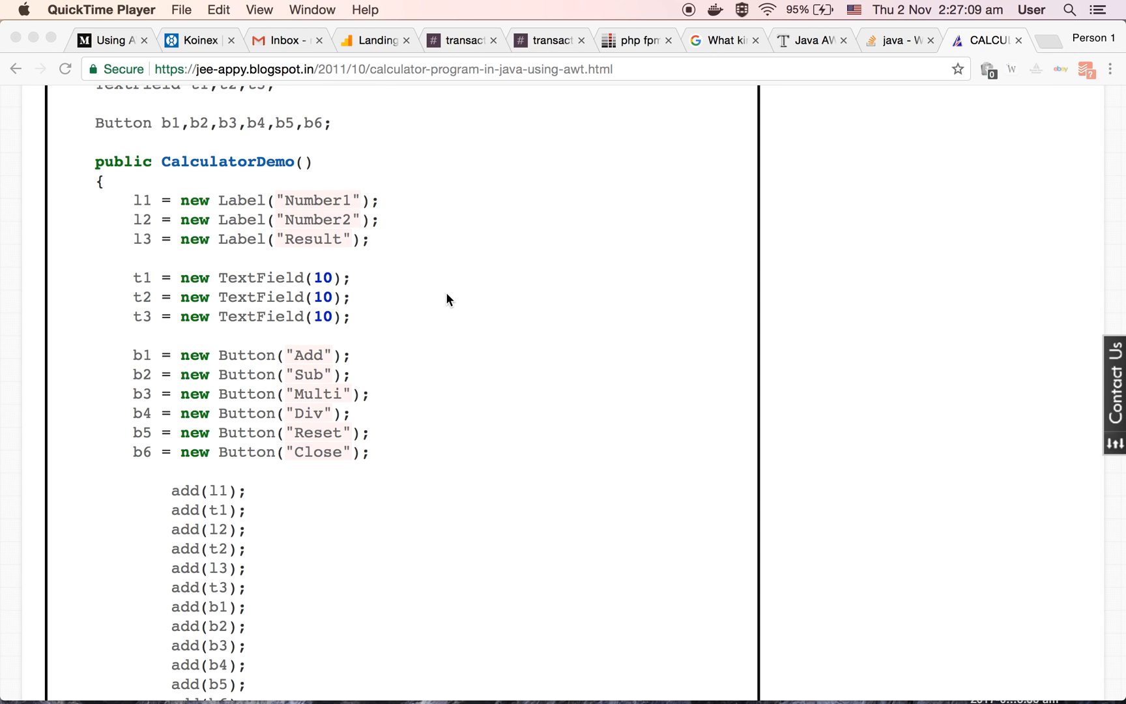
scroll("down", 3)
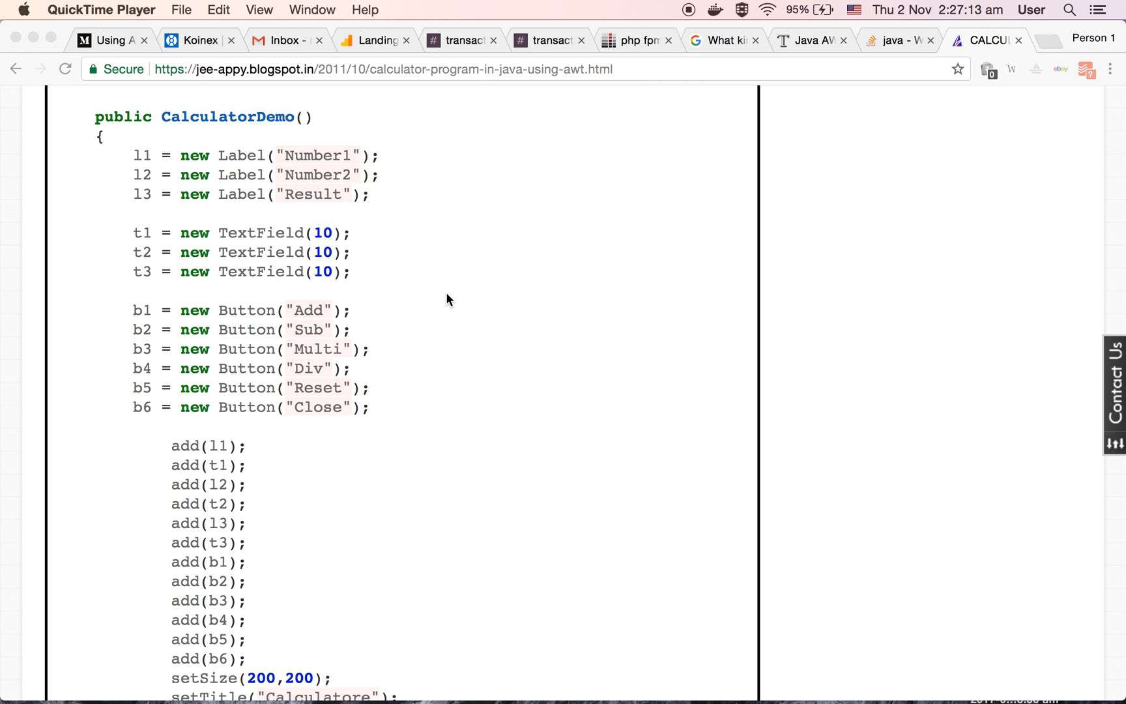
mouse_move(132, 172)
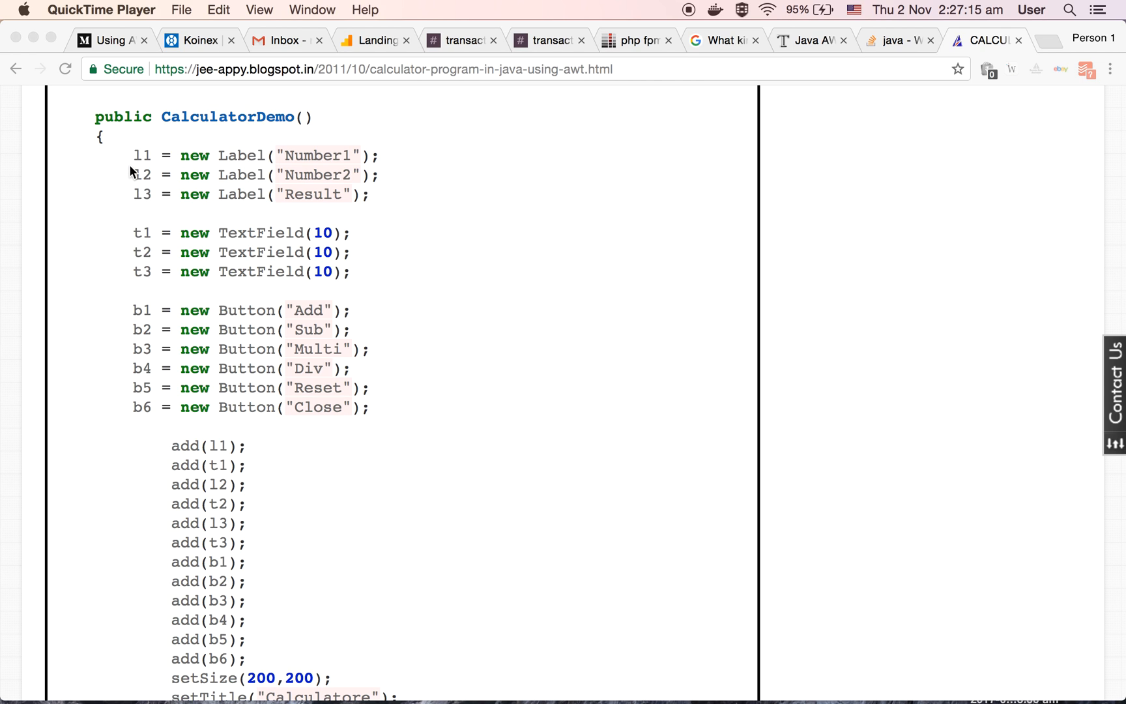
mouse_move(151, 207)
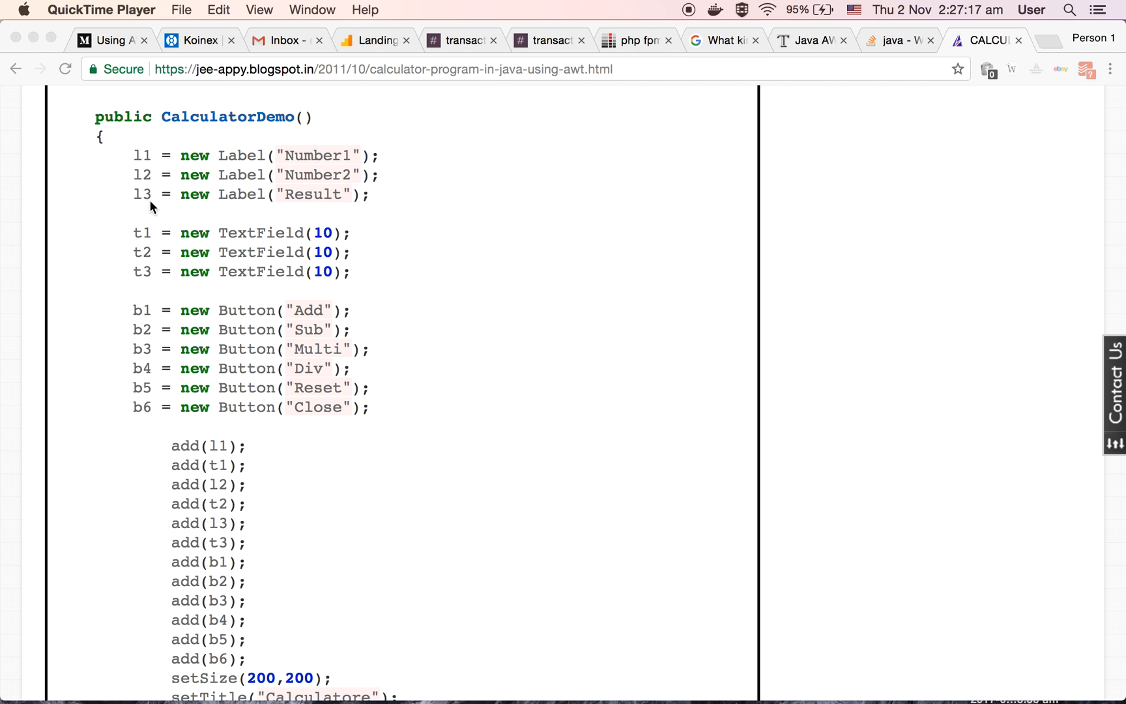
mouse_move(239, 191)
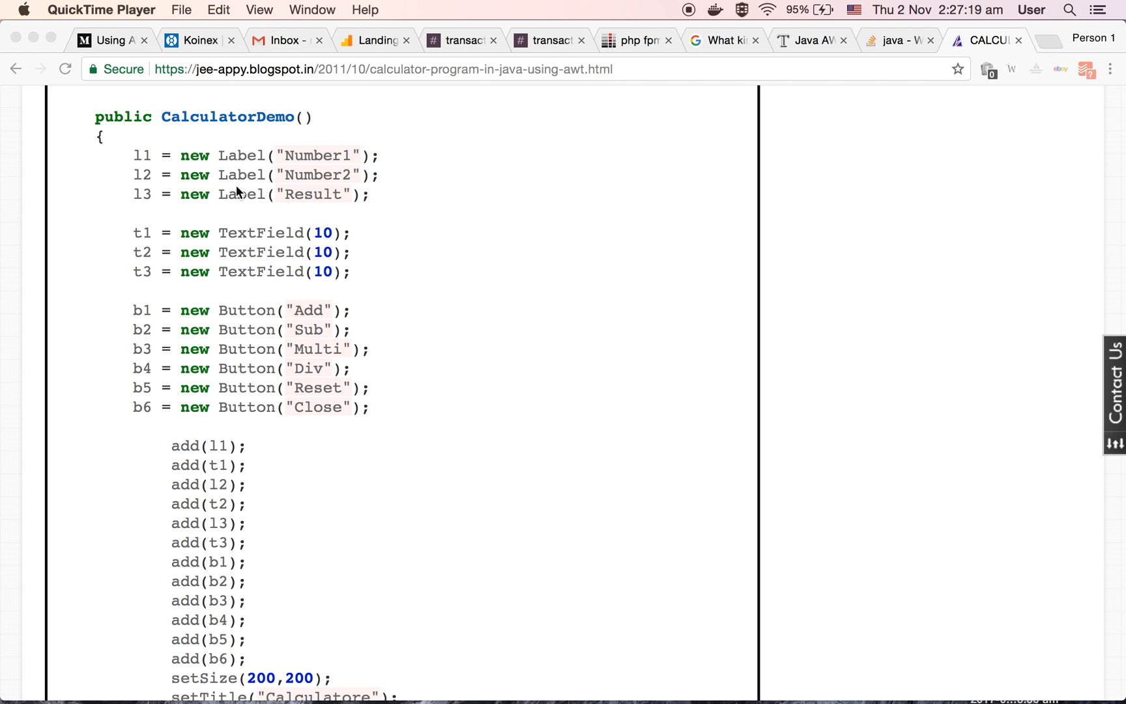
mouse_move(282, 170)
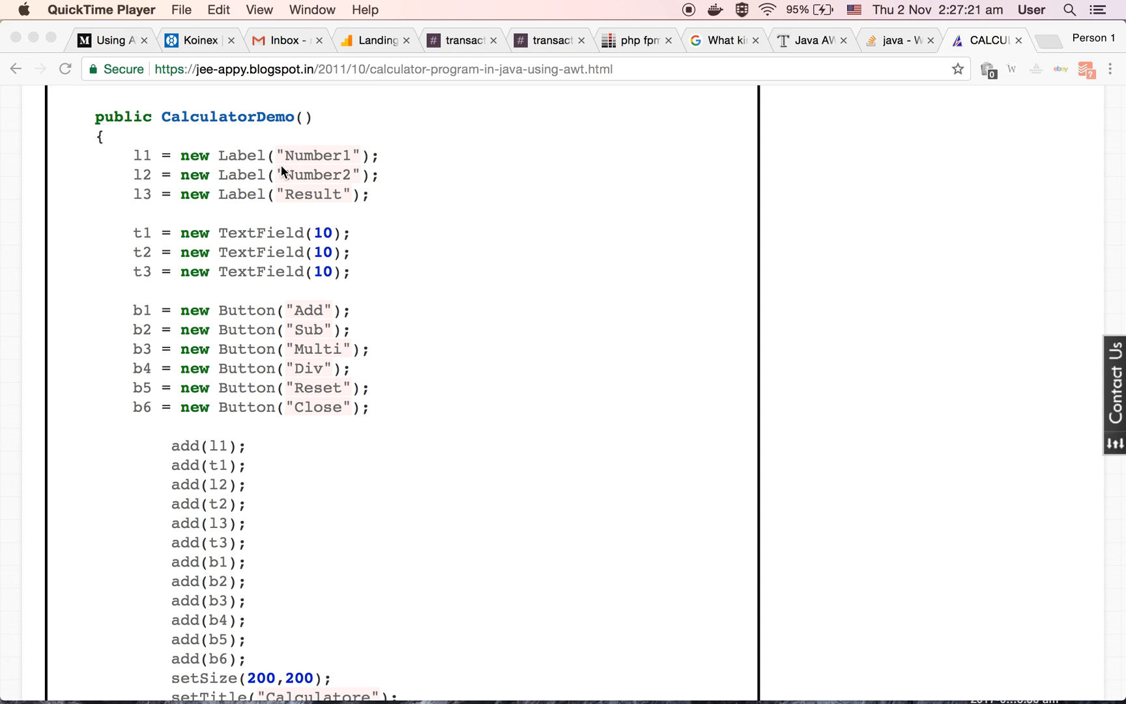
mouse_move(350, 179)
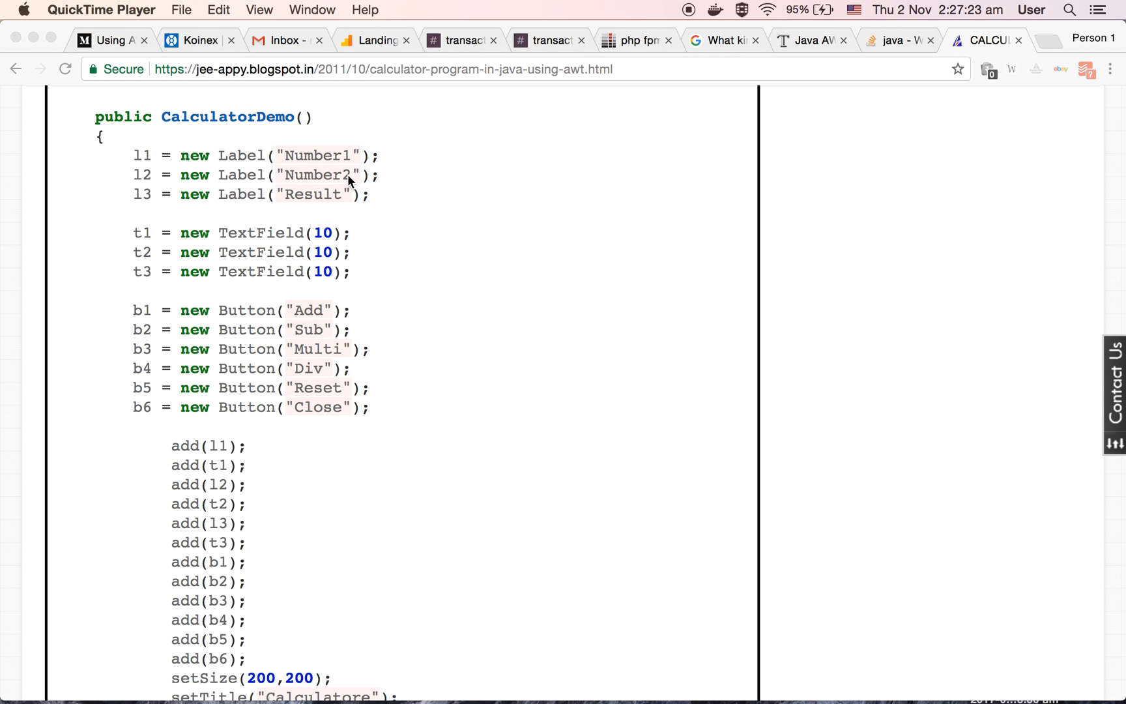
scroll("down", 3)
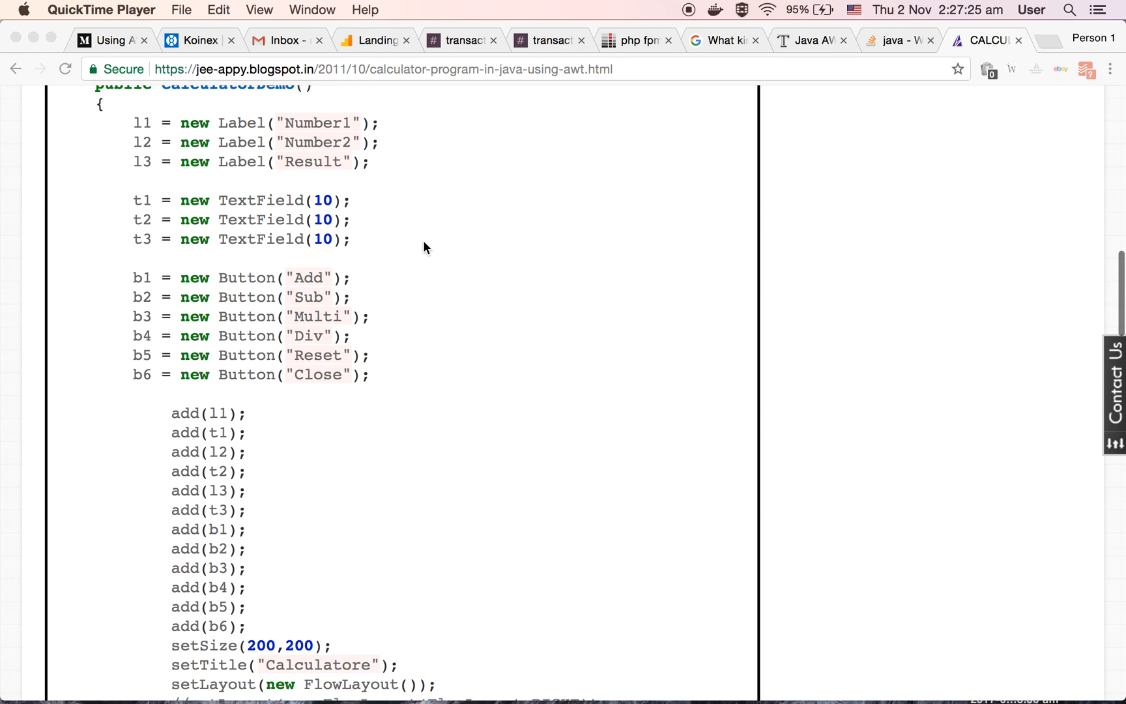
mouse_move(251, 230)
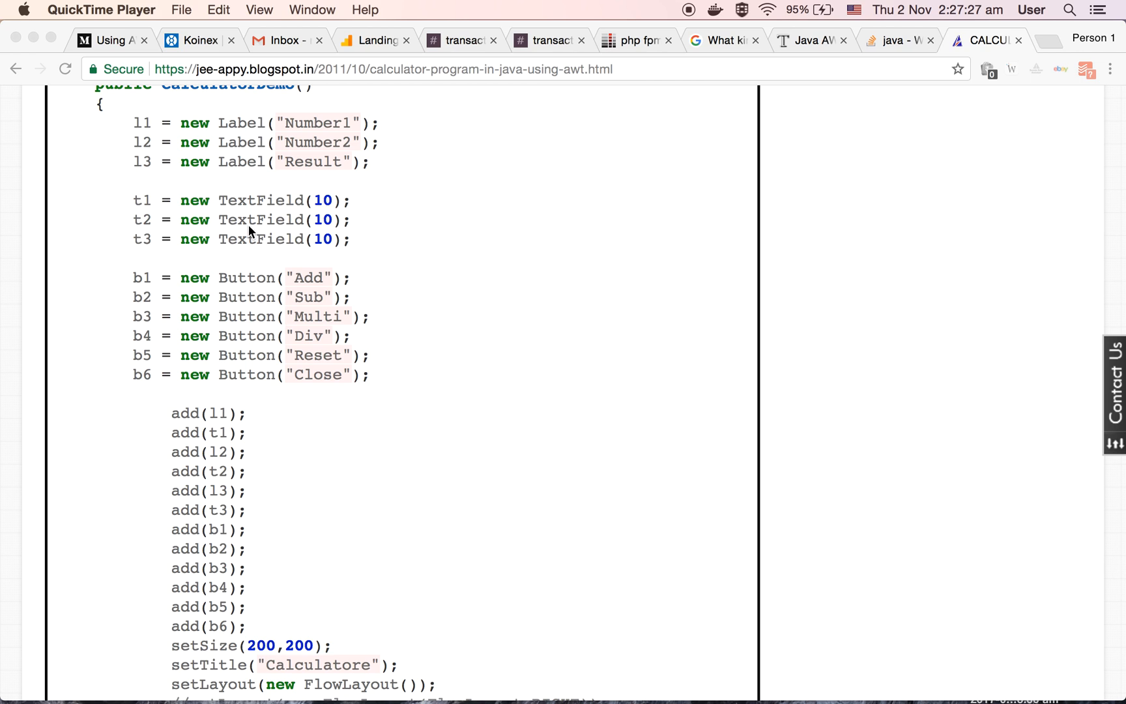
mouse_move(199, 218)
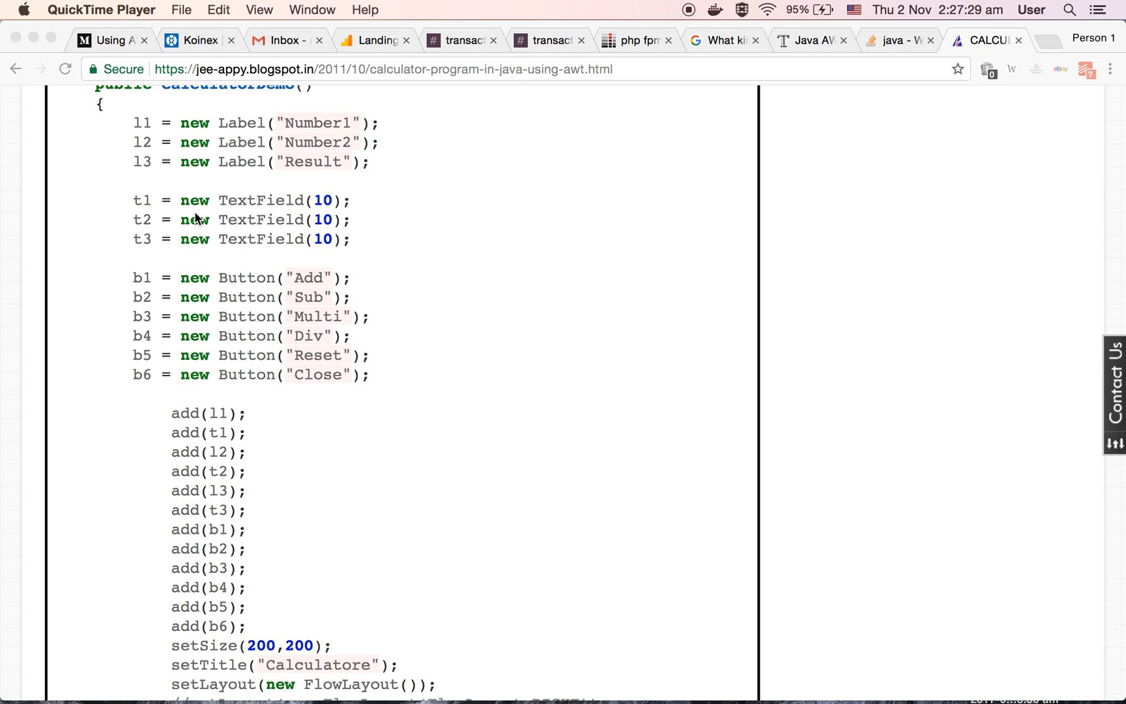
mouse_move(353, 301)
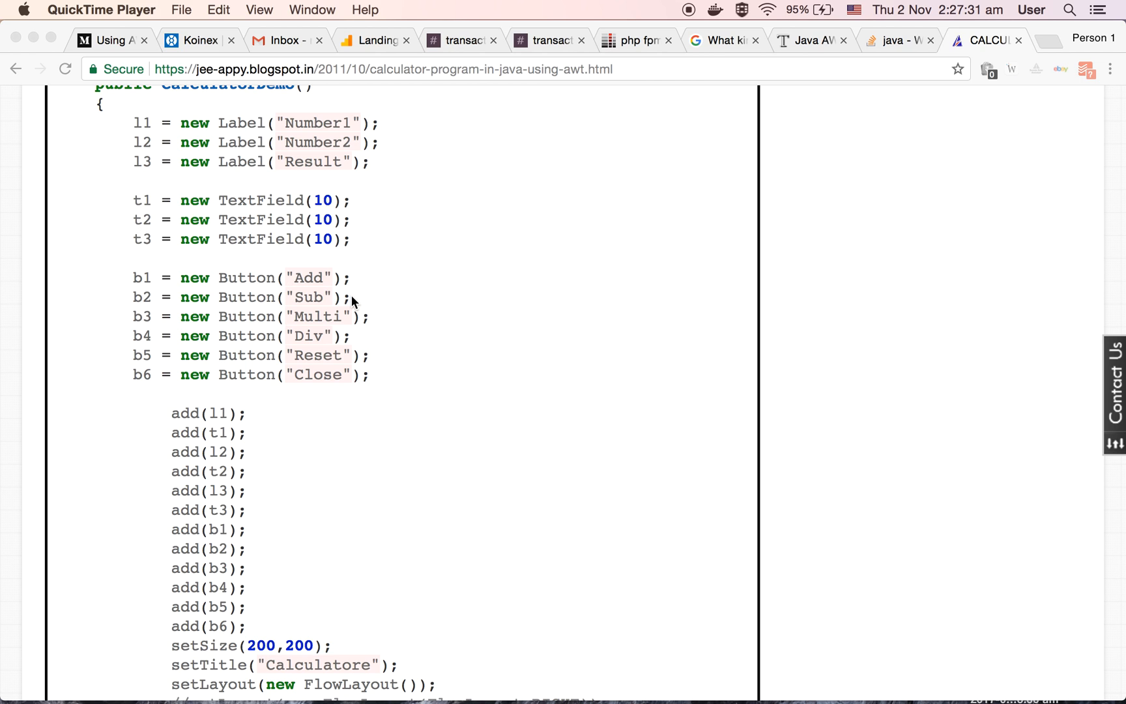
scroll("down", 3)
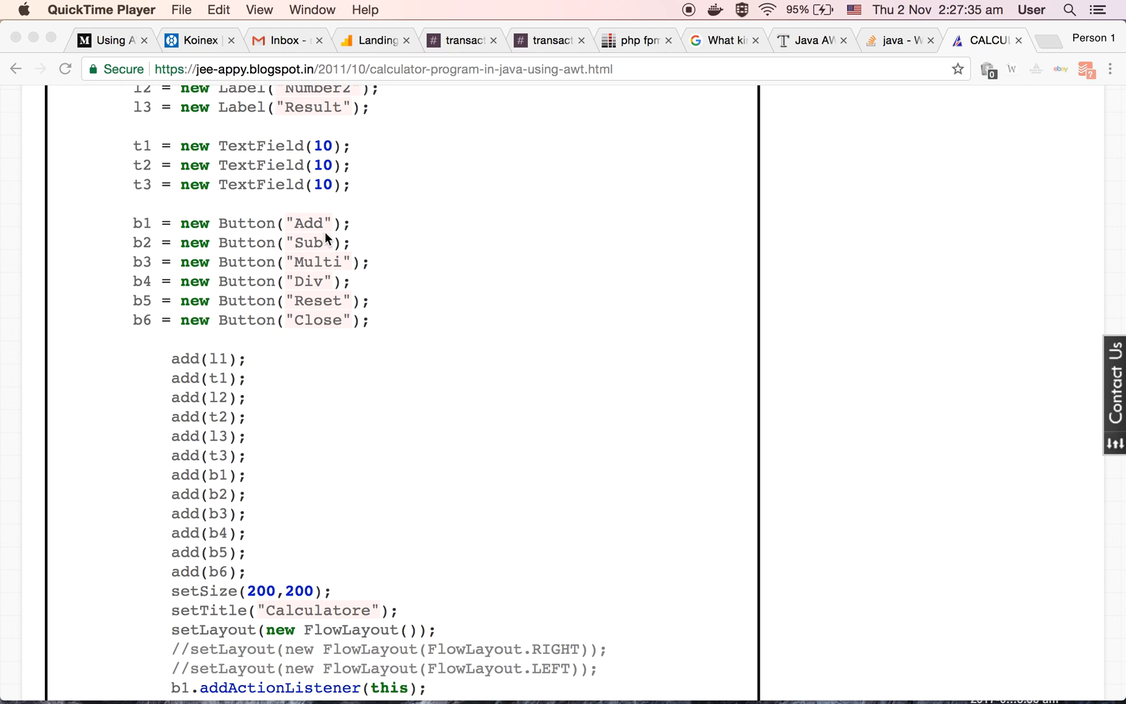
mouse_move(323, 256)
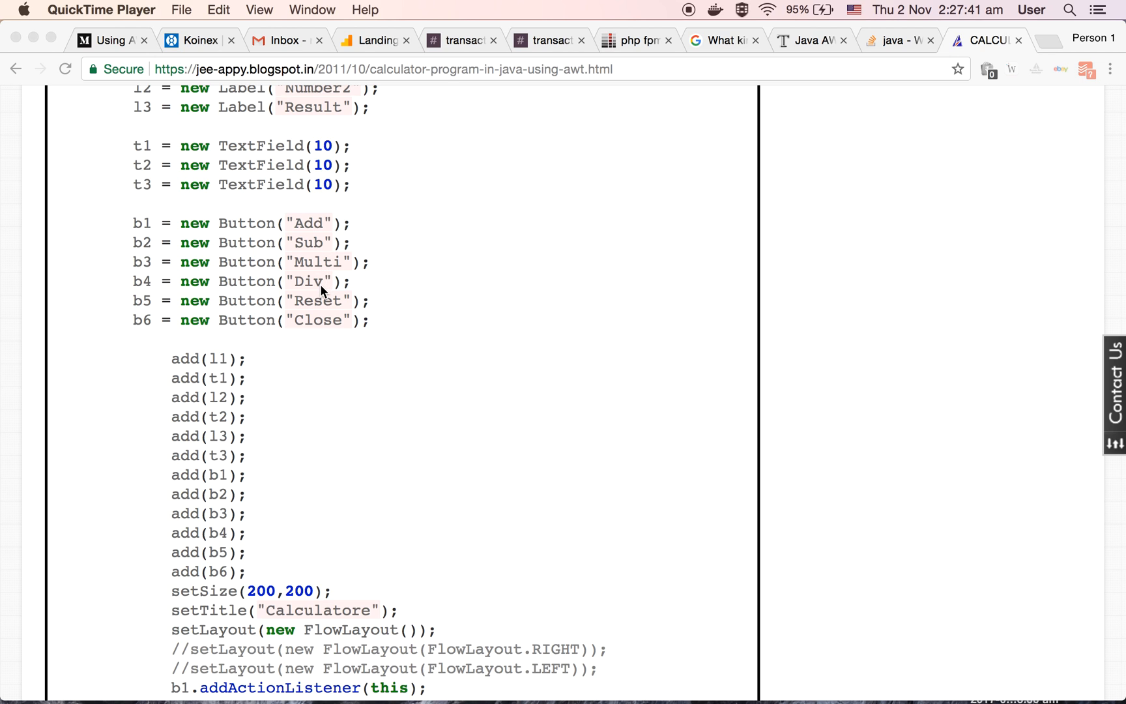
mouse_move(331, 339)
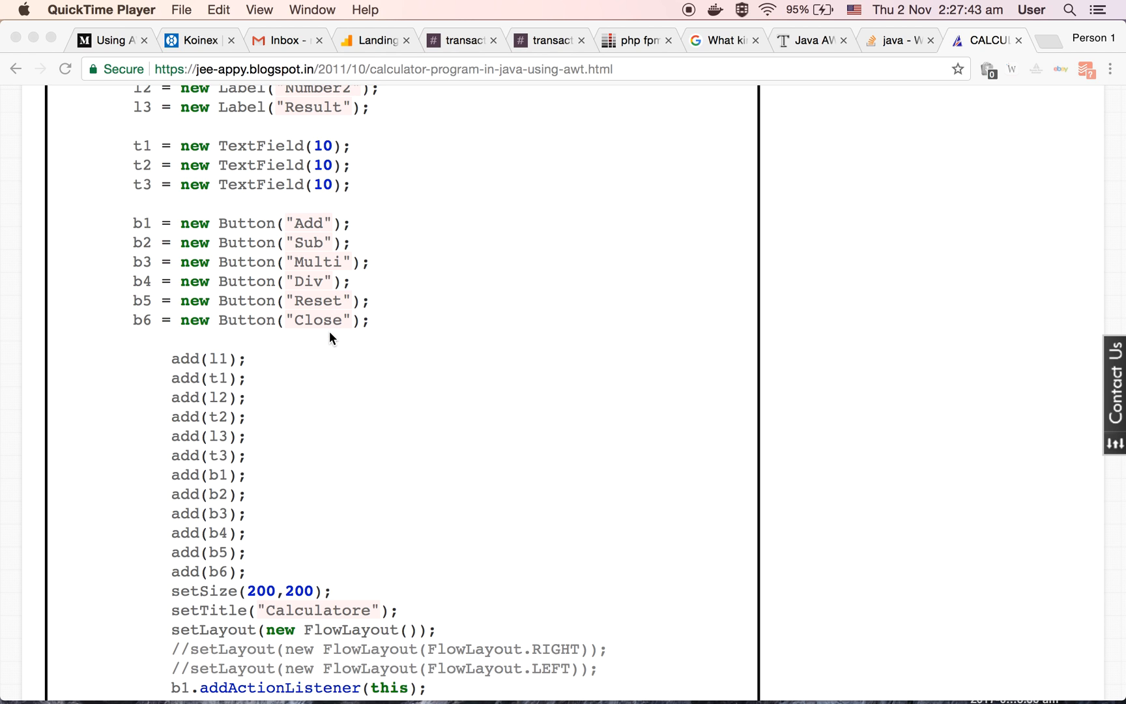
scroll("down", 3)
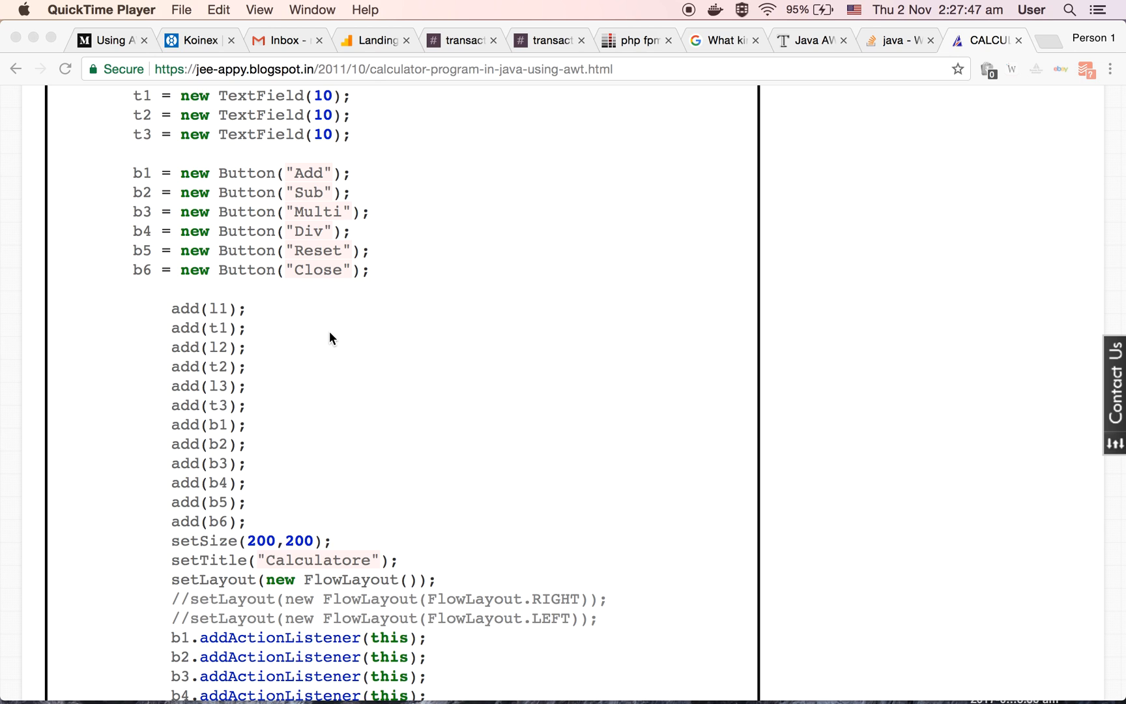
mouse_move(321, 325)
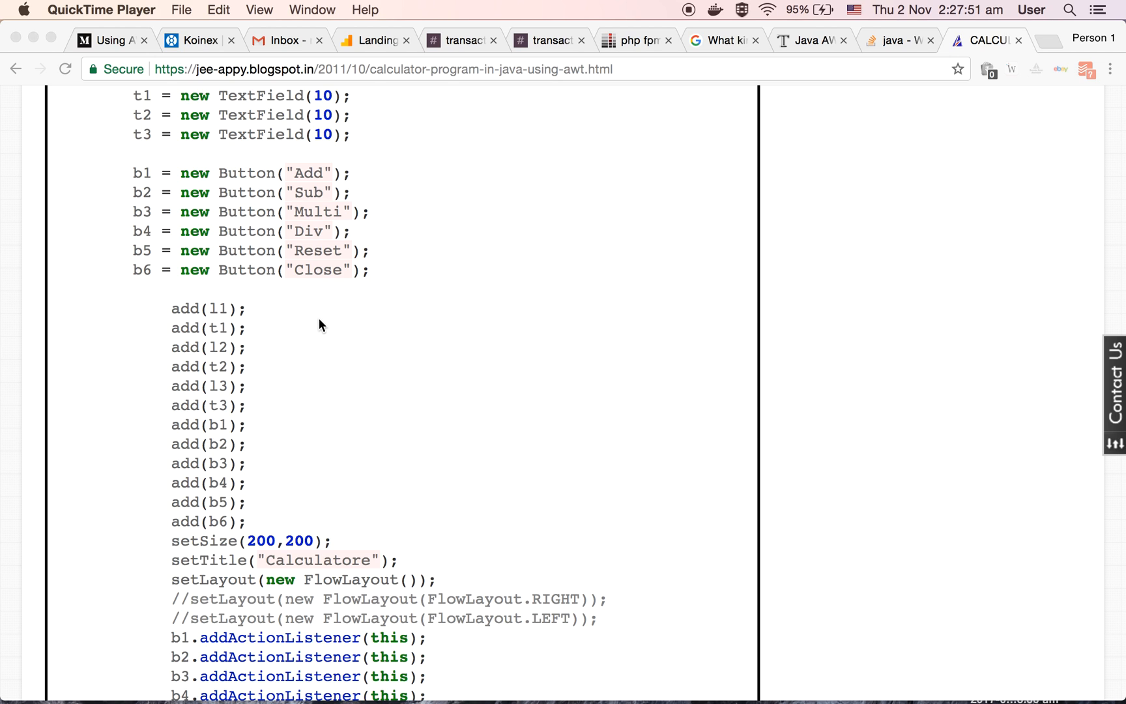
scroll("down", 3)
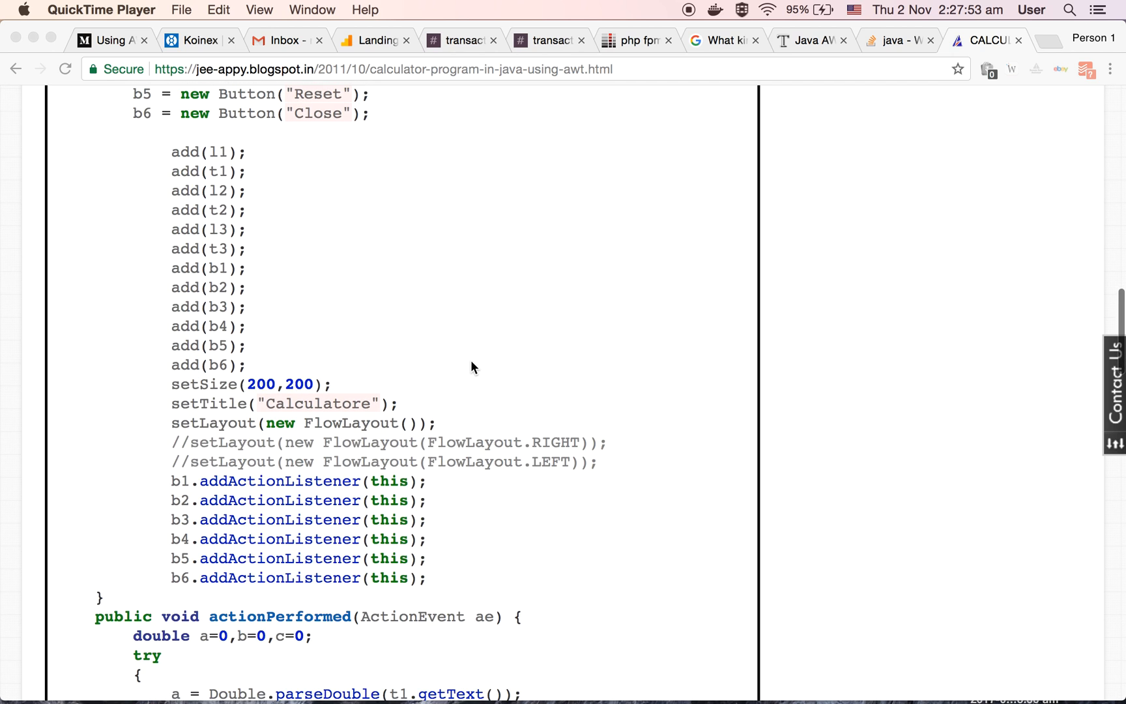
mouse_move(181, 182)
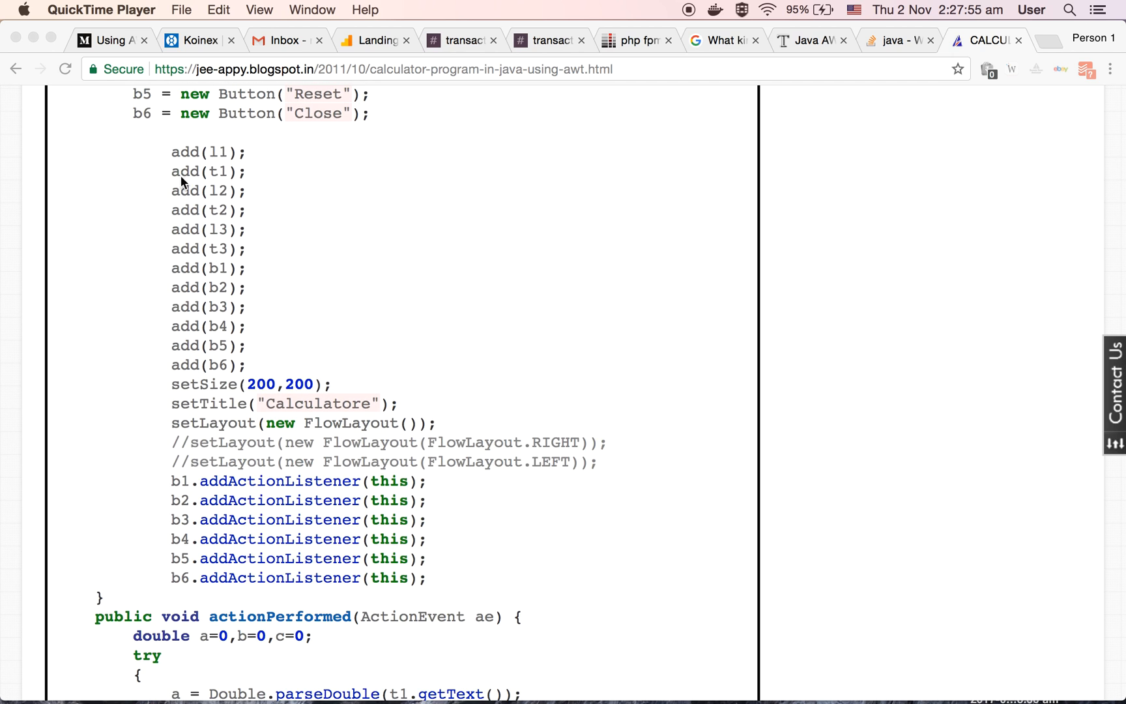
mouse_move(328, 297)
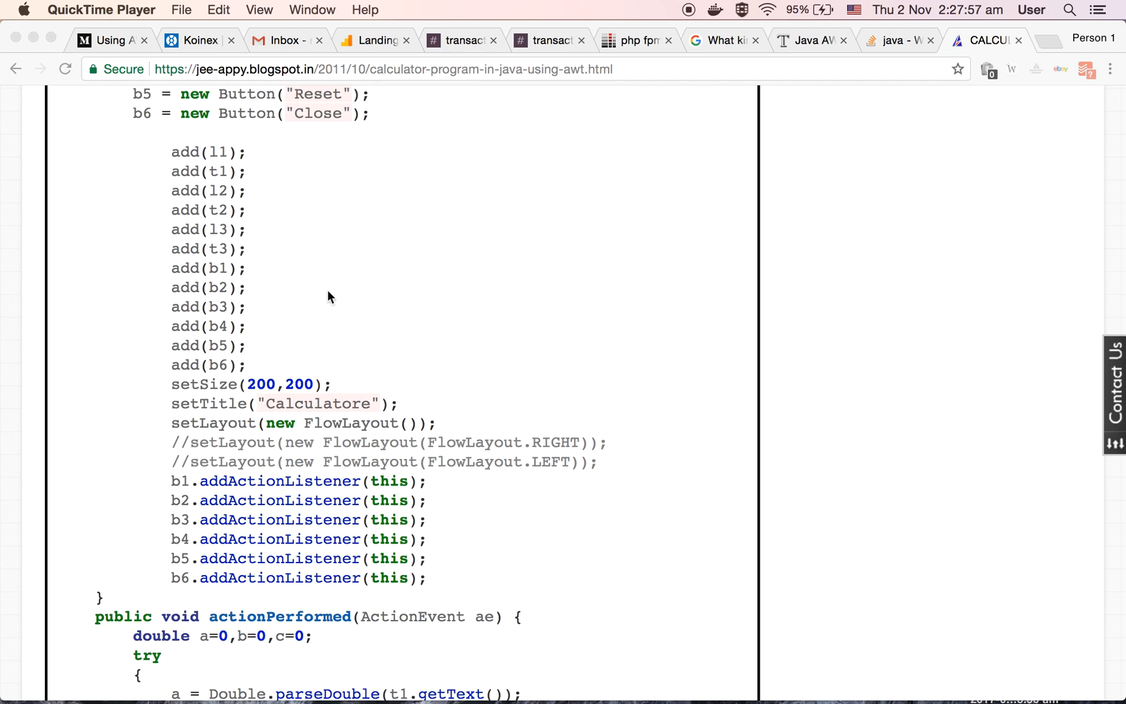
scroll("up", 3)
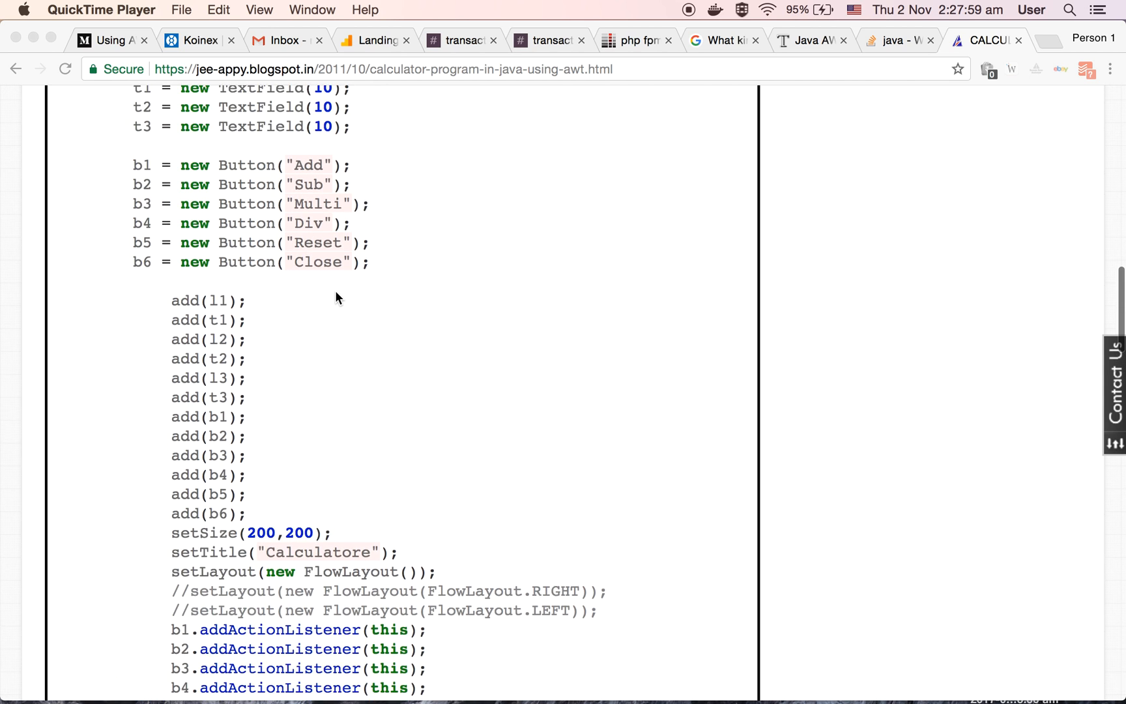
scroll("up", 3)
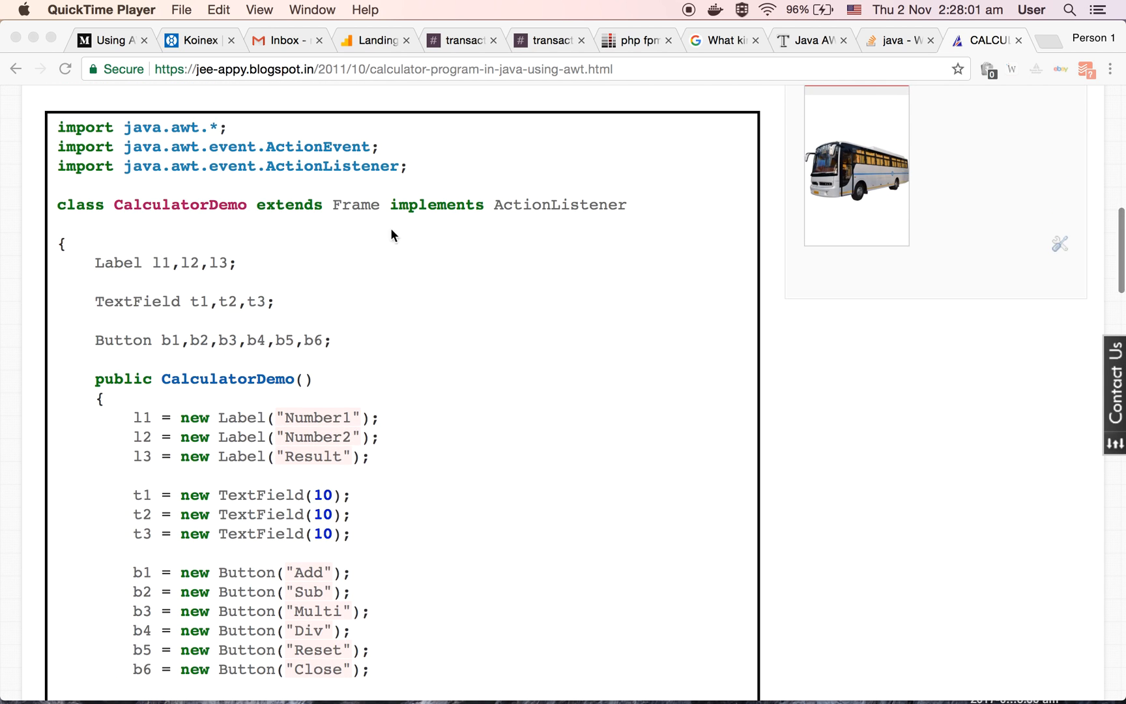
scroll("down", 3)
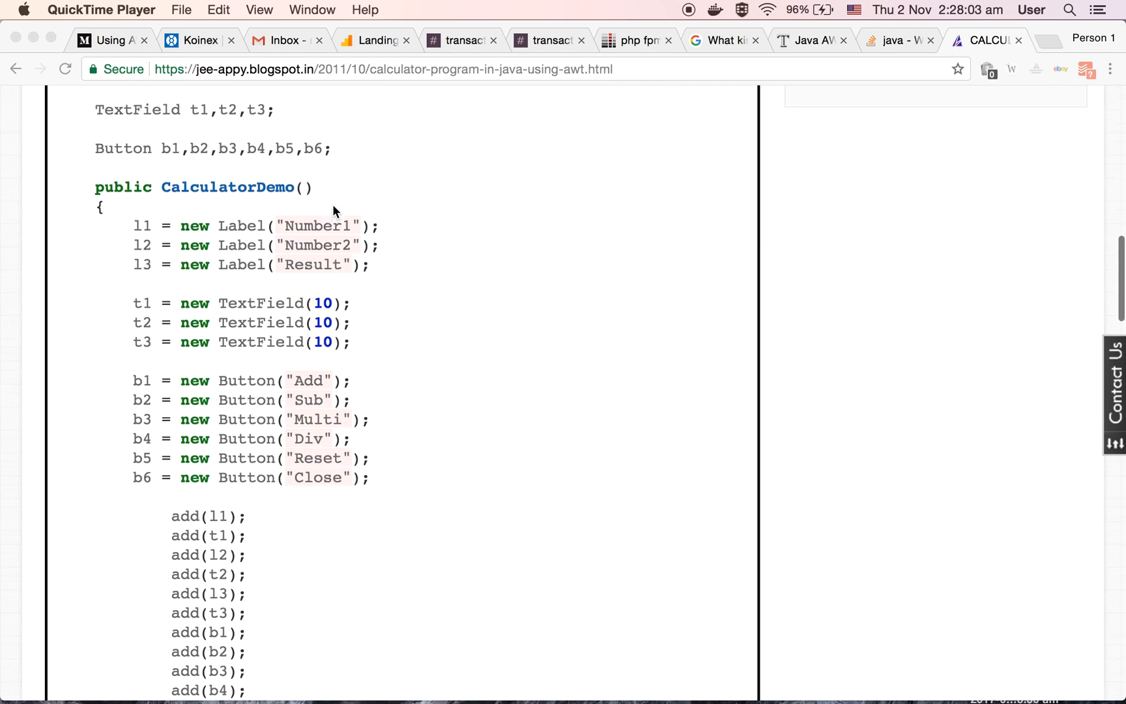
scroll("down", 3)
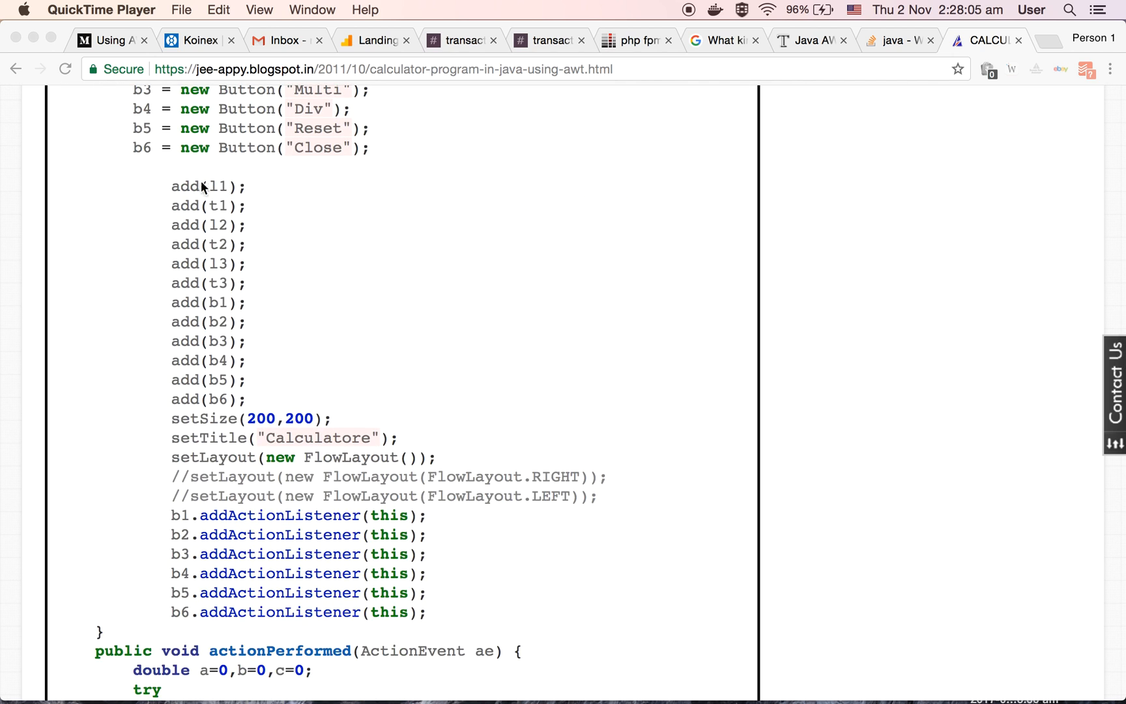
mouse_move(373, 231)
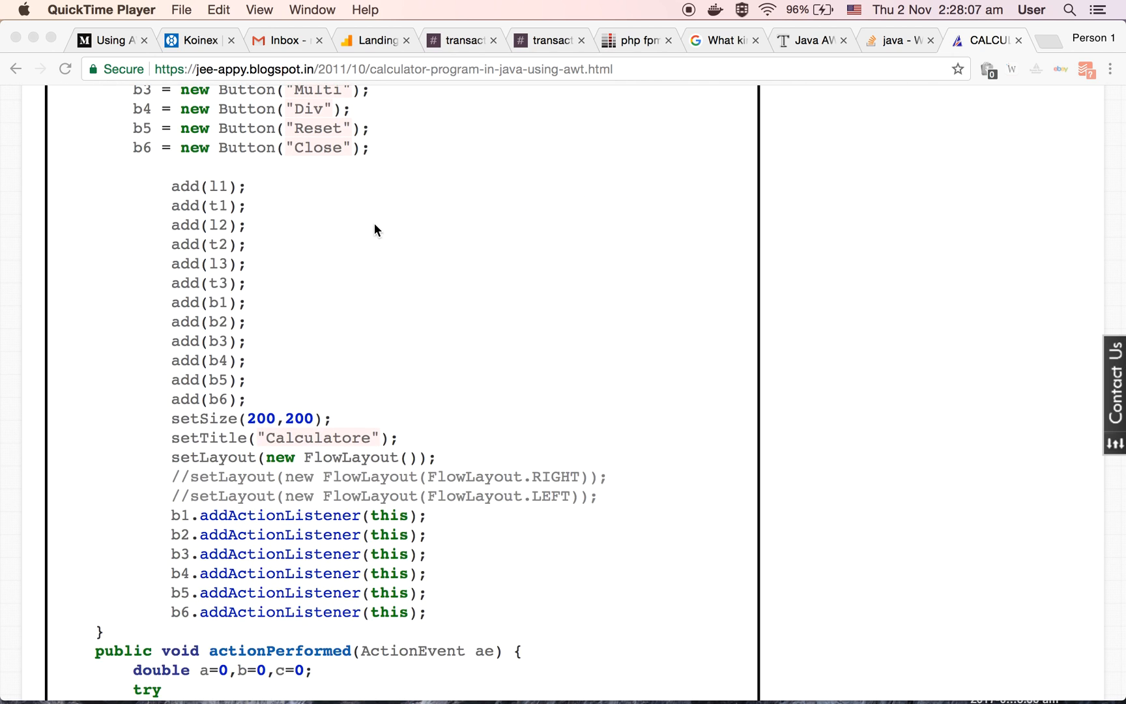
scroll("up", 3)
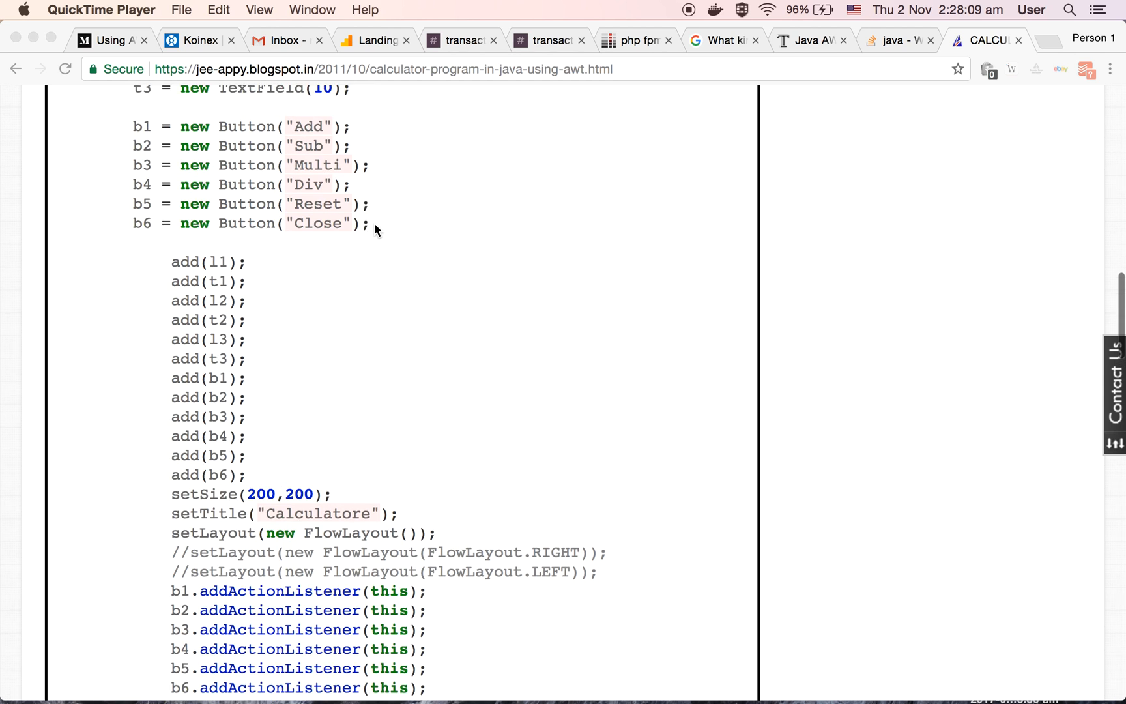
scroll("up", 3)
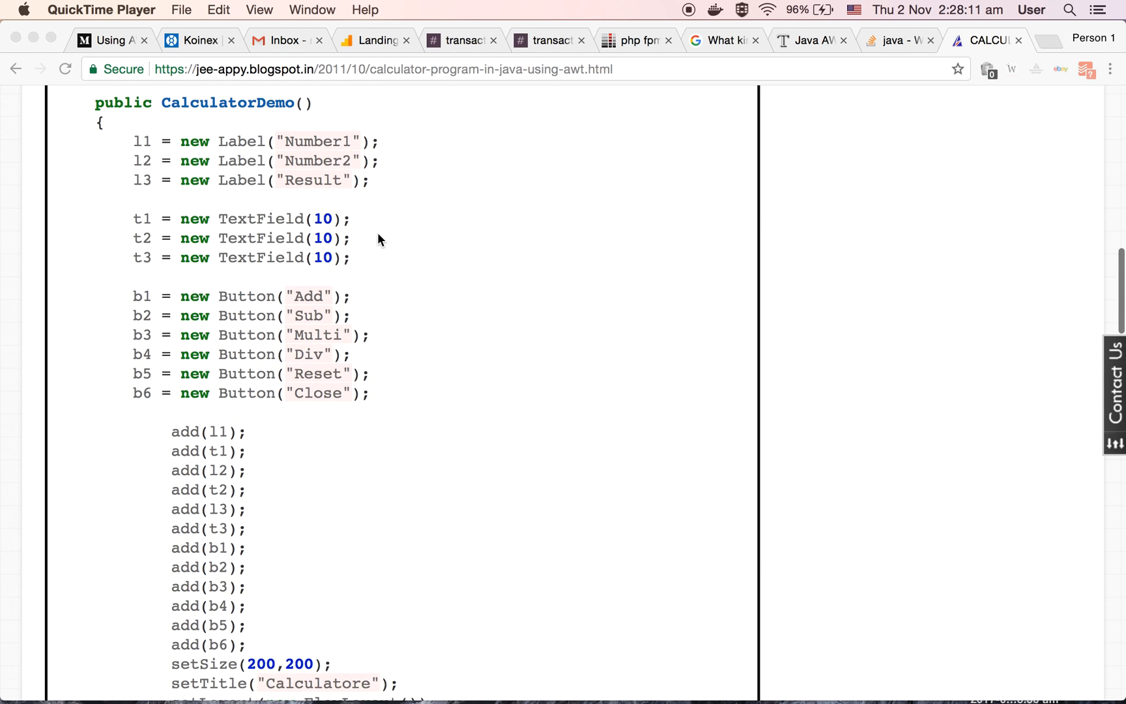
mouse_move(404, 433)
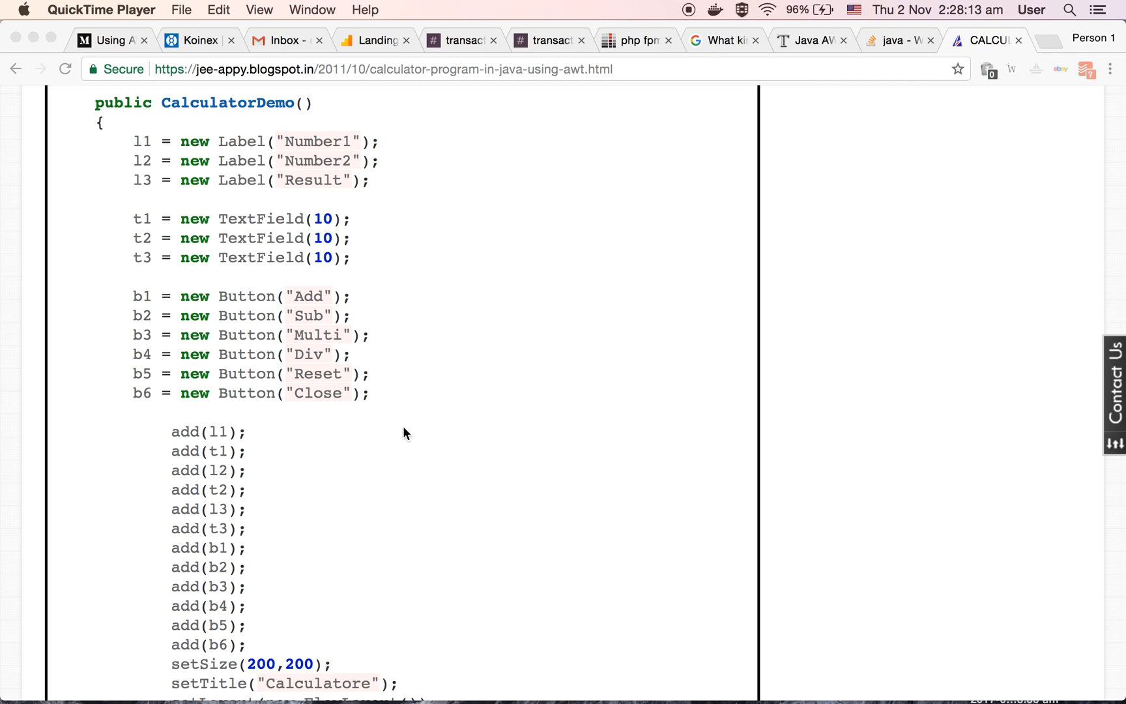
scroll("down", 3)
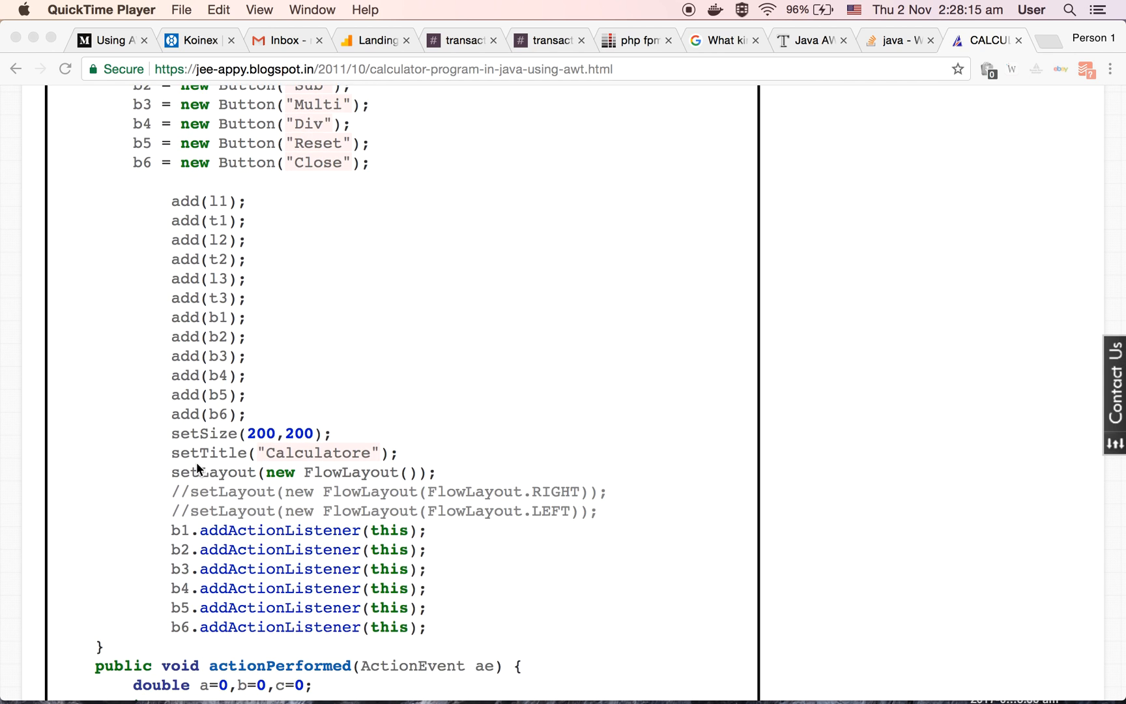
scroll("down", 3)
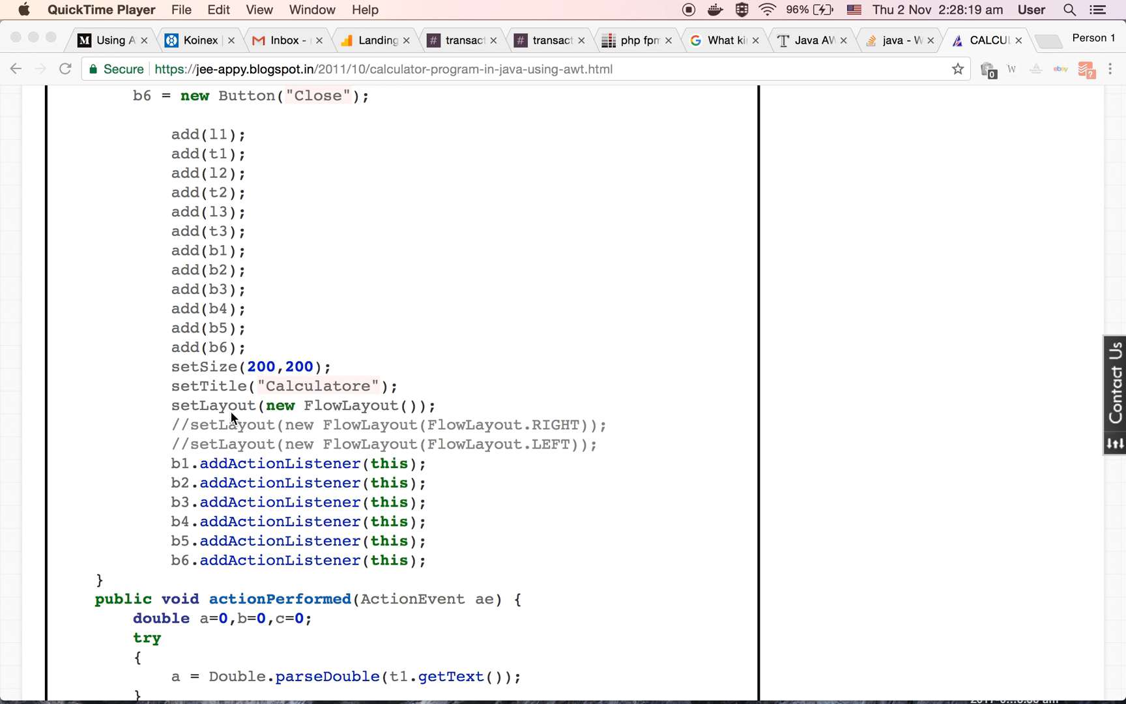
mouse_move(158, 414)
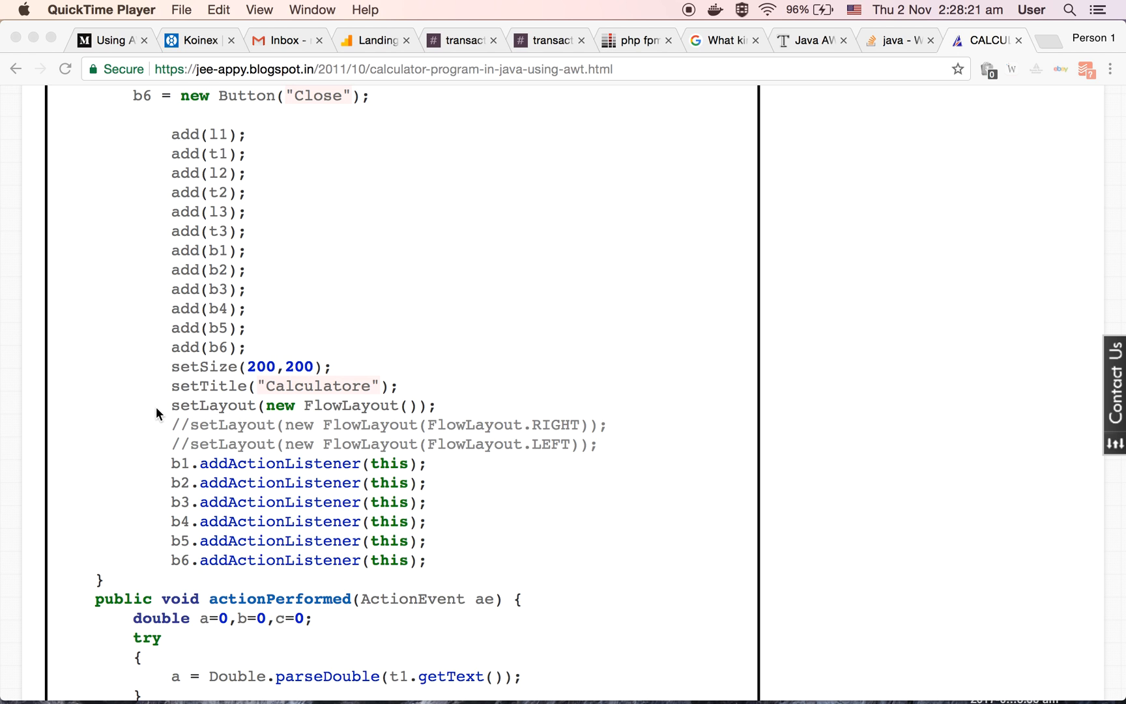
scroll("down", 3)
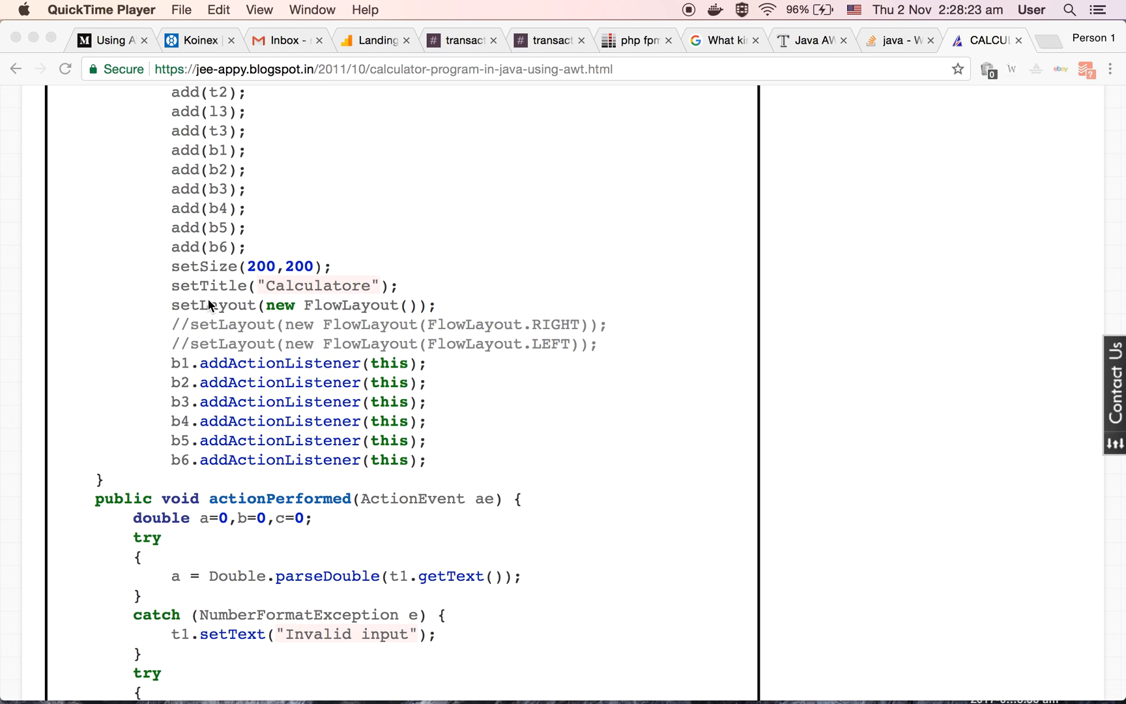
mouse_move(172, 357)
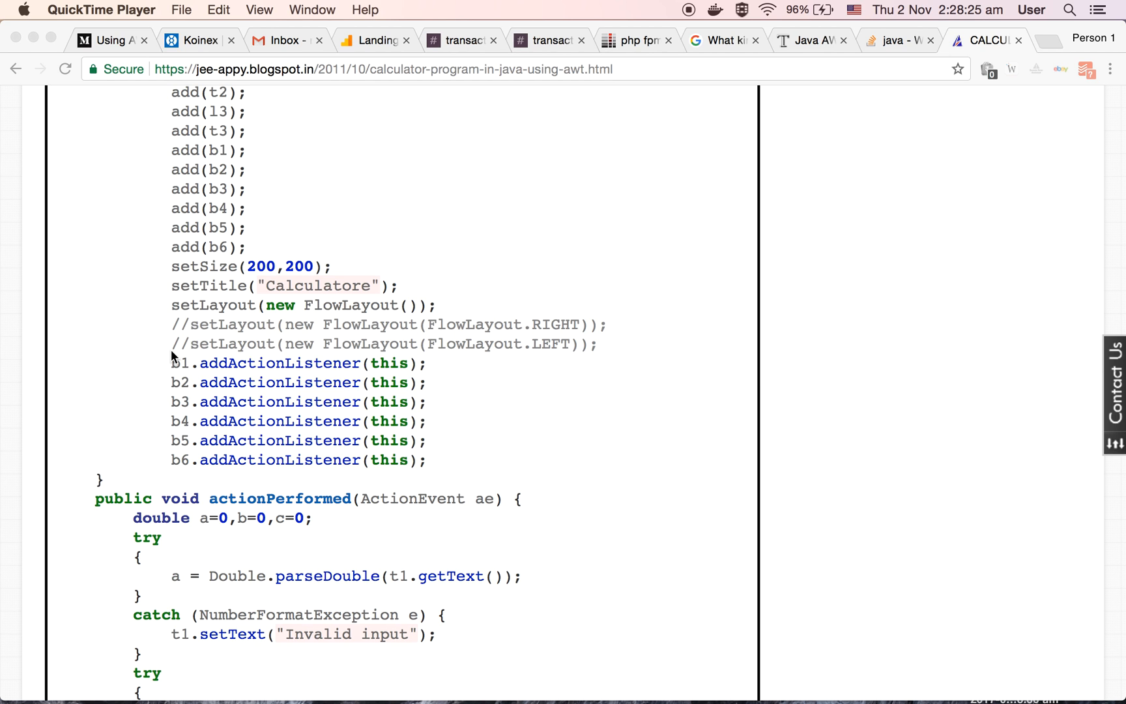
scroll("down", 3)
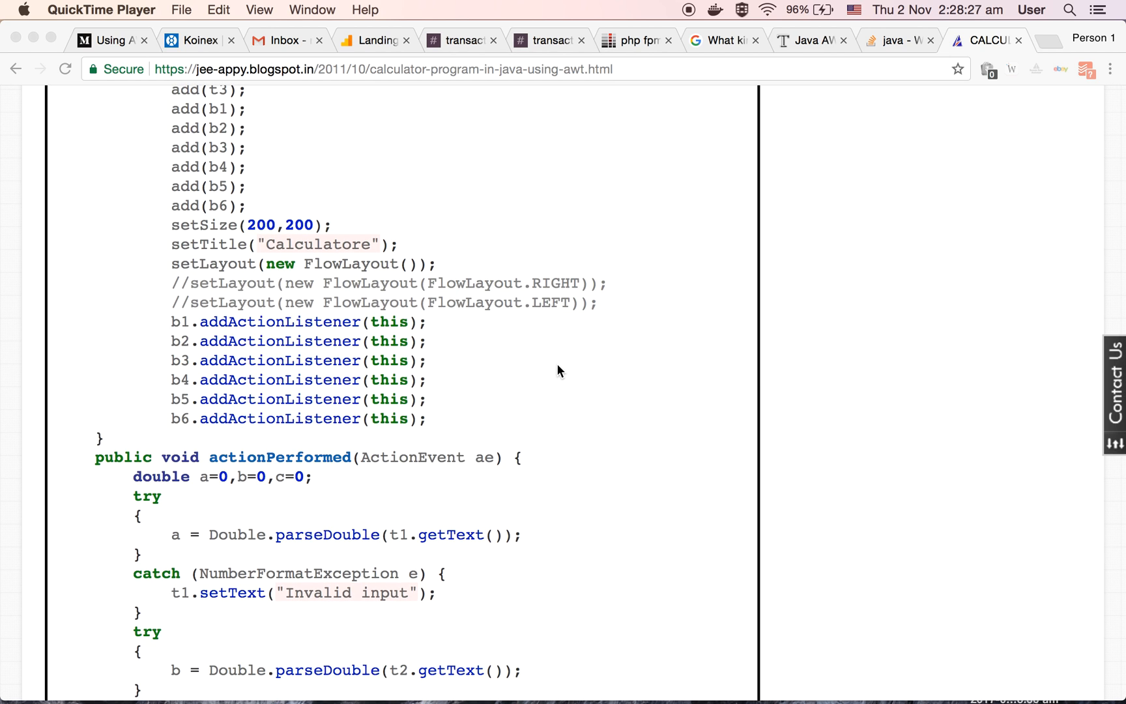
scroll("down", 3)
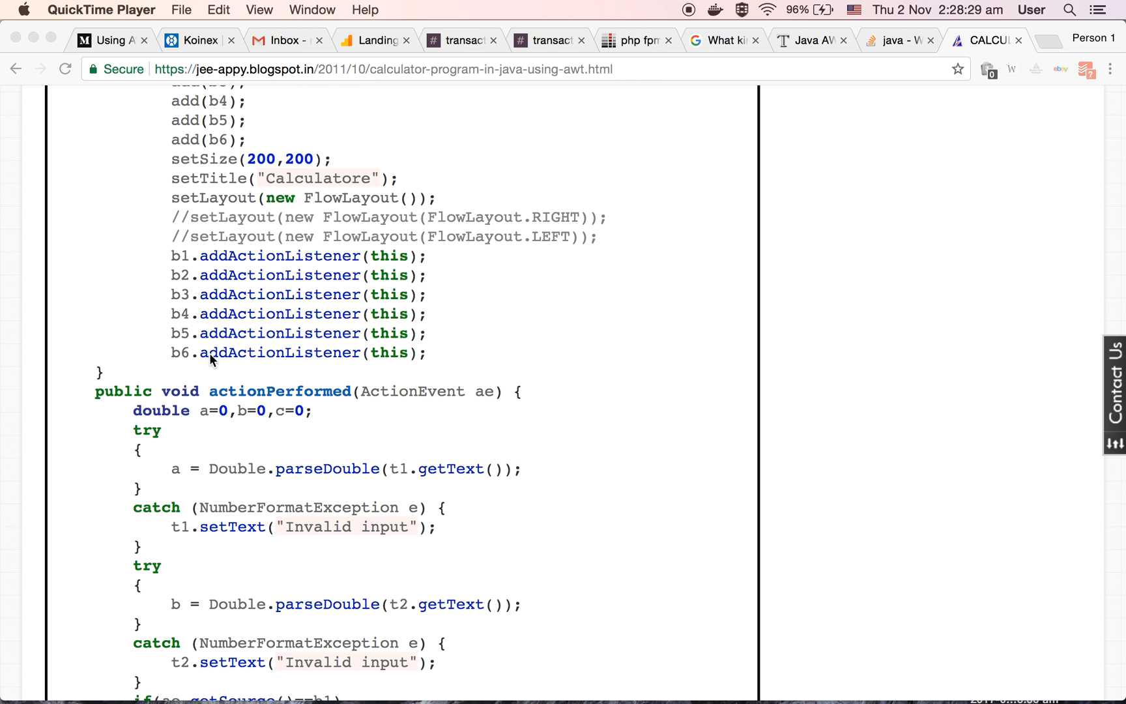
mouse_move(141, 279)
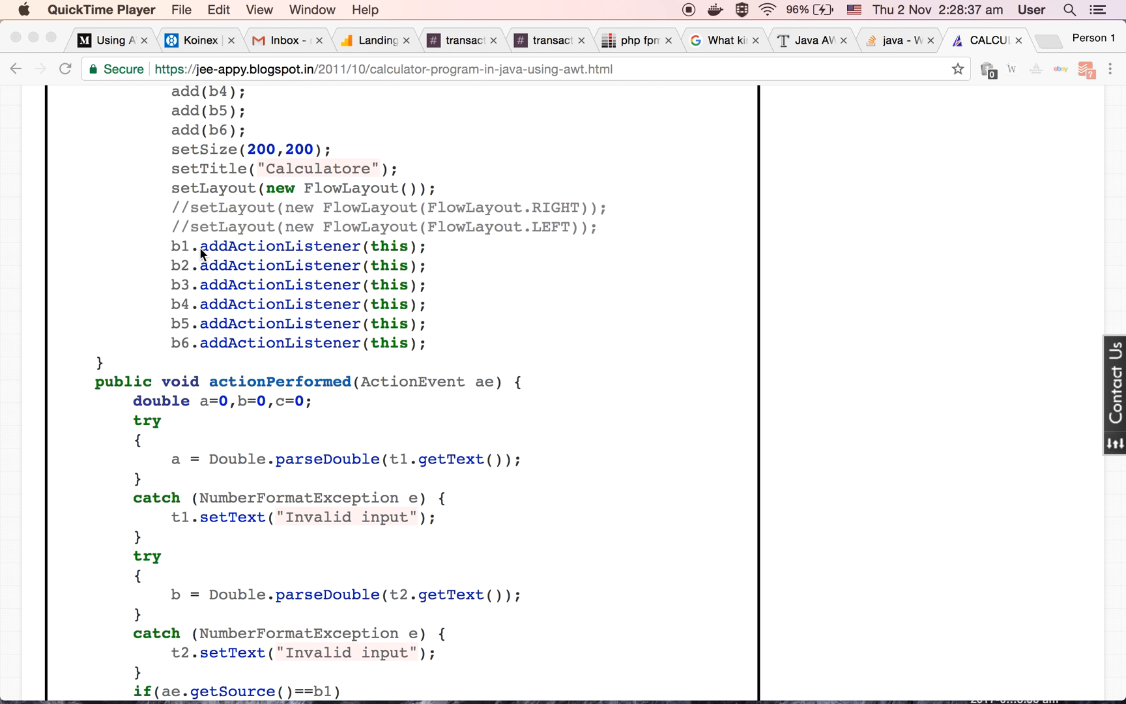
mouse_move(341, 257)
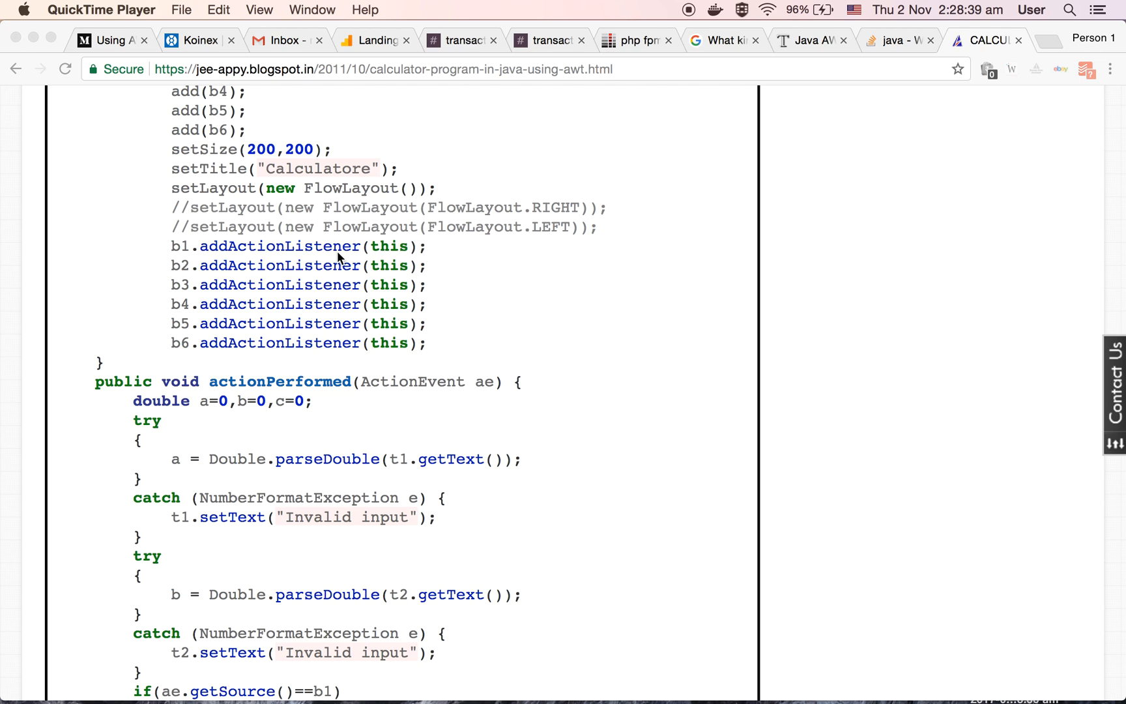
mouse_move(365, 352)
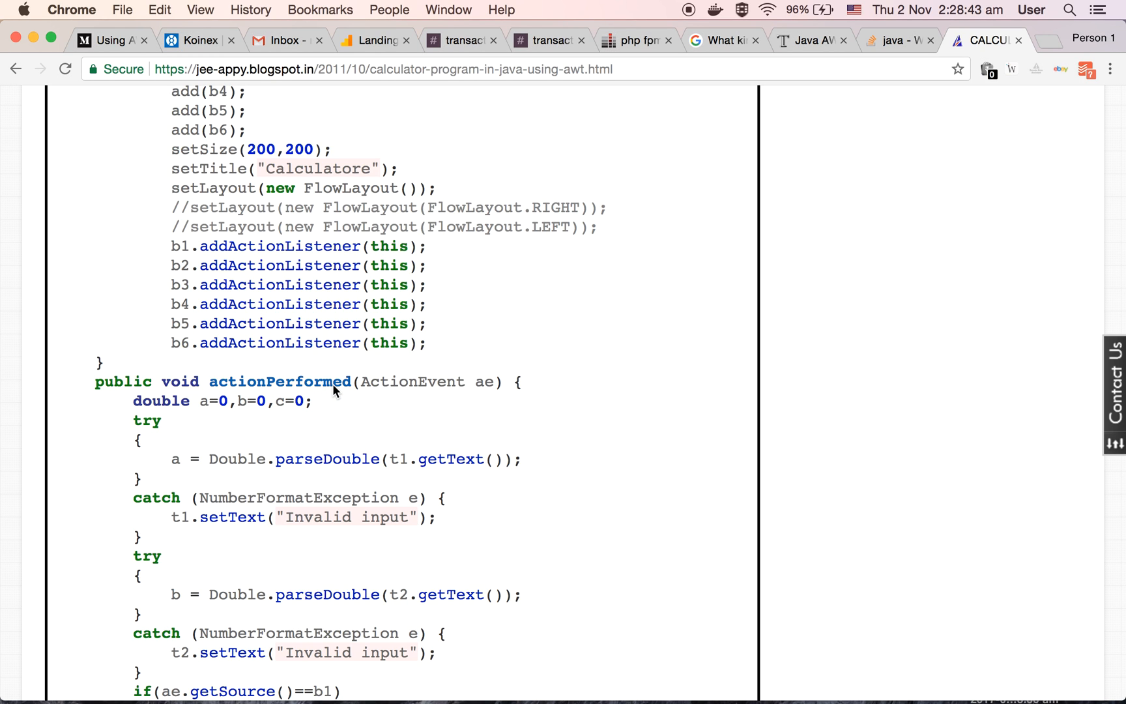
mouse_move(201, 285)
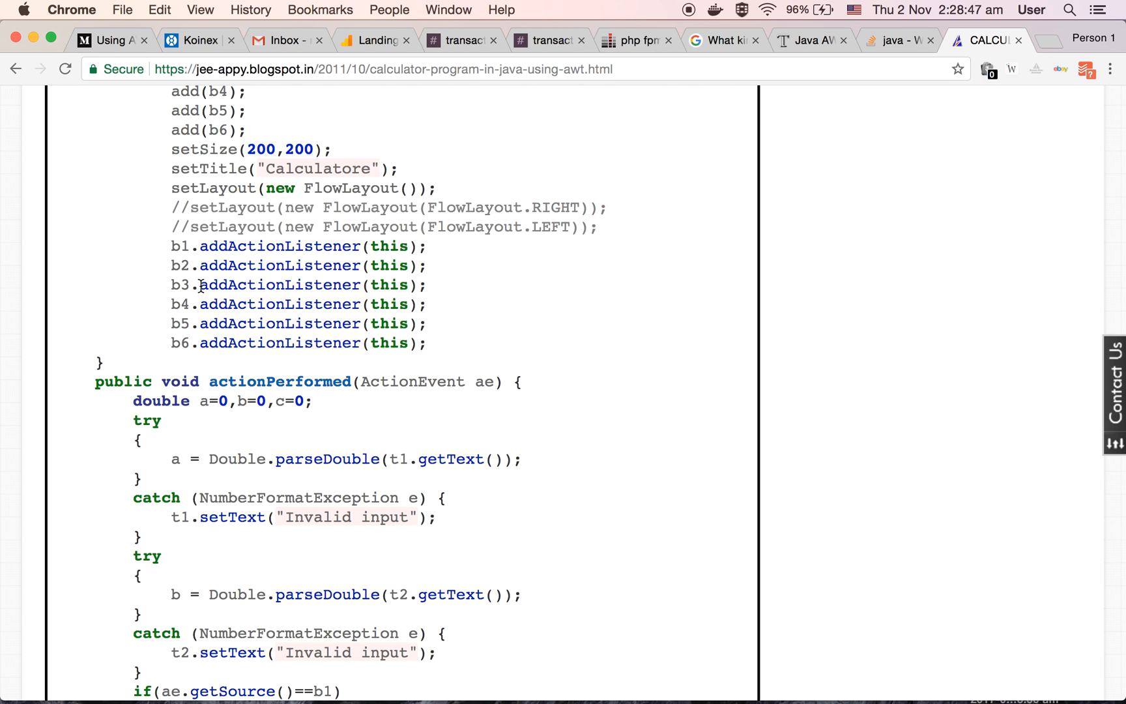
mouse_move(185, 303)
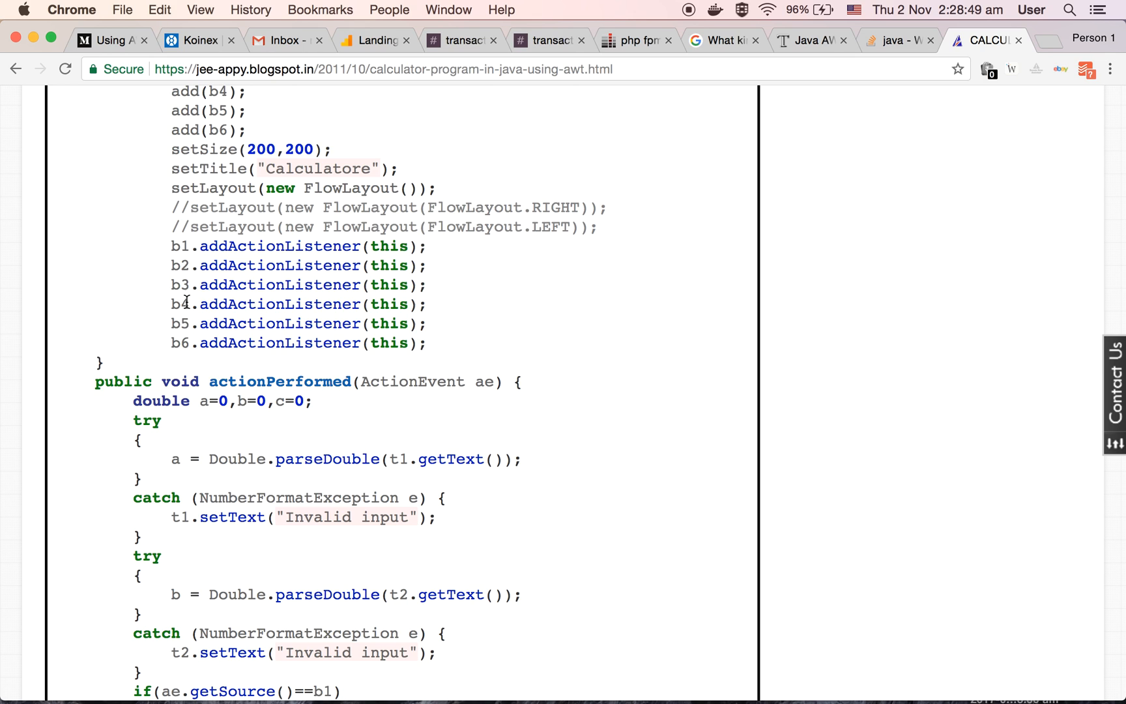
mouse_move(191, 346)
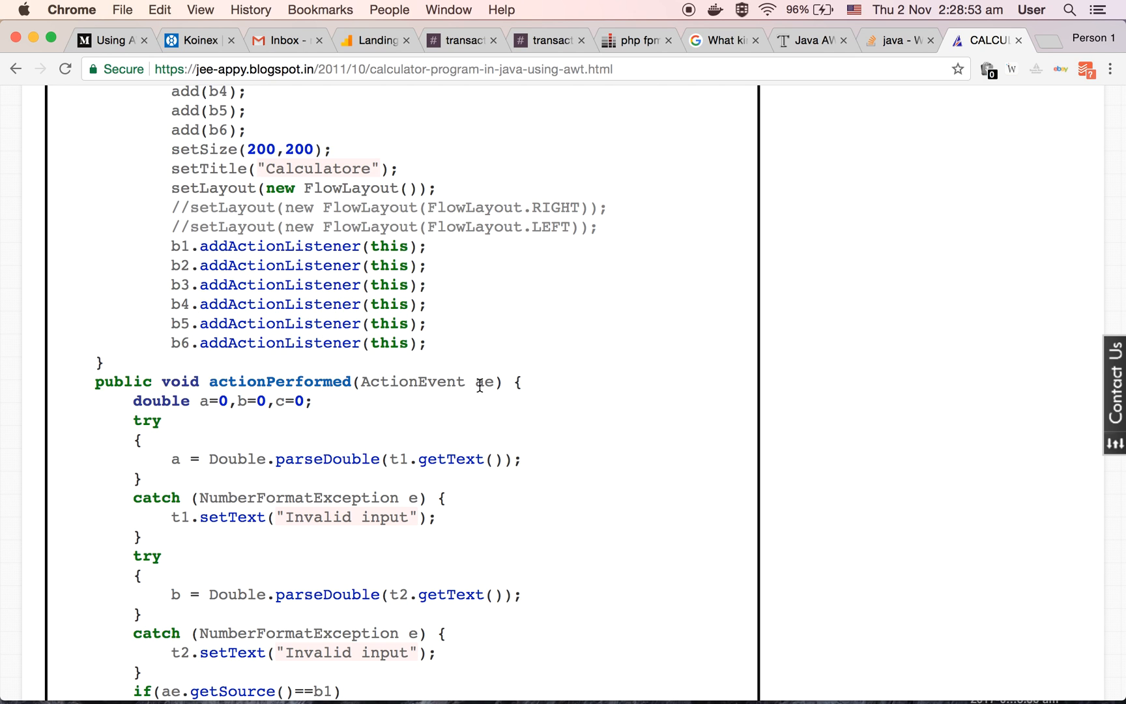
double_click(483, 381)
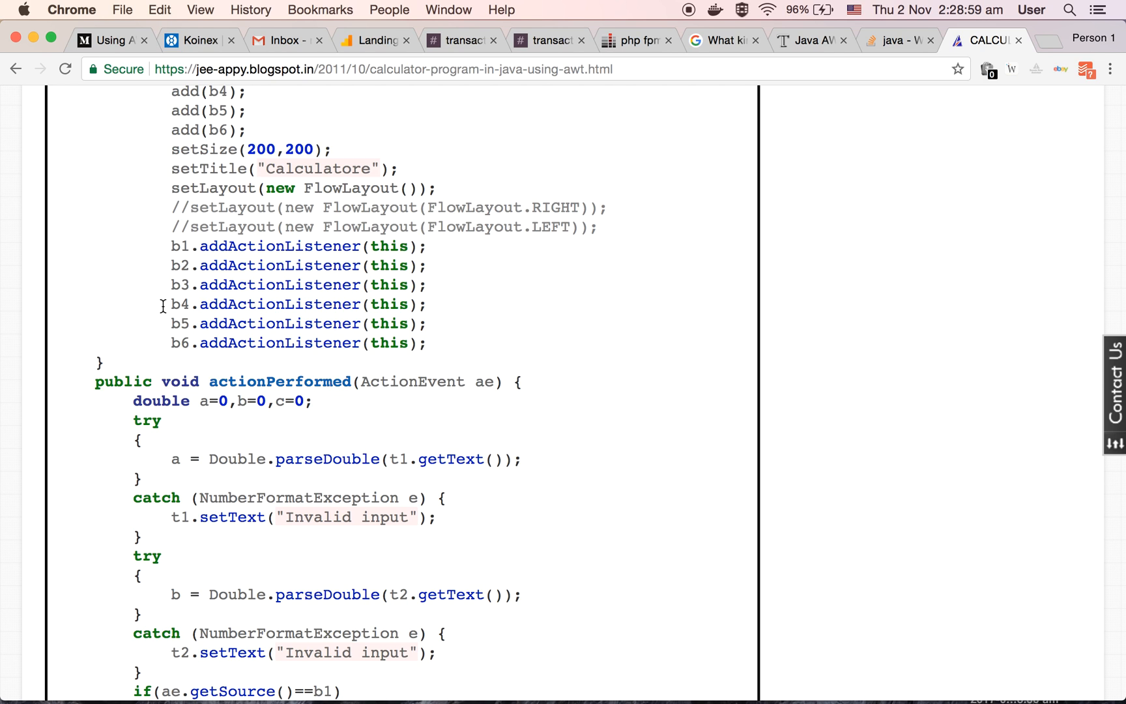
double_click(266, 381)
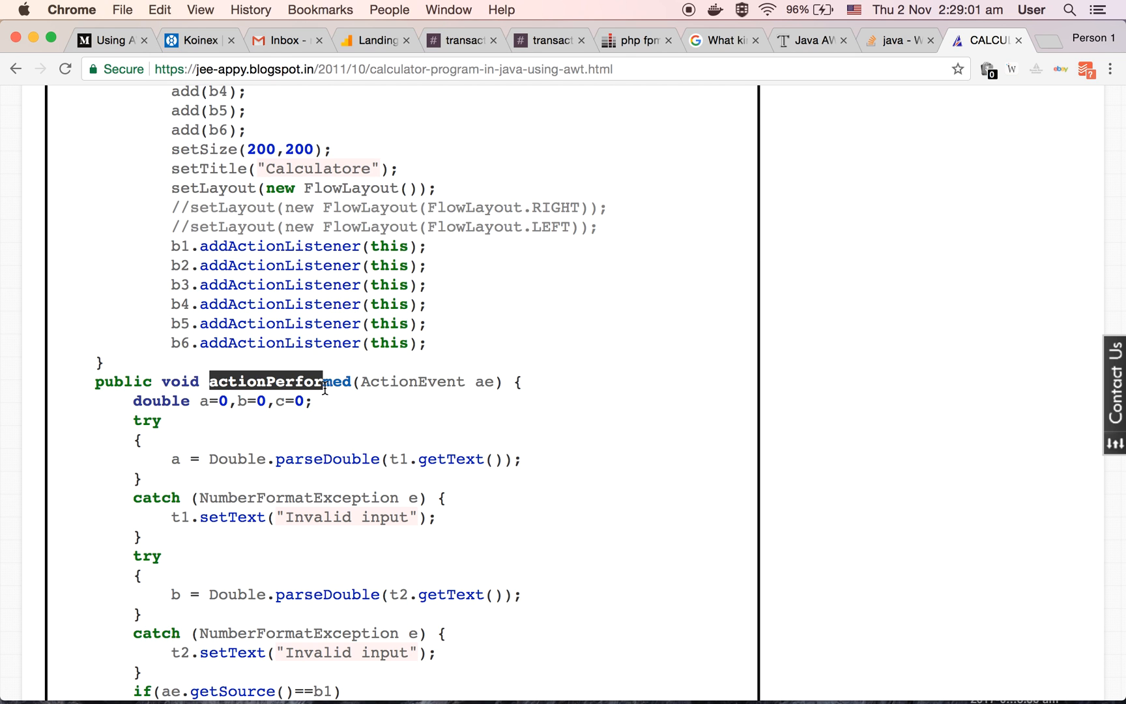
left_click(379, 423)
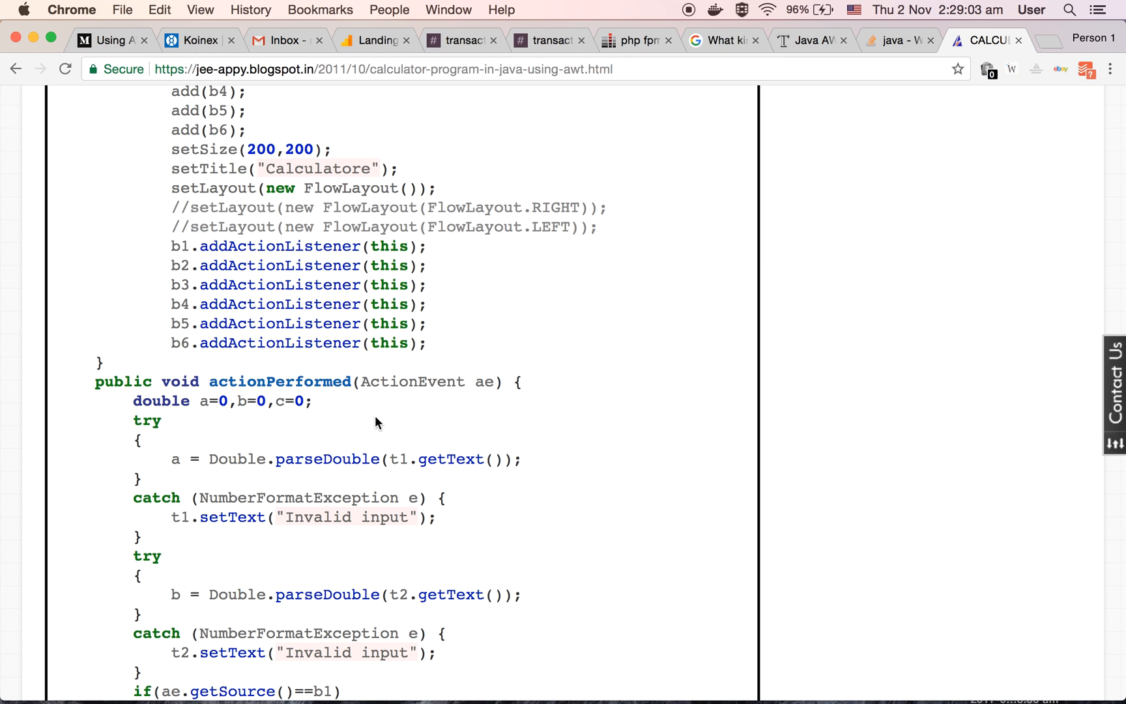
- Scroll the listing down to the actionPerformed method's try/catch parsing of the input numbers
scroll("down", 3)
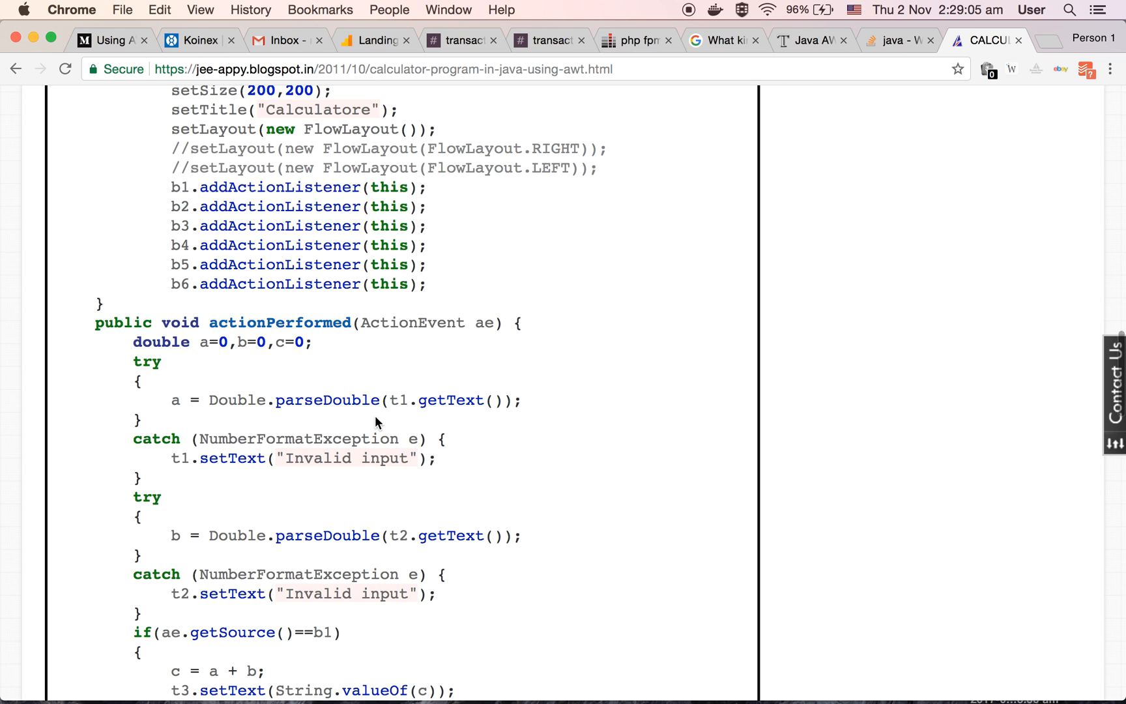
scroll("down", 3)
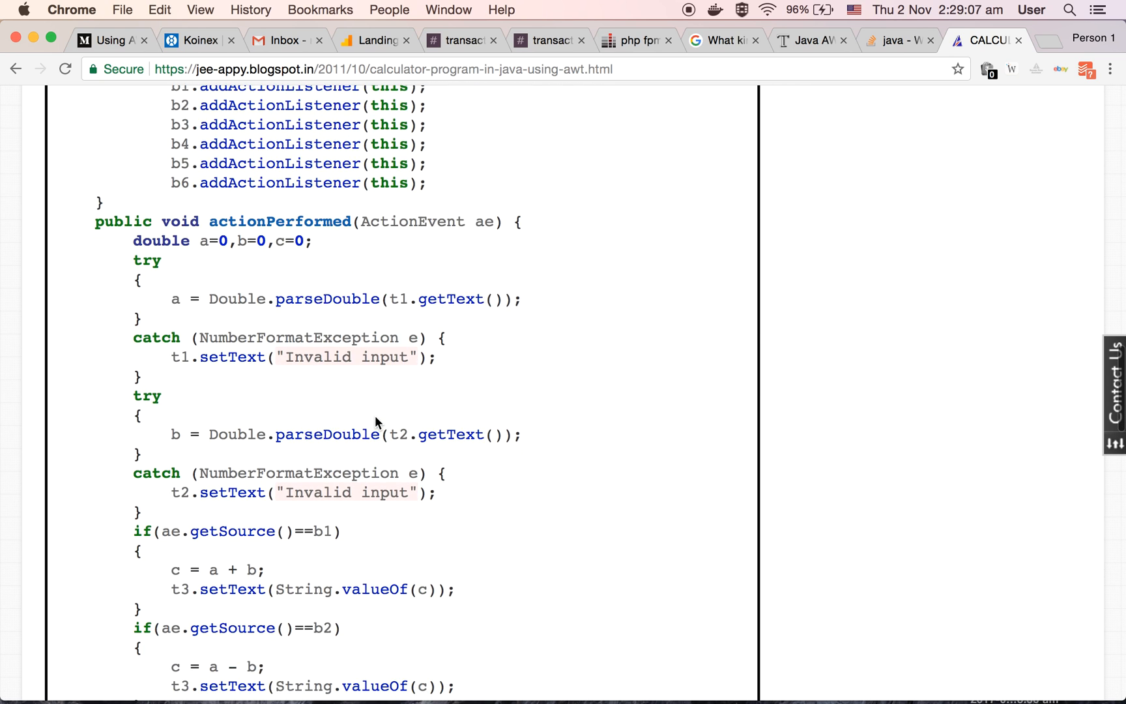
mouse_move(212, 274)
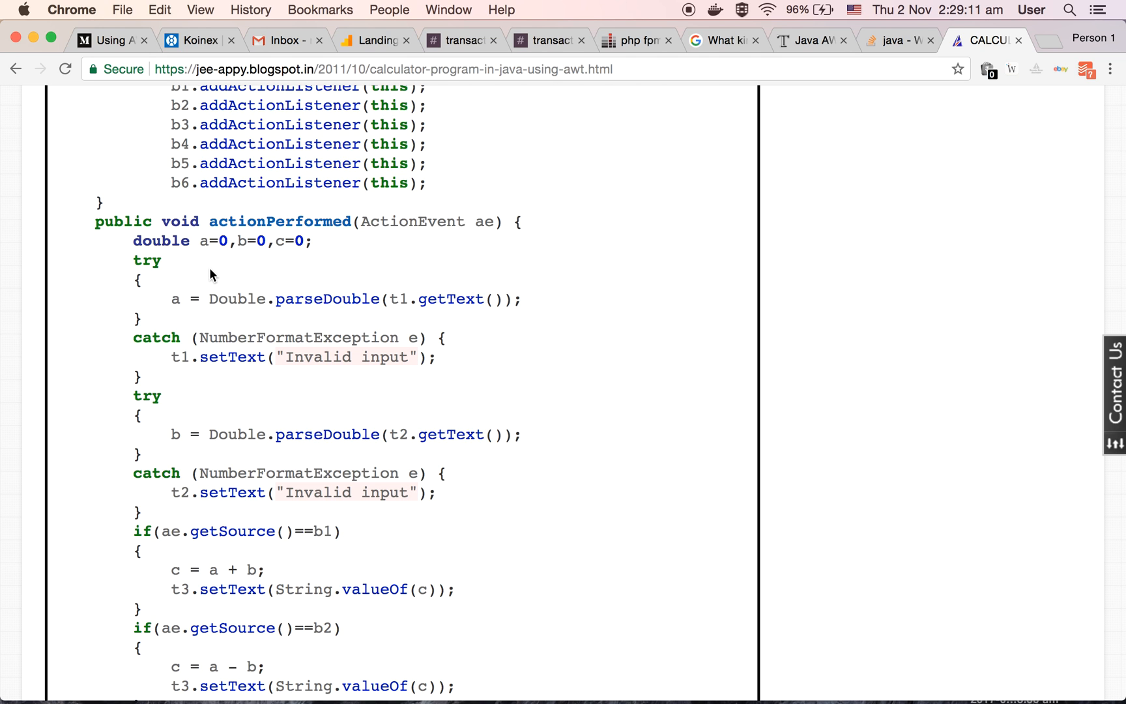
scroll("down", 3)
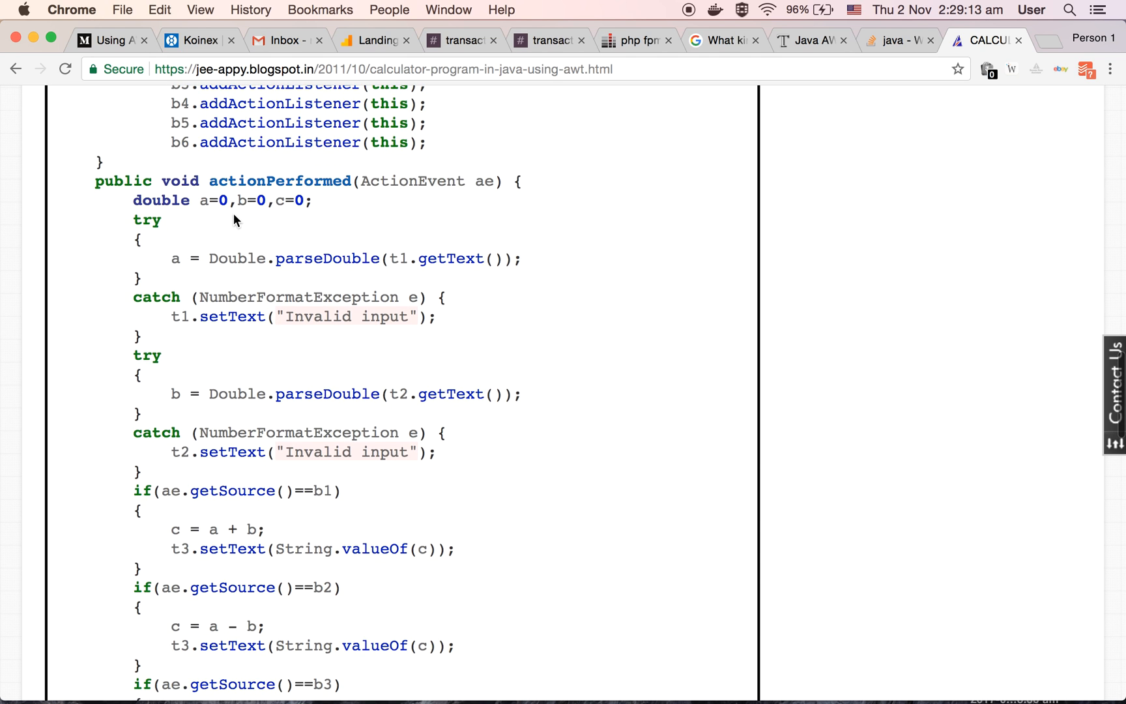
scroll("down", 3)
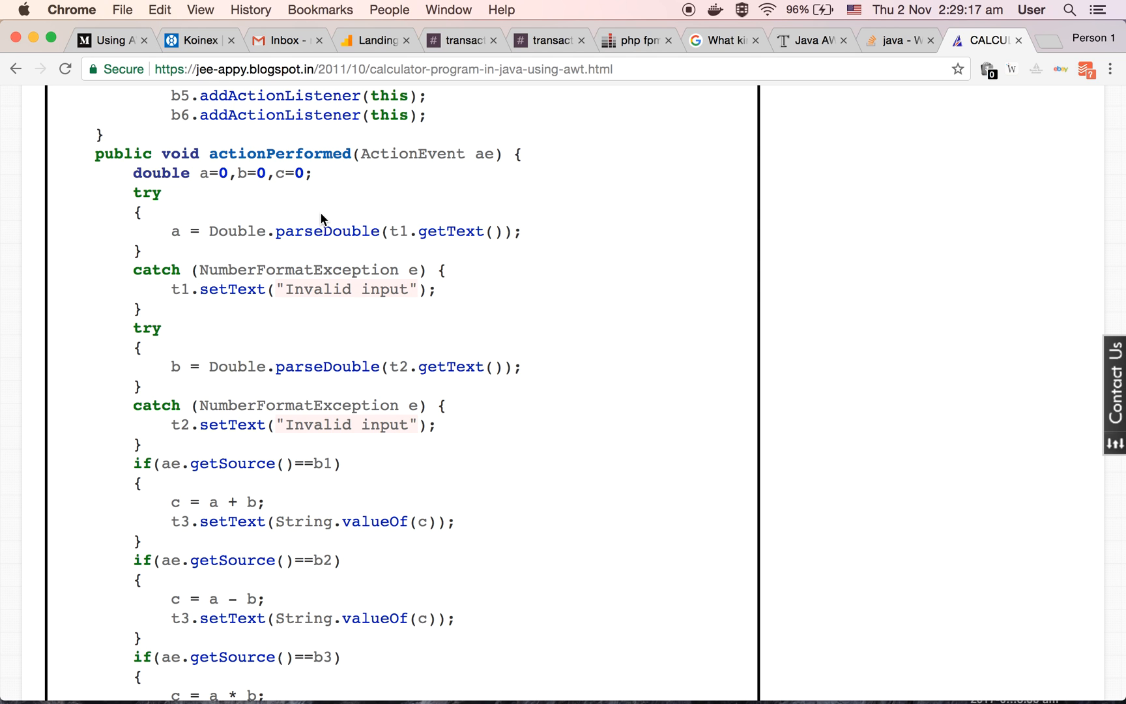
scroll("down", 3)
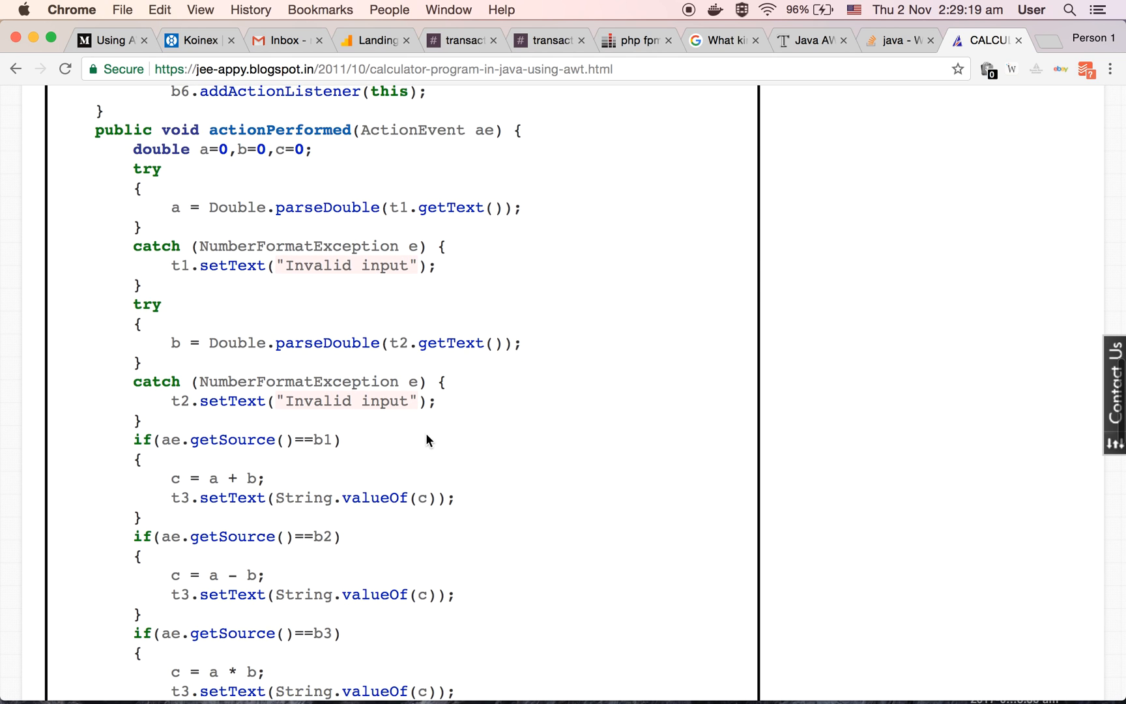
mouse_move(185, 291)
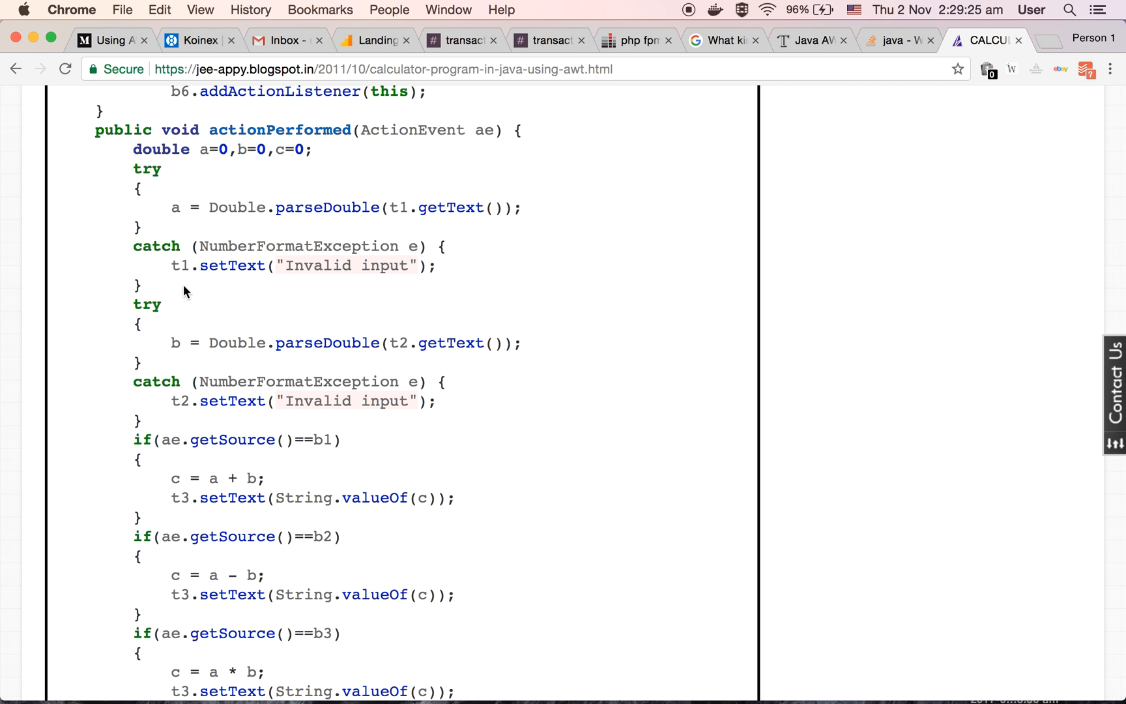
mouse_move(160, 230)
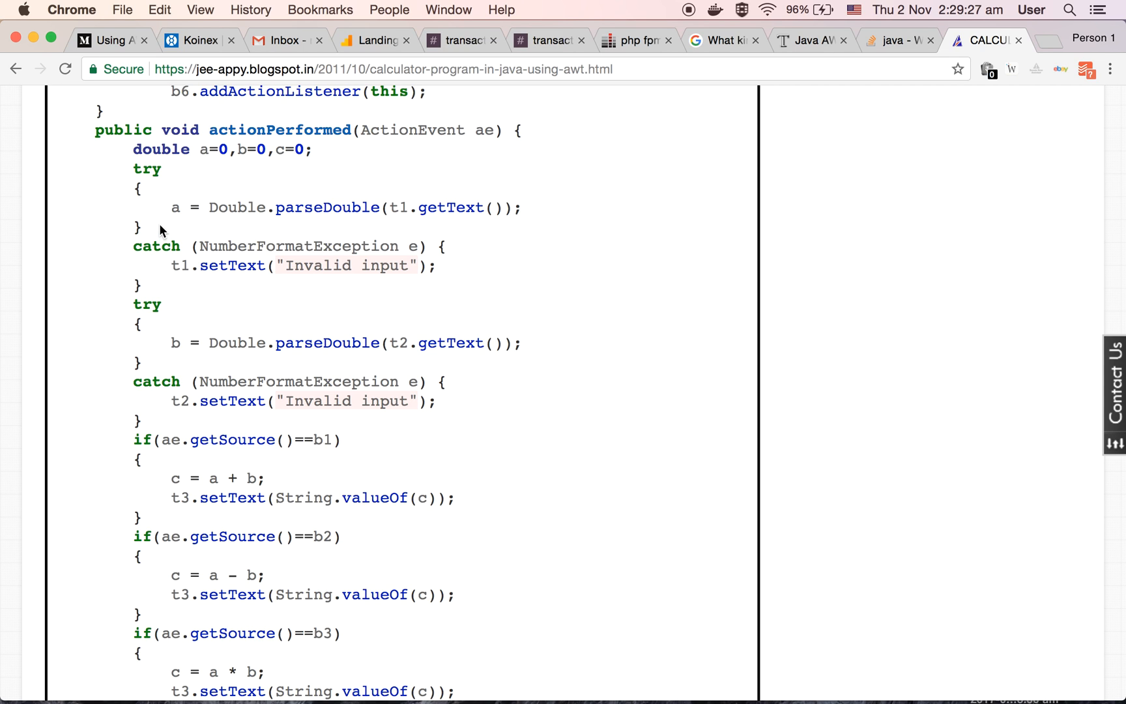
mouse_move(461, 233)
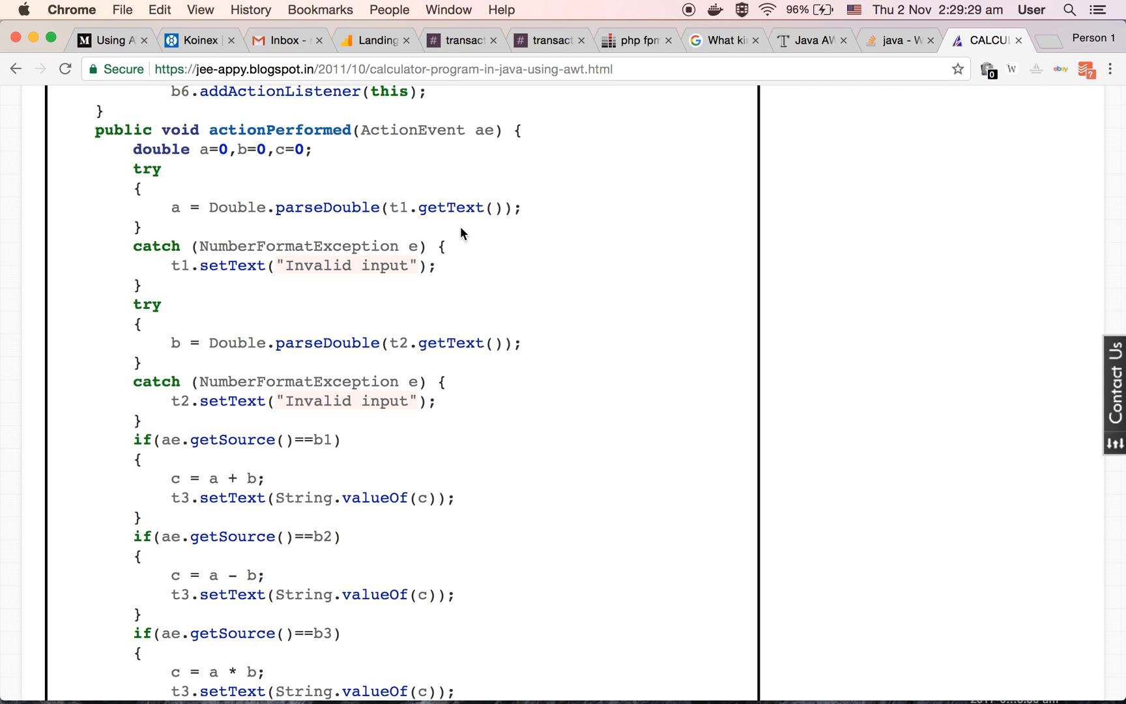
mouse_move(161, 225)
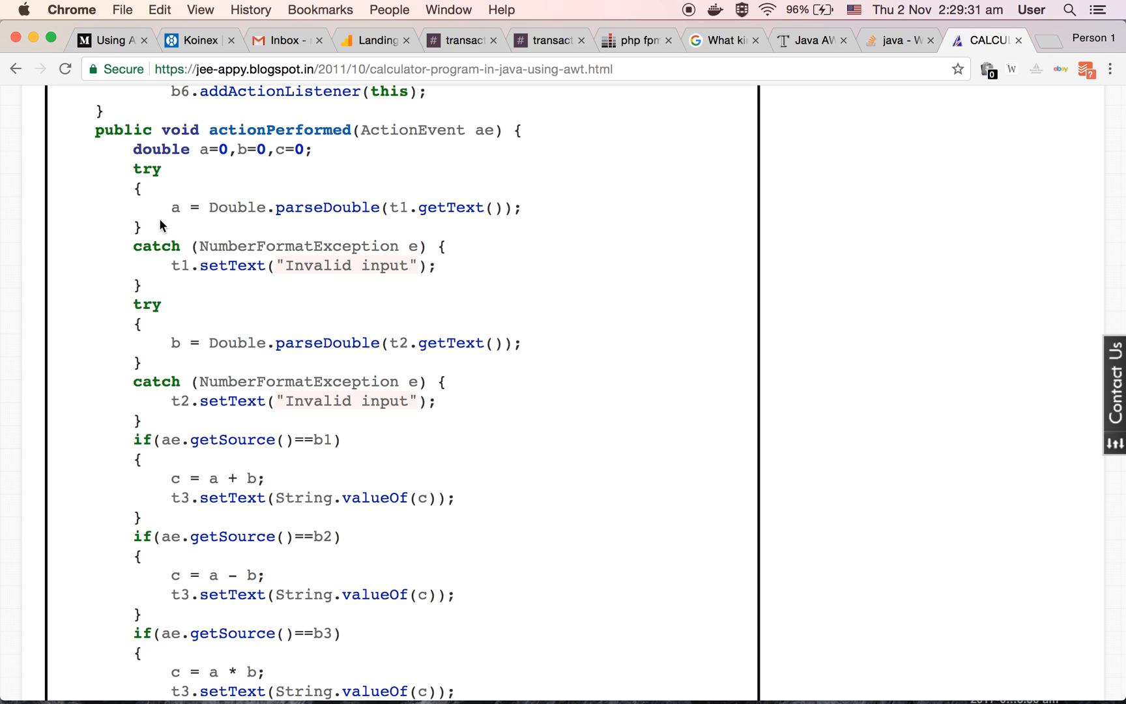
mouse_move(280, 225)
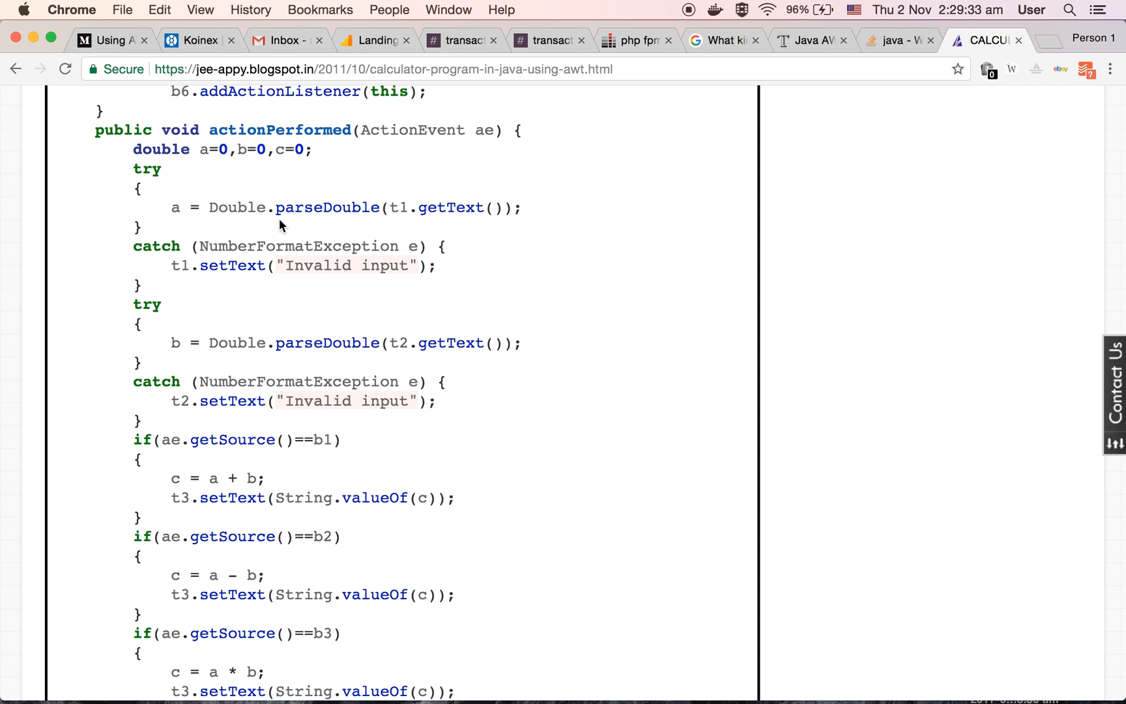
mouse_move(185, 233)
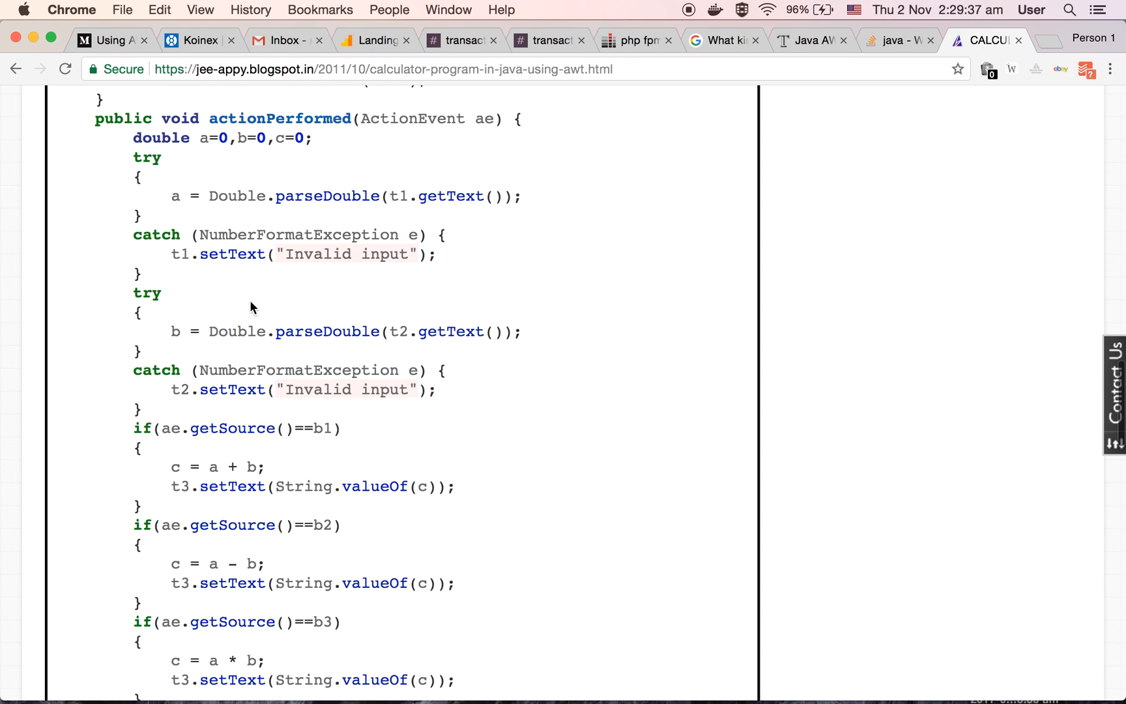
mouse_move(447, 301)
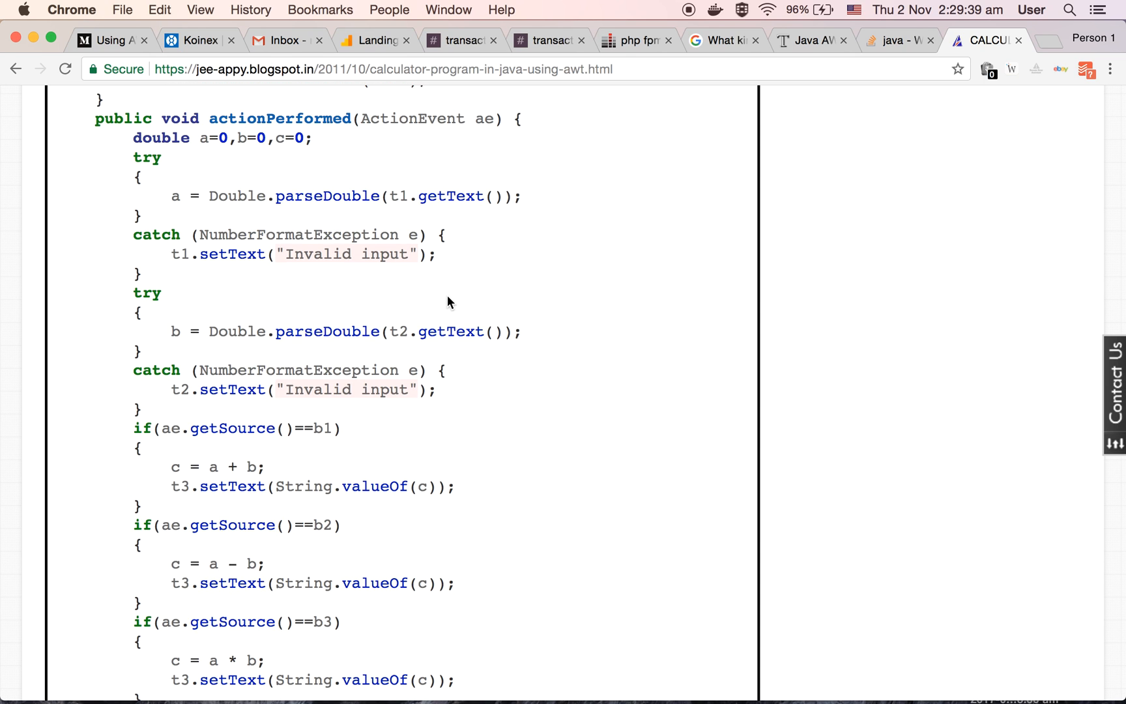
- Scroll on through the if blocks computing add, subtract, multiply and divide results into t3
scroll("up", 3)
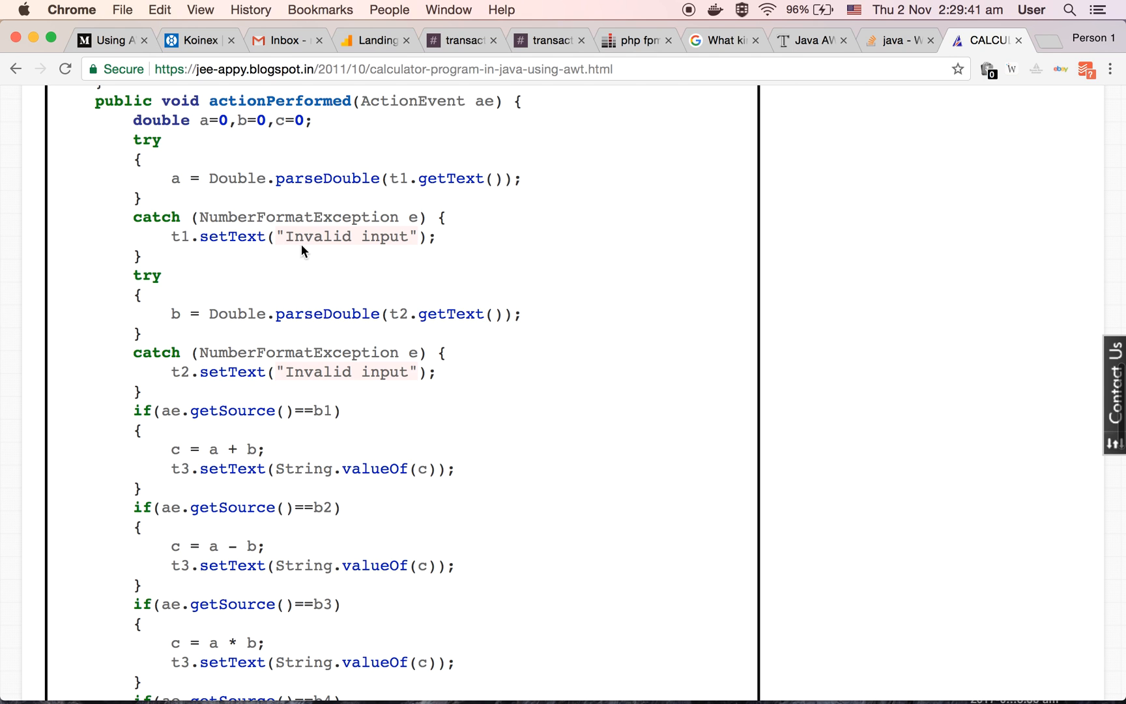
scroll("down", 3)
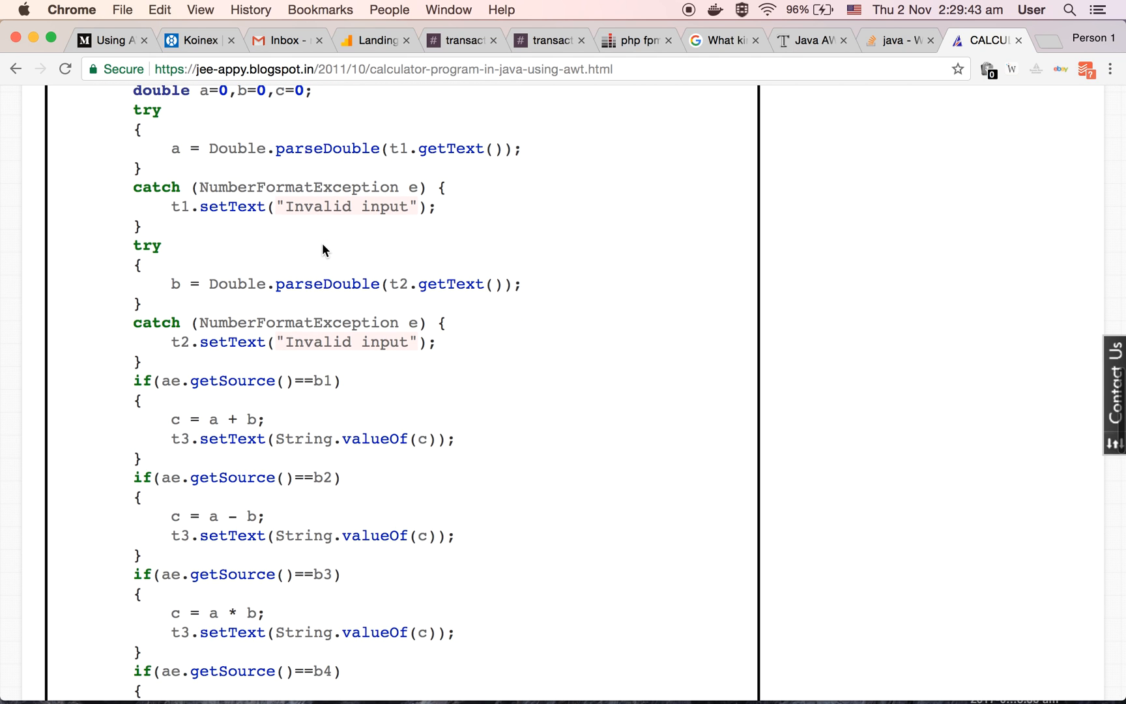
mouse_move(322, 311)
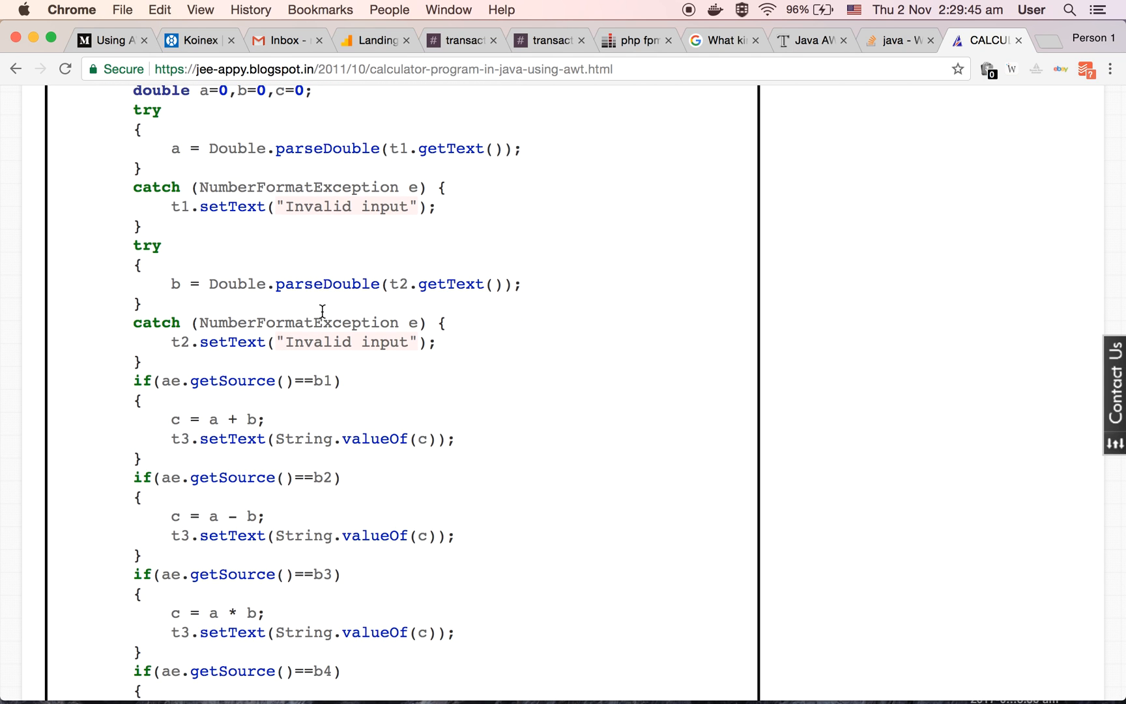
mouse_move(446, 301)
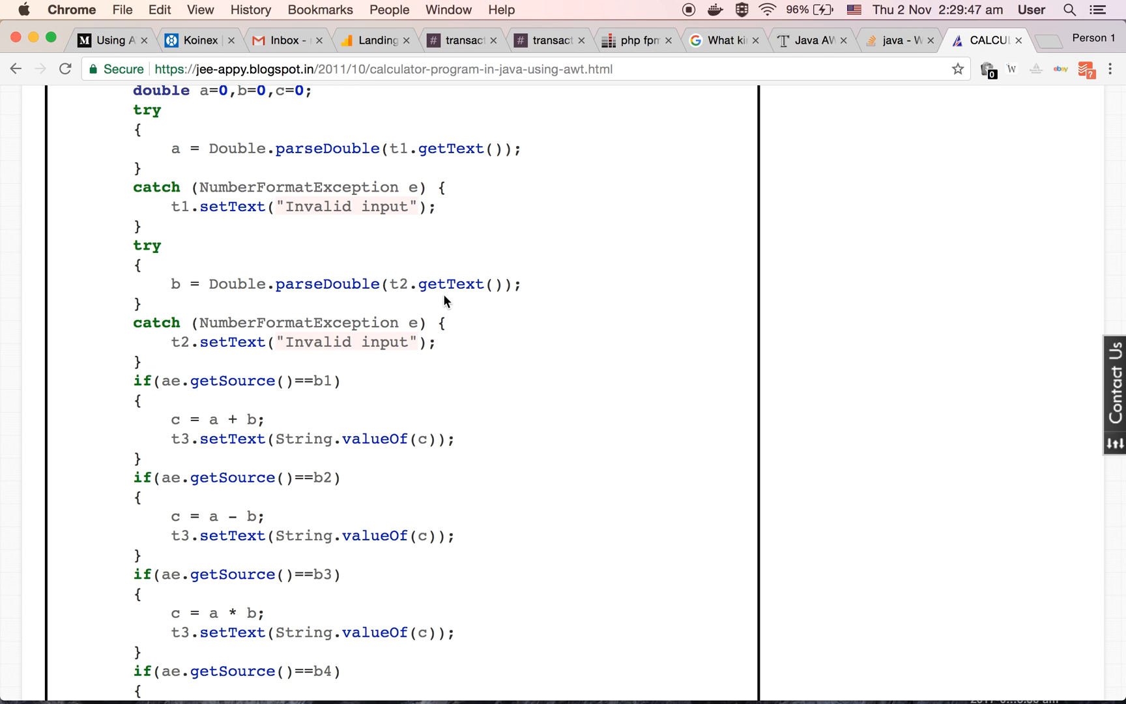
mouse_move(302, 301)
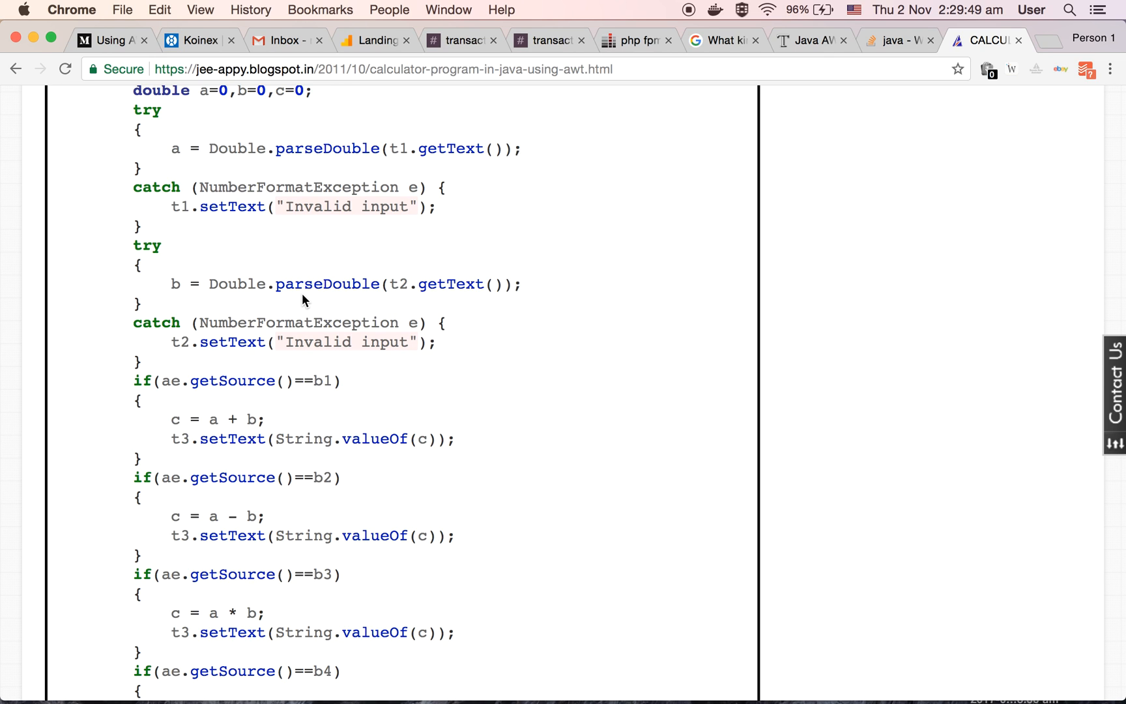
mouse_move(177, 302)
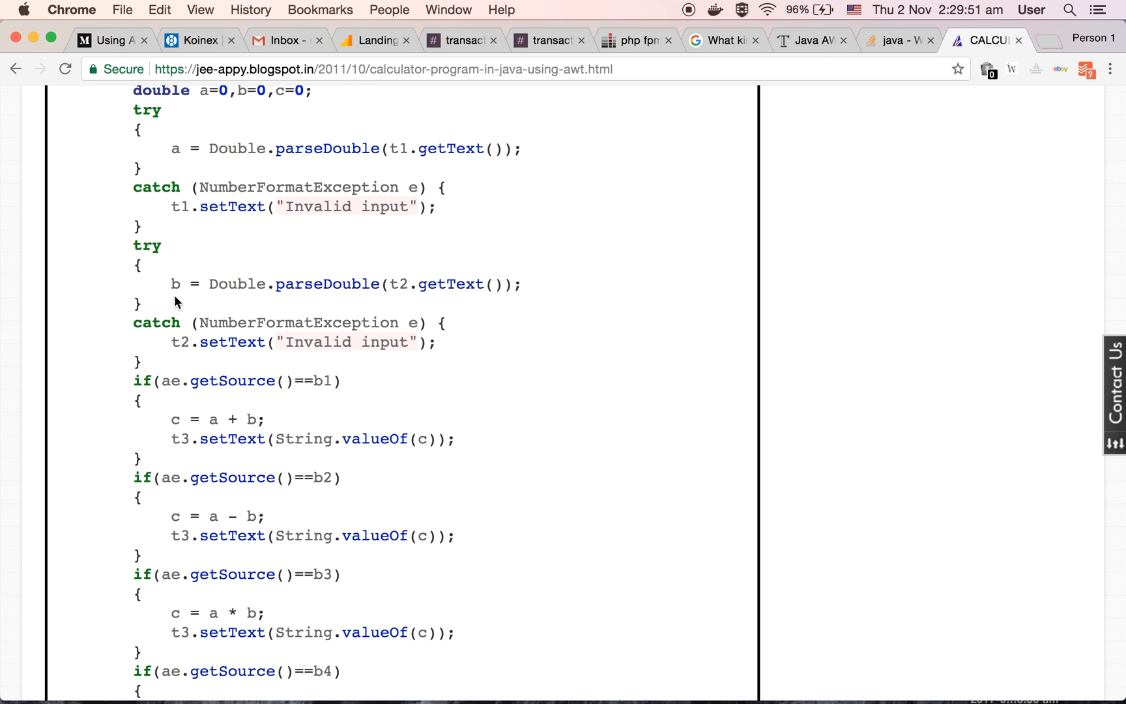
scroll("down", 3)
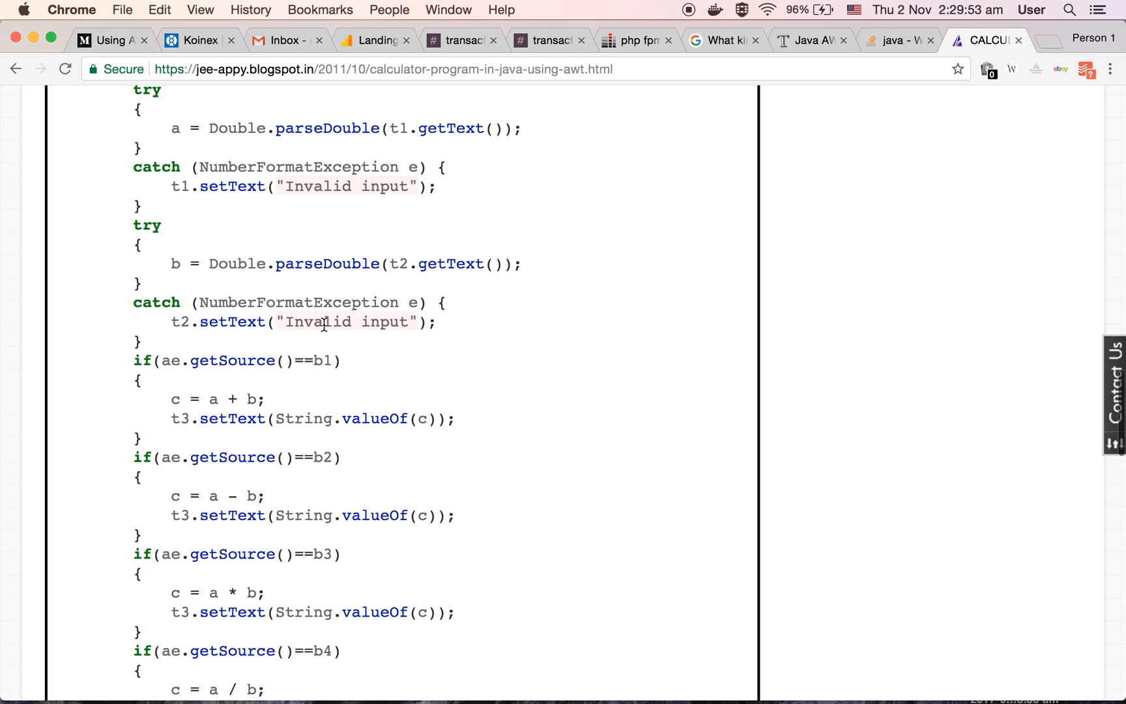
scroll("down", 3)
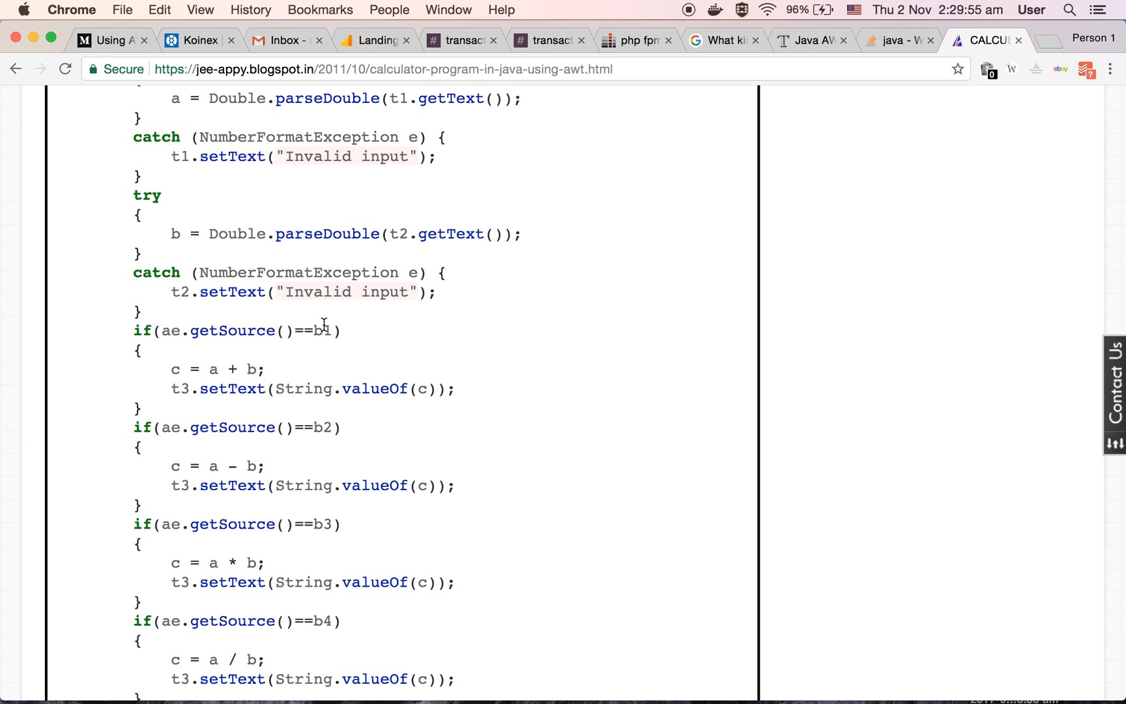
scroll("down", 3)
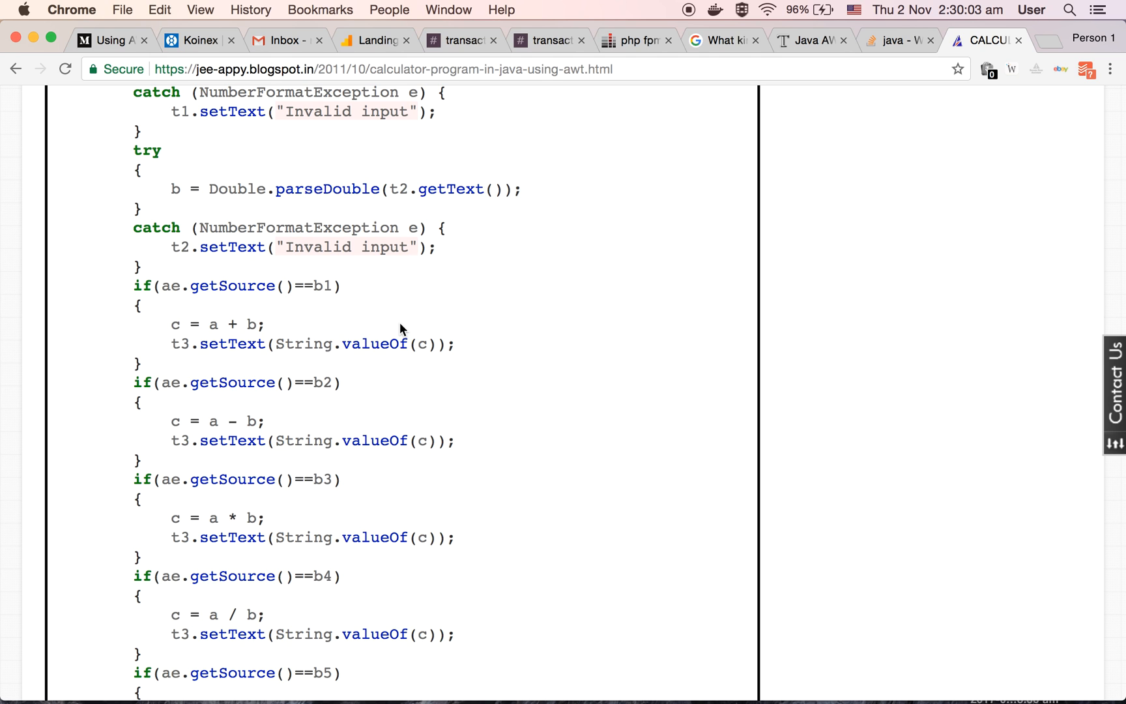
- Scroll the listing down past the b5 reset-to-zero and b6 exit handlers
scroll("up", 3)
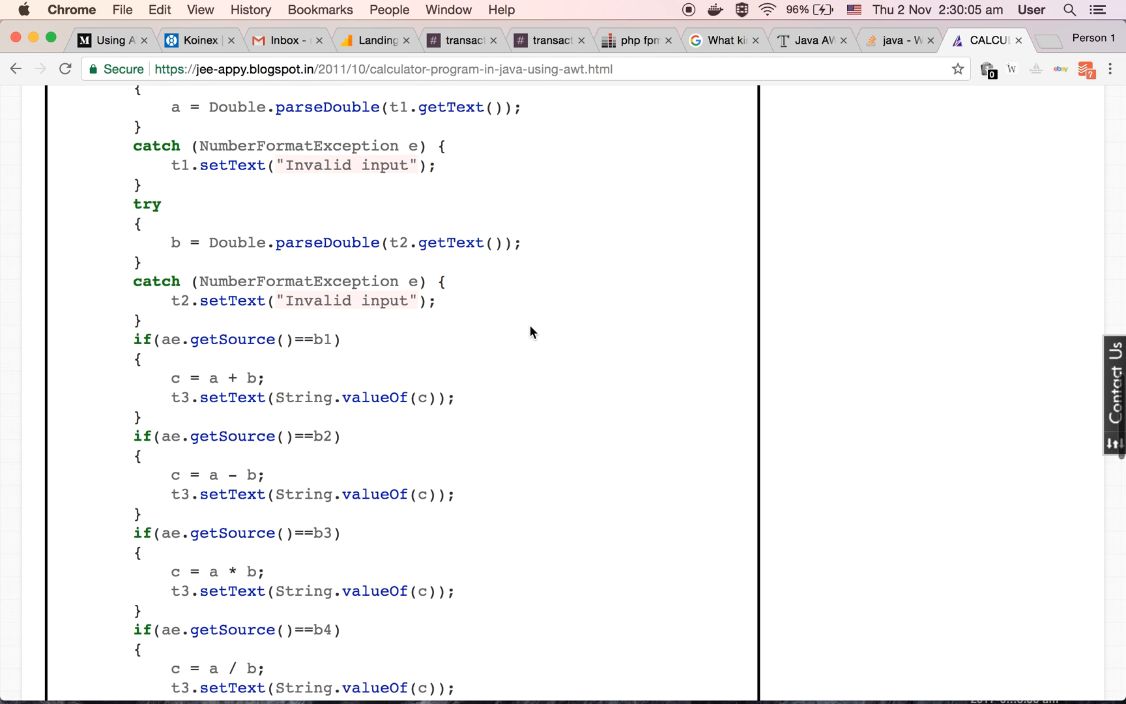
scroll("up", 3)
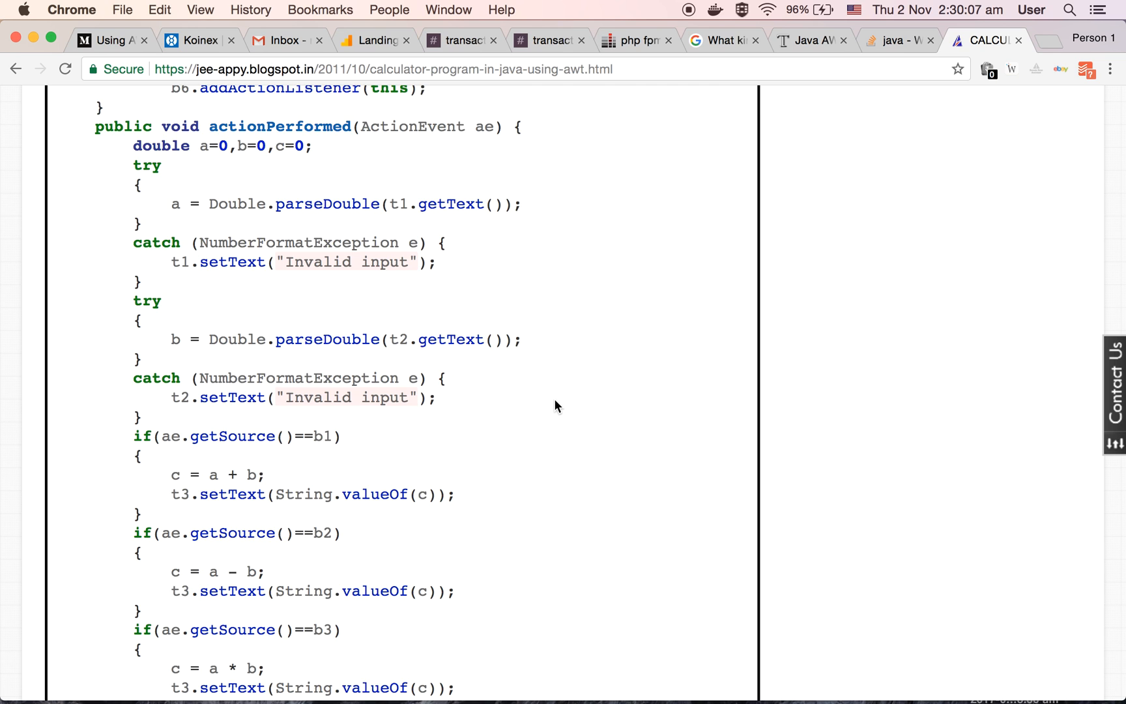
scroll("down", 3)
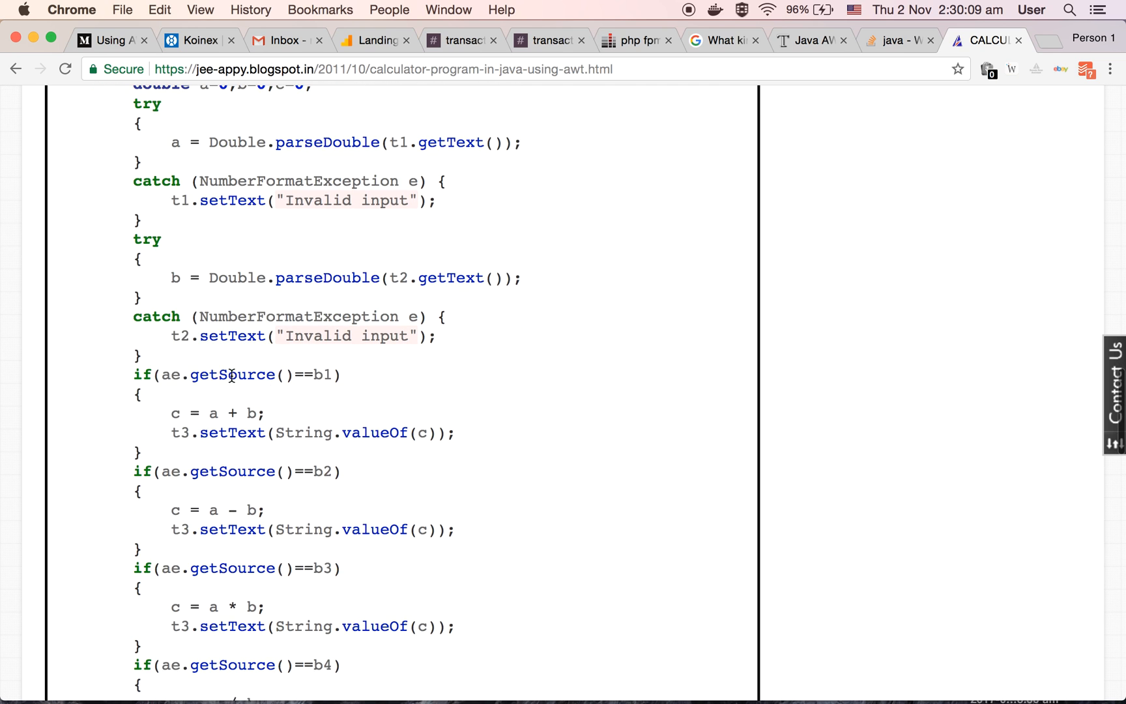
scroll("down", 3)
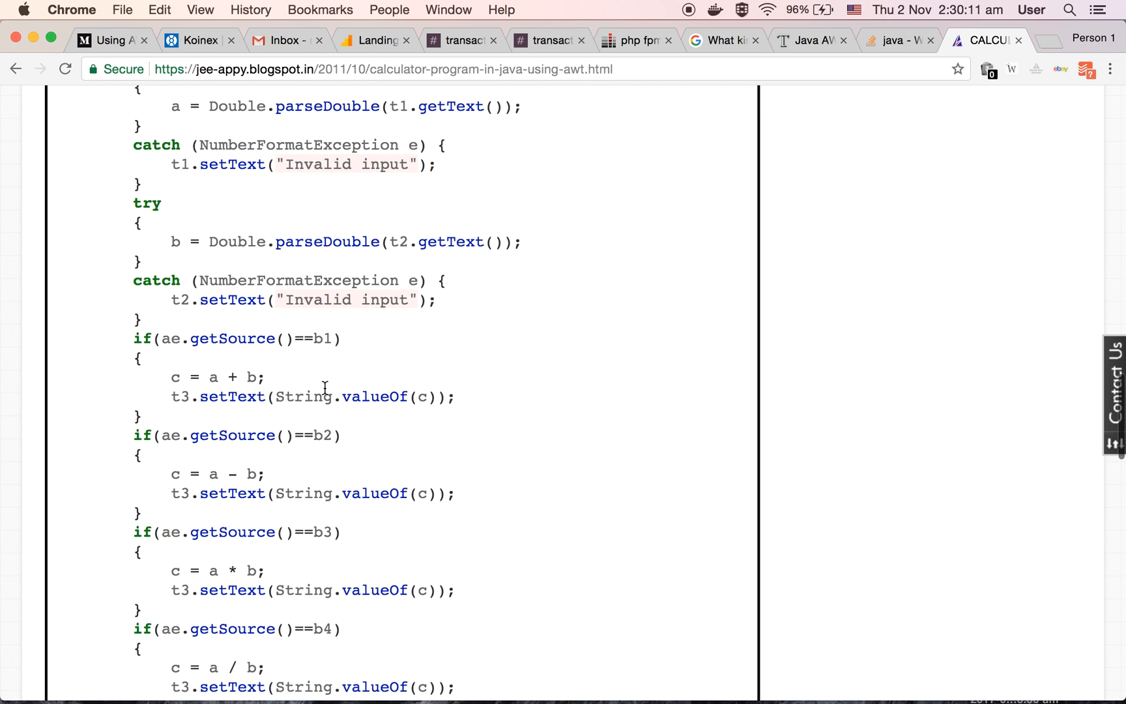
scroll("down", 3)
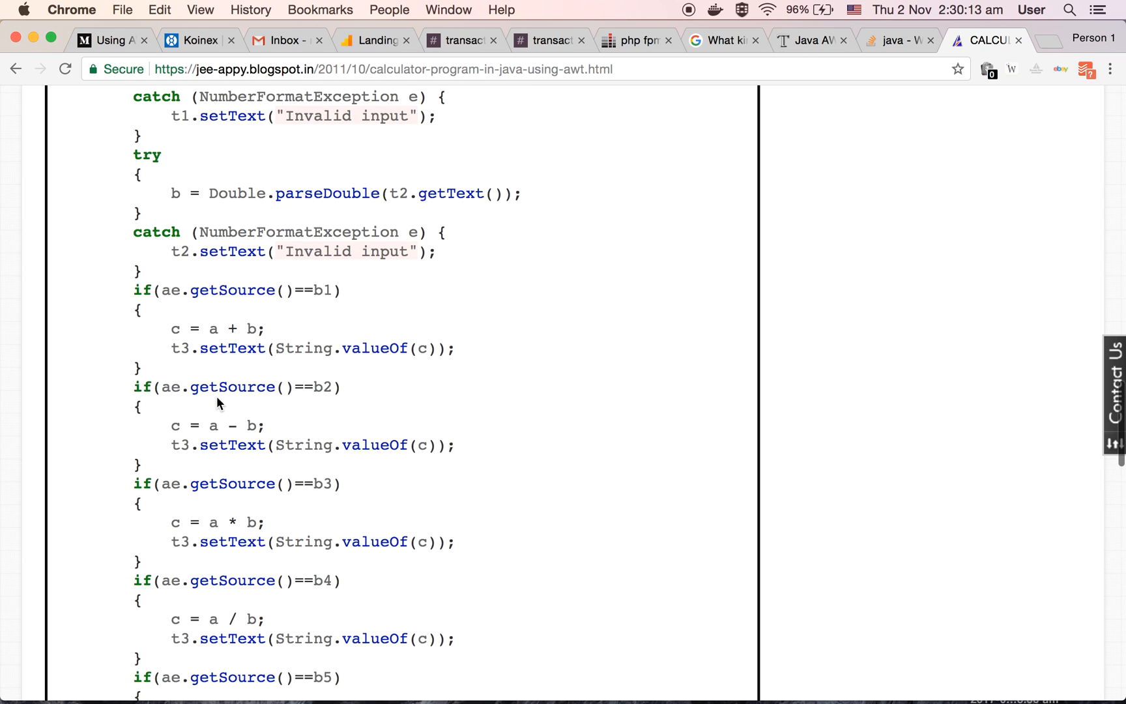
mouse_move(216, 333)
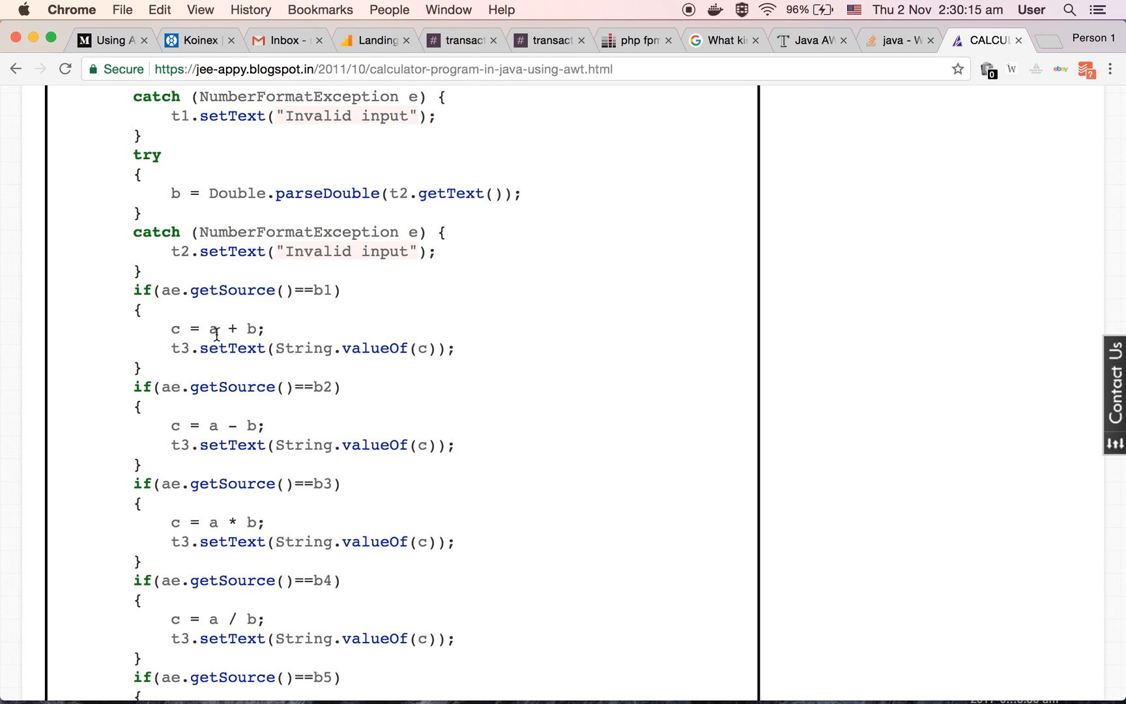
scroll("down", 3)
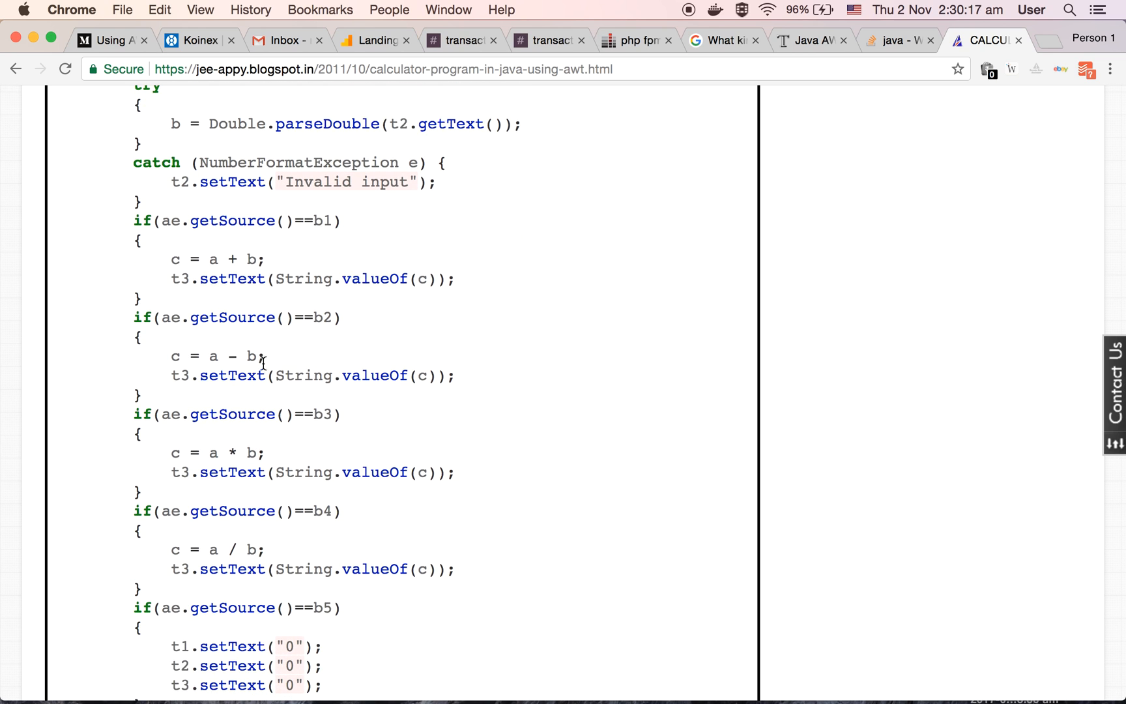
scroll("down", 3)
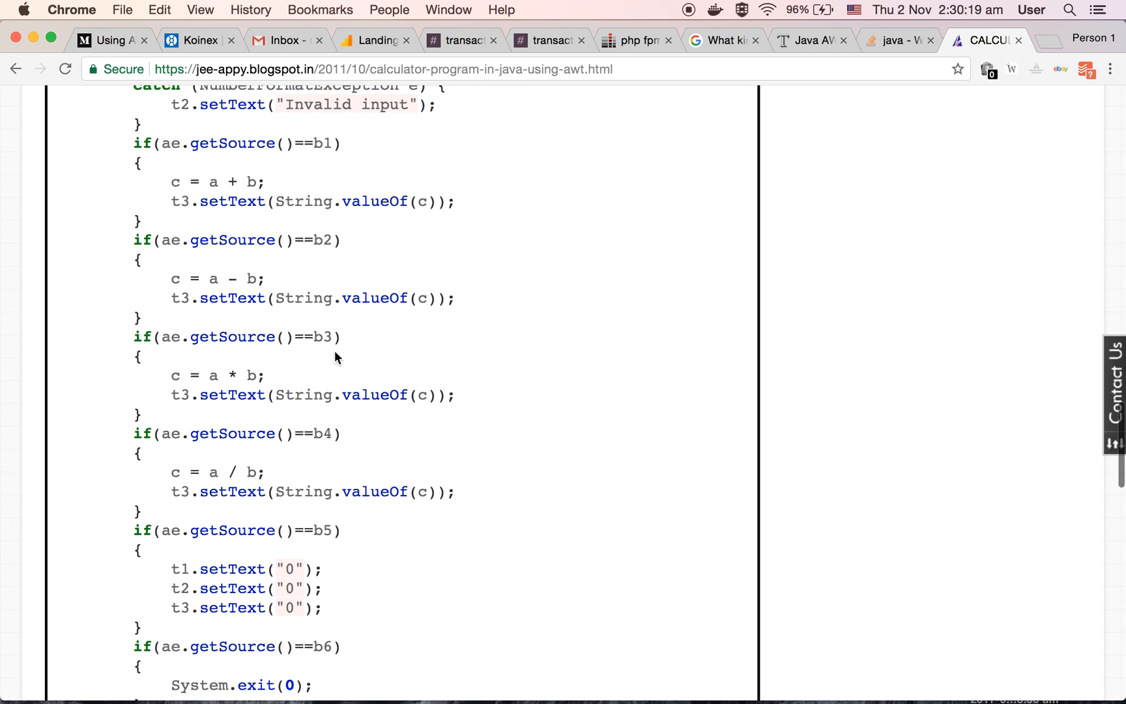
- Scroll further to the main method and the 3 Comments heading at the end of the post
scroll("down", 3)
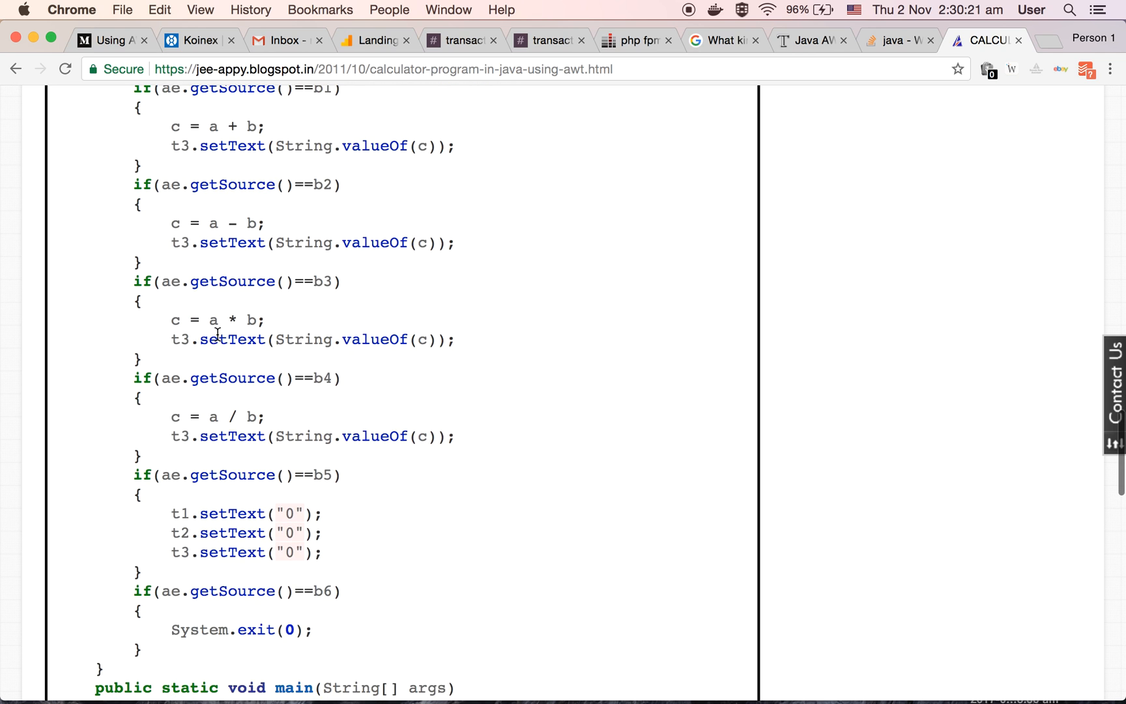
scroll("down", 3)
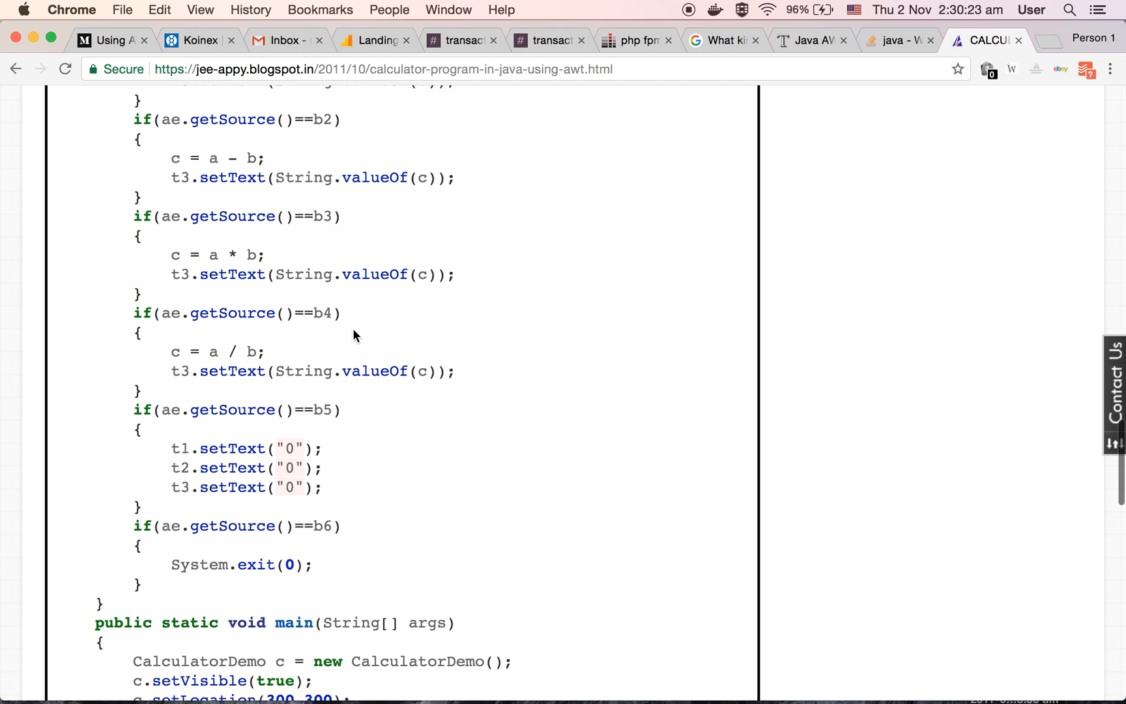
scroll("down", 3)
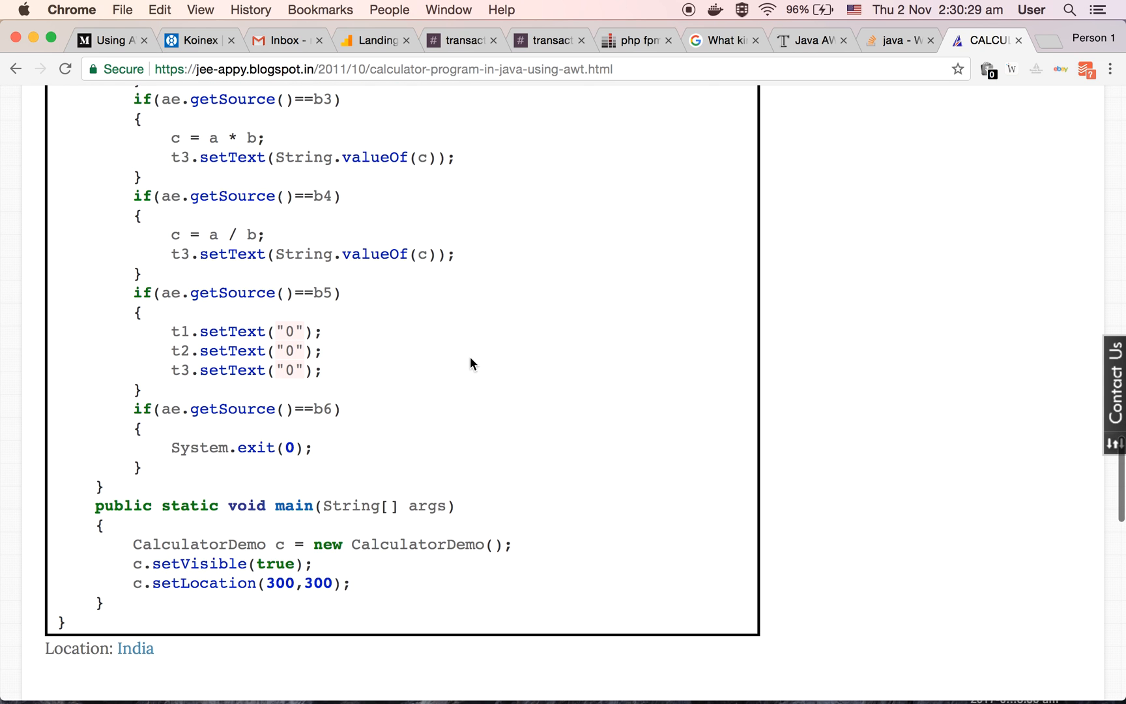
mouse_move(423, 321)
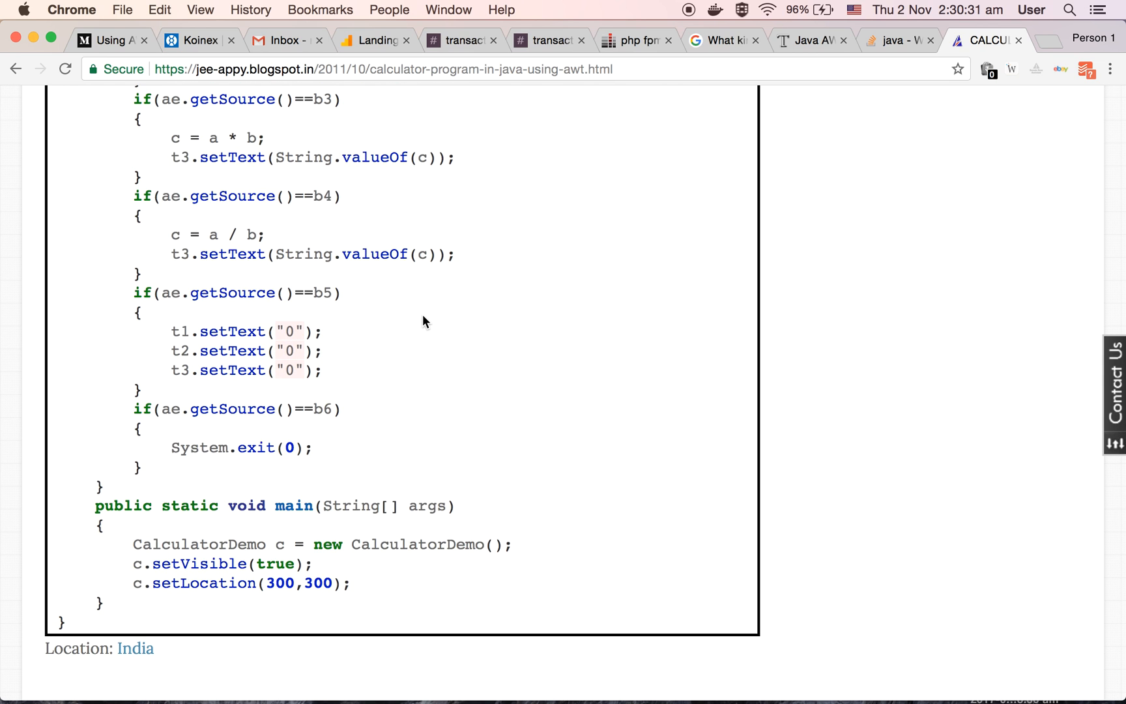
scroll("down", 3)
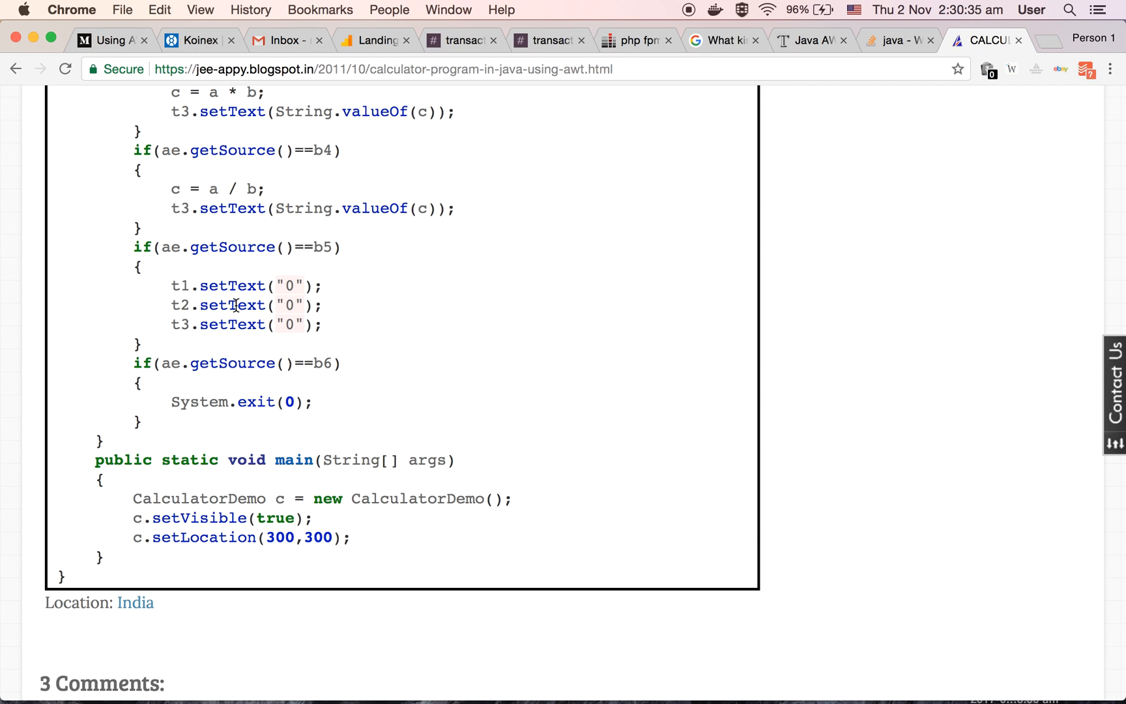
mouse_move(399, 353)
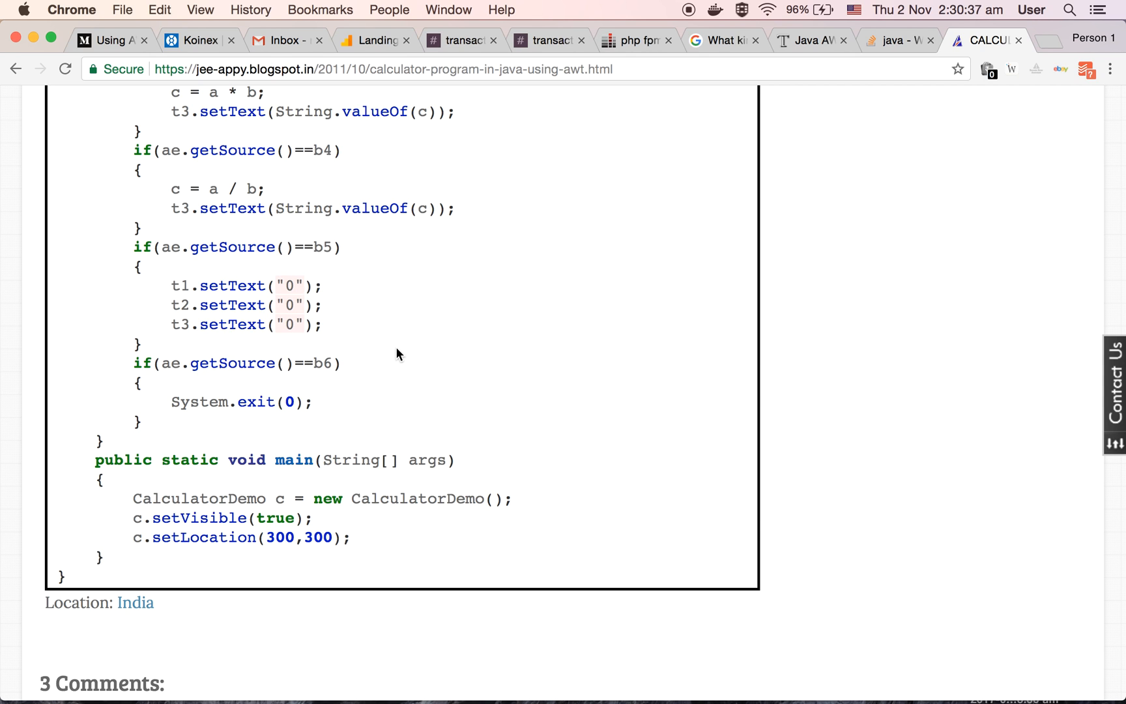
scroll("down", 3)
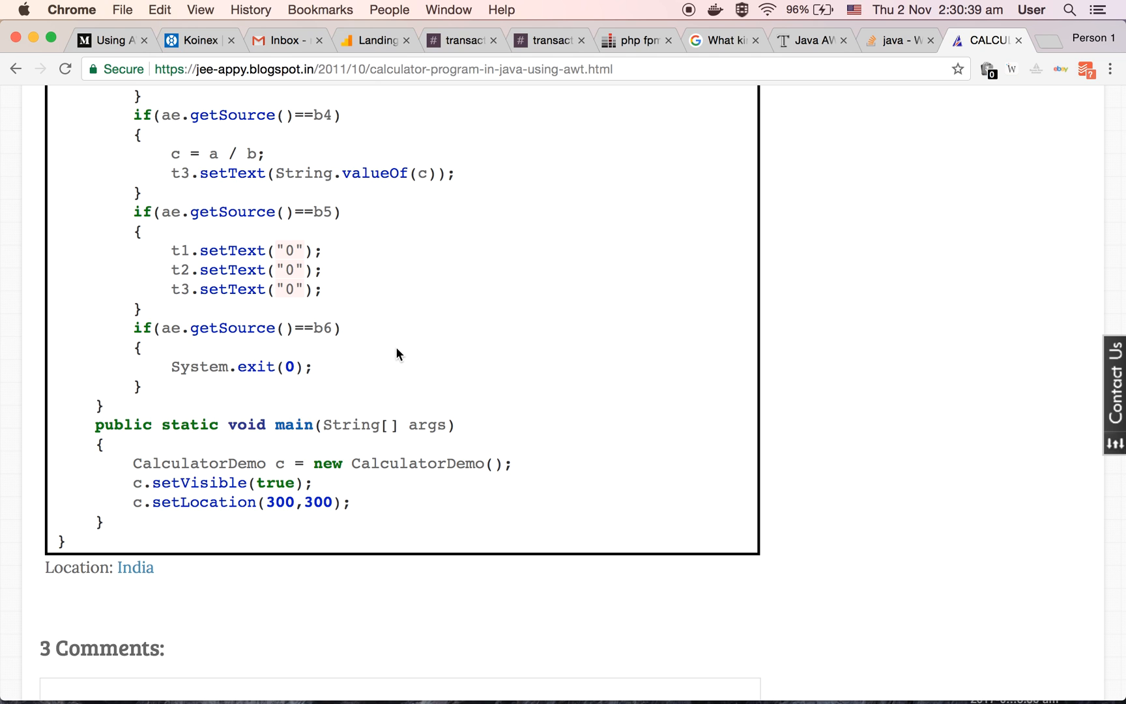
scroll("down", 3)
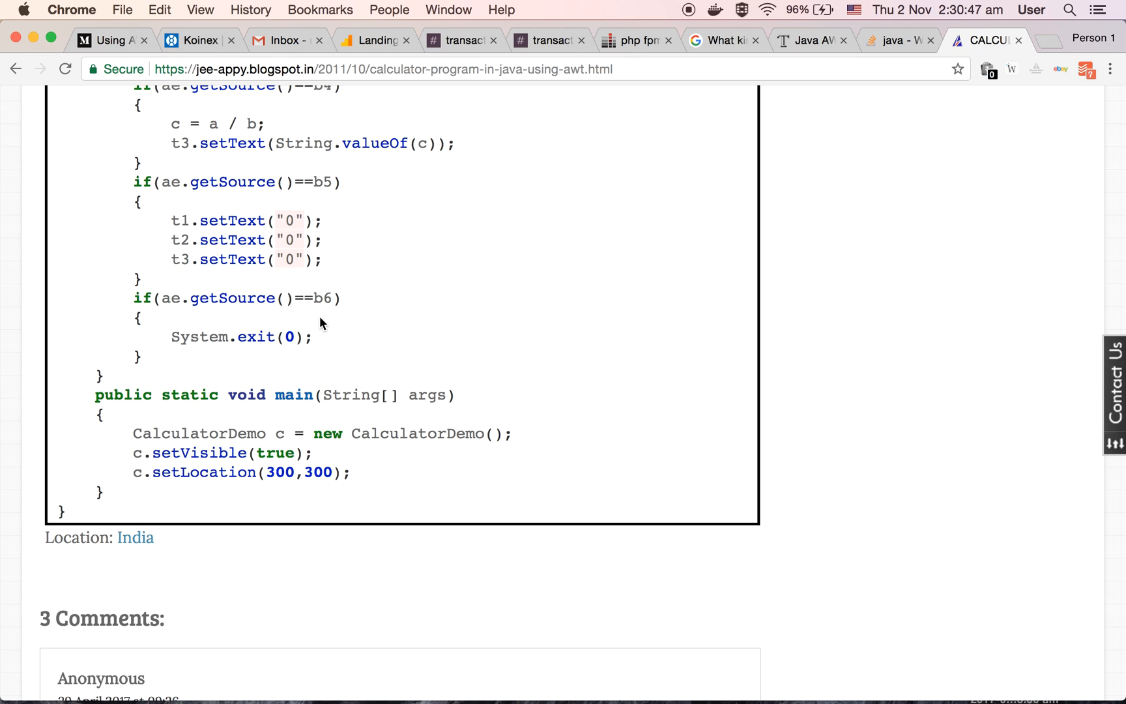
mouse_move(213, 361)
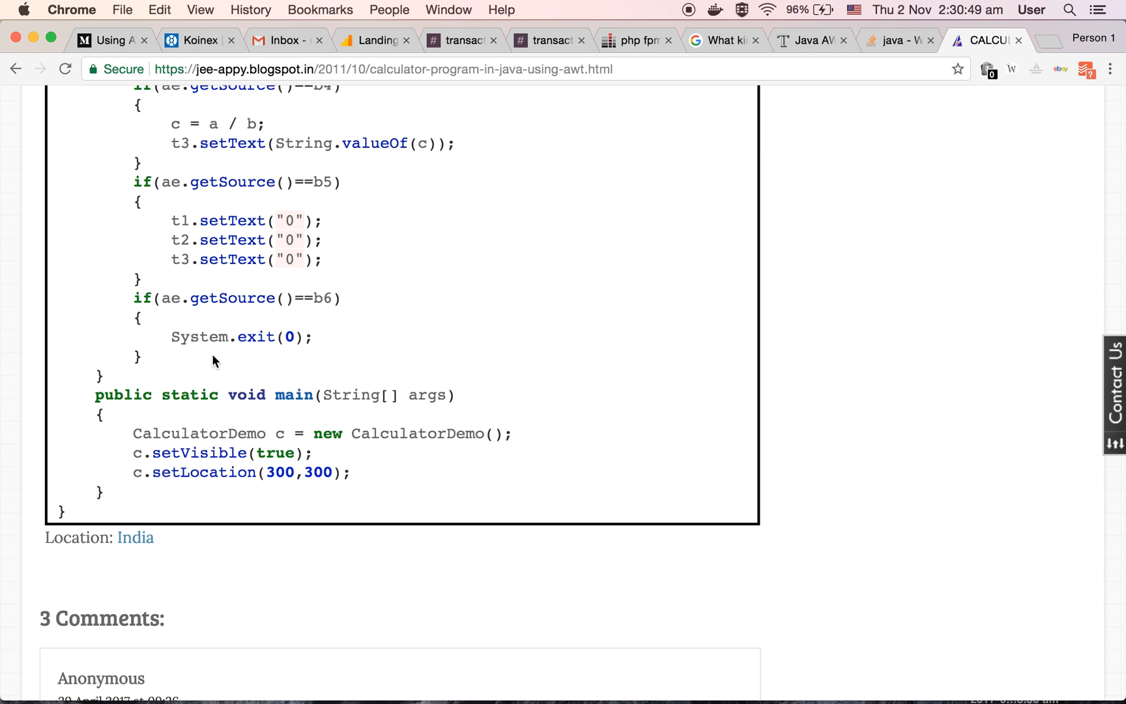
scroll("up", 3)
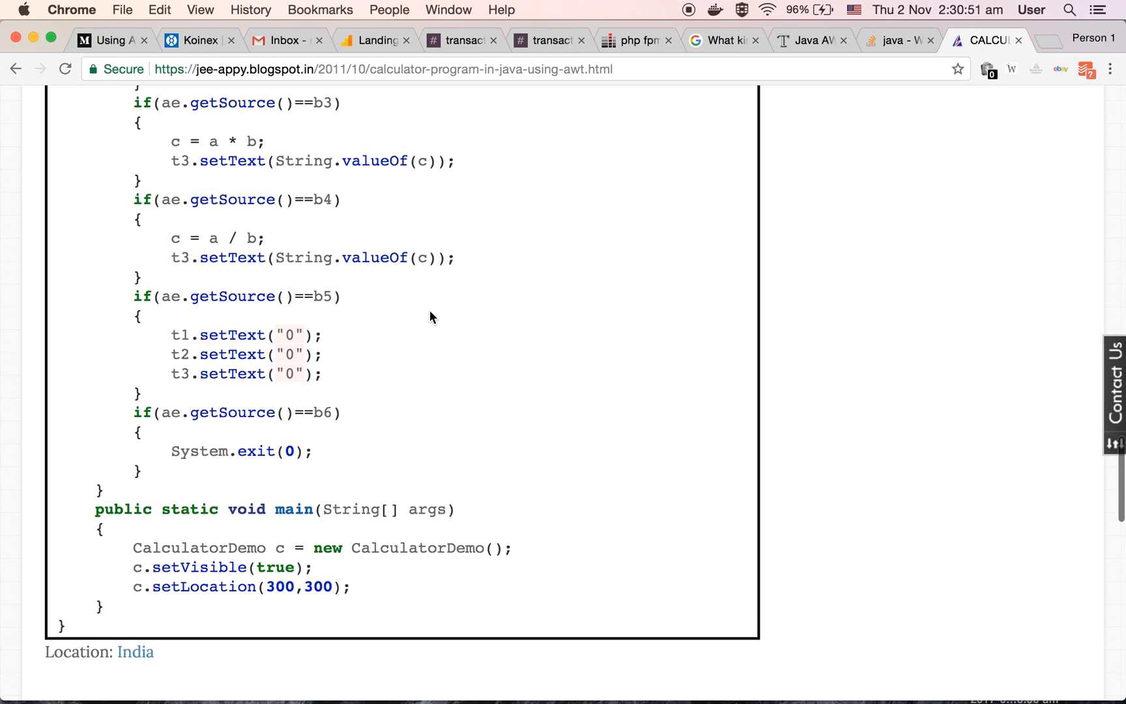
scroll("down", 3)
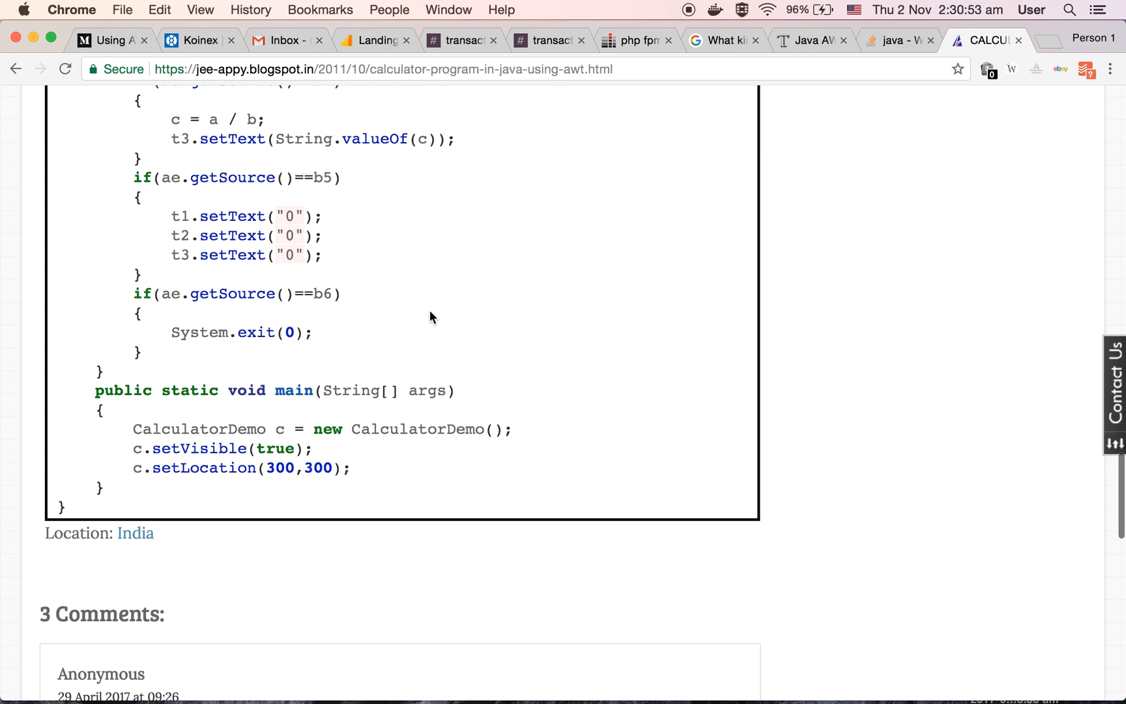
scroll("down", 3)
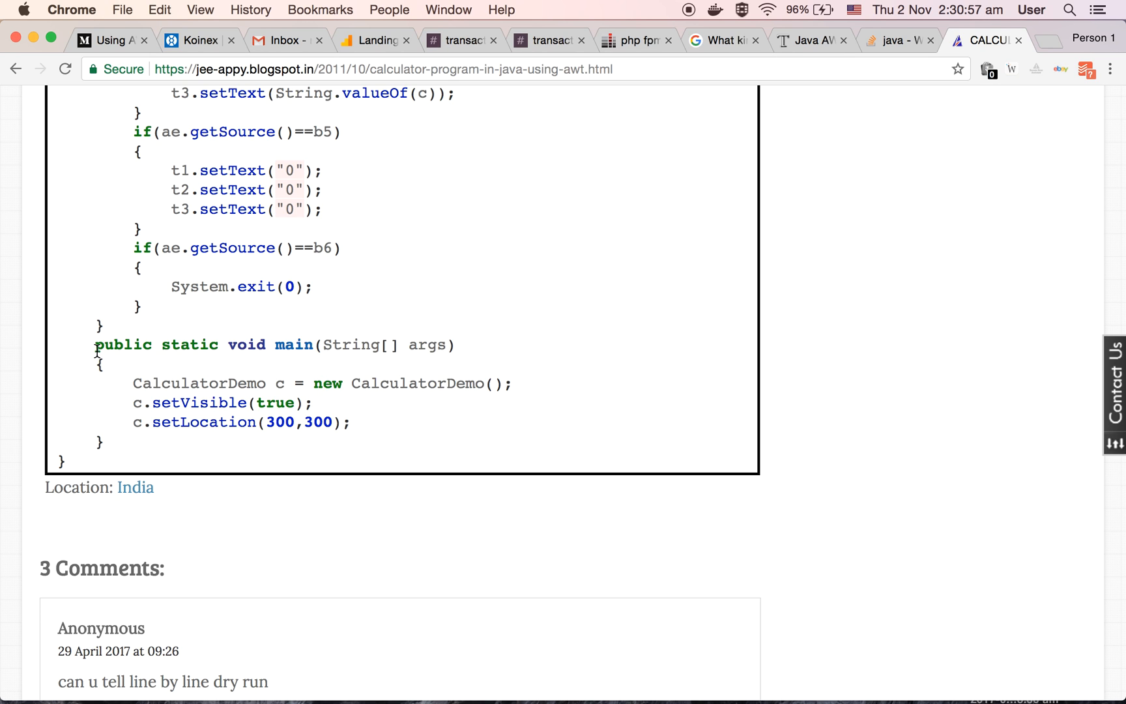
scroll("down", 3)
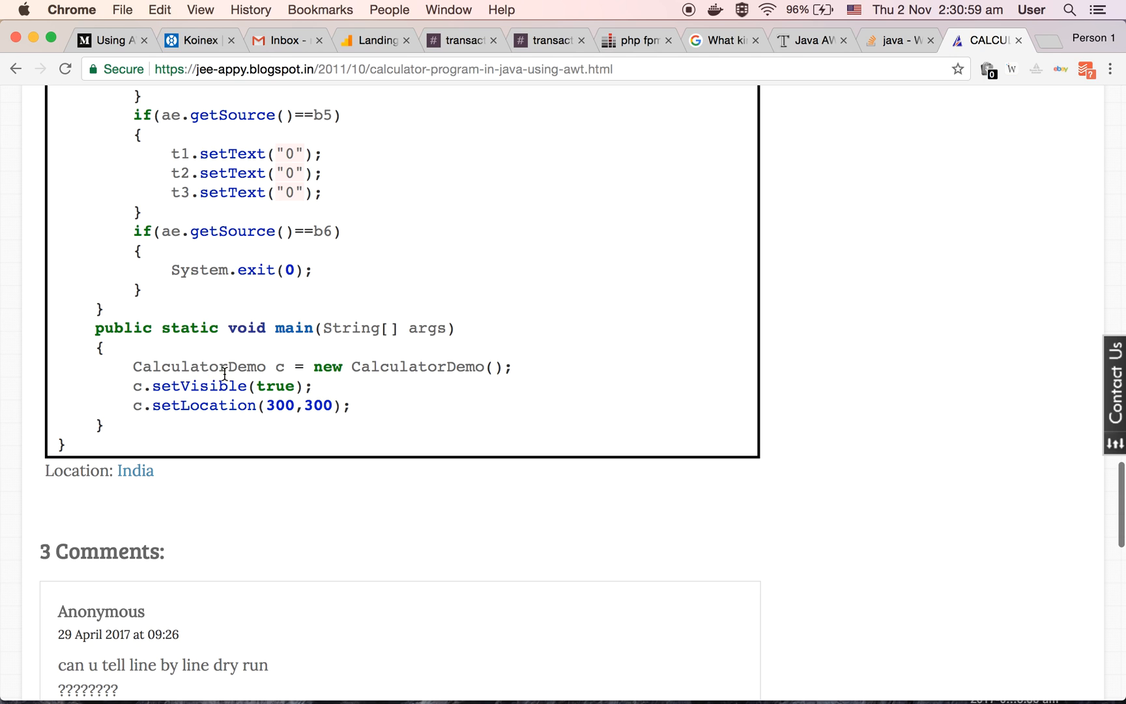
double_click(241, 367)
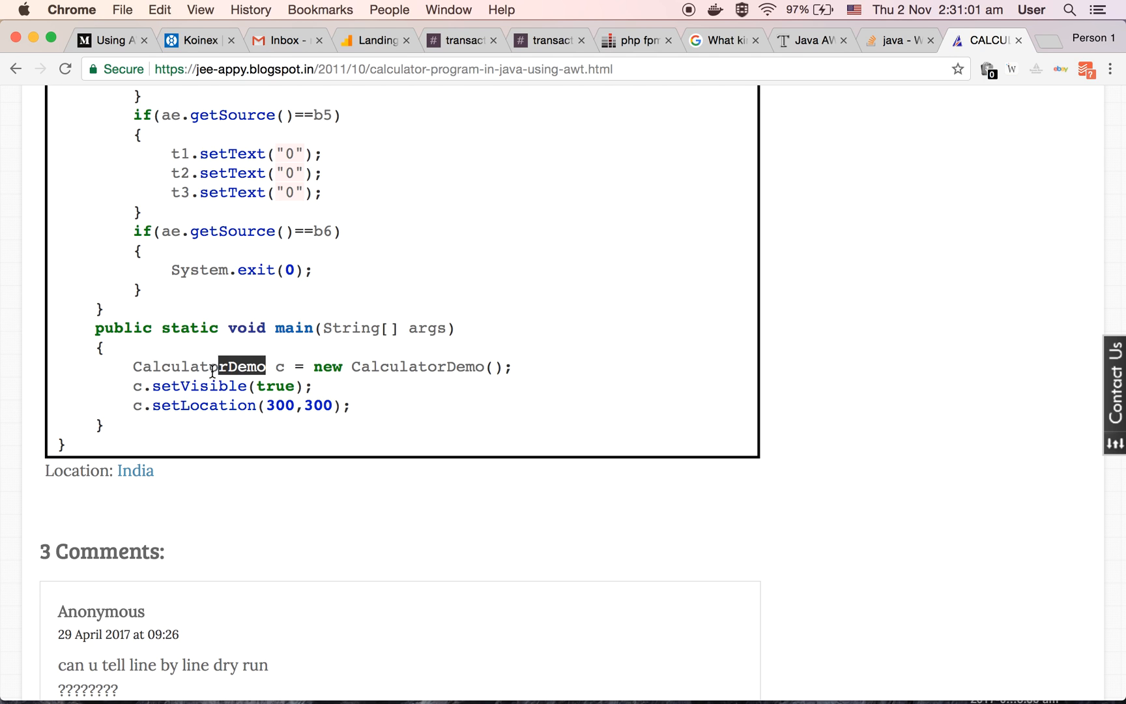
double_click(199, 367)
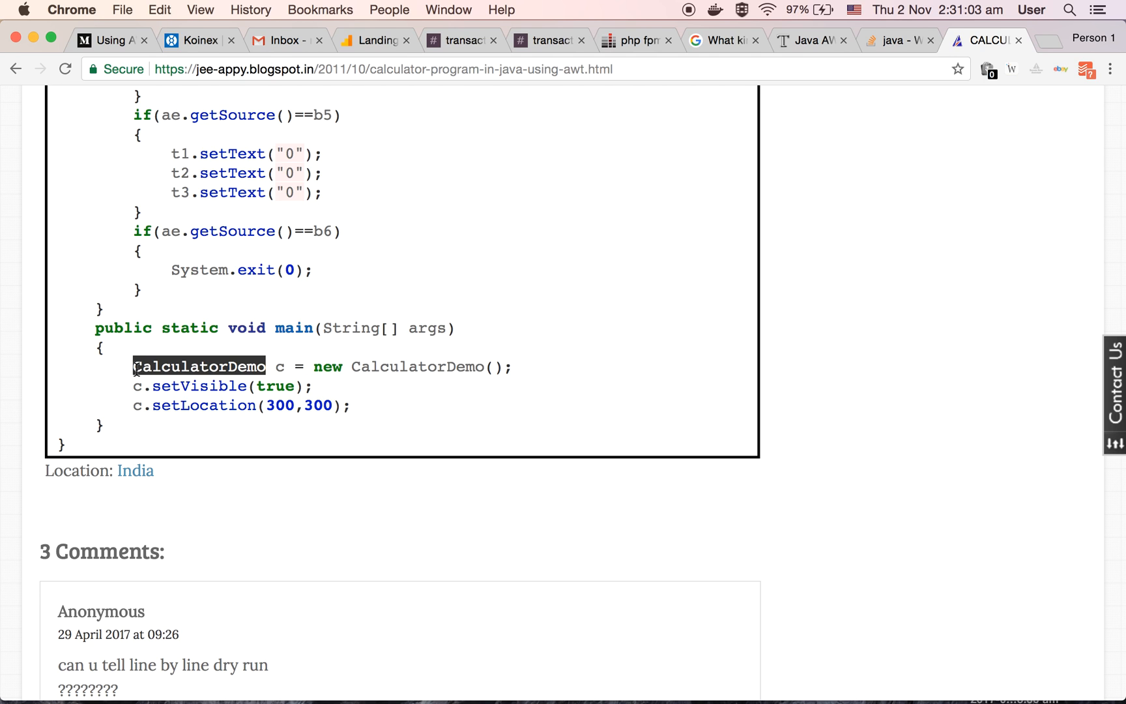
left_click(182, 401)
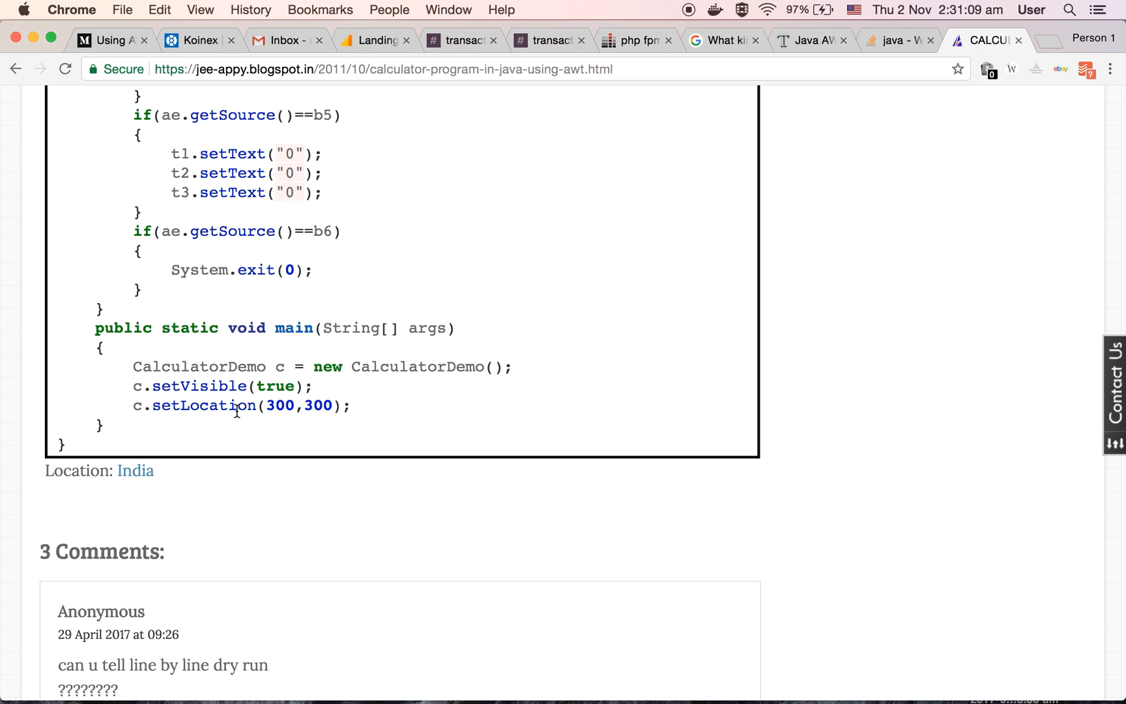
mouse_move(202, 421)
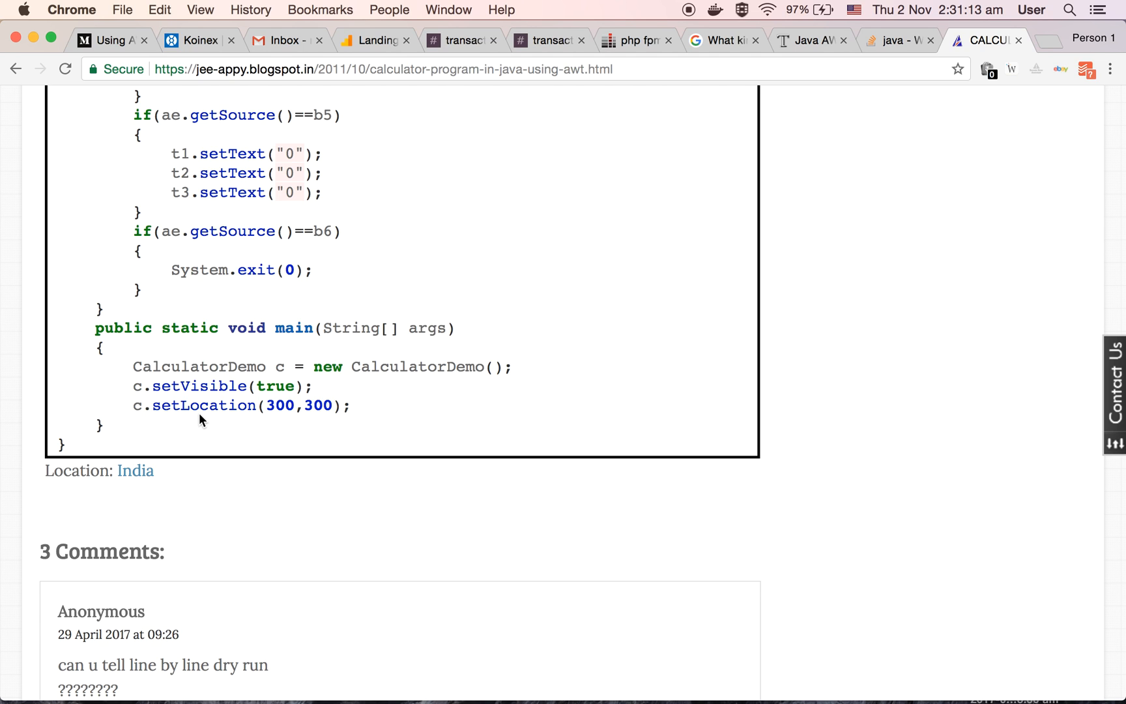
mouse_move(260, 425)
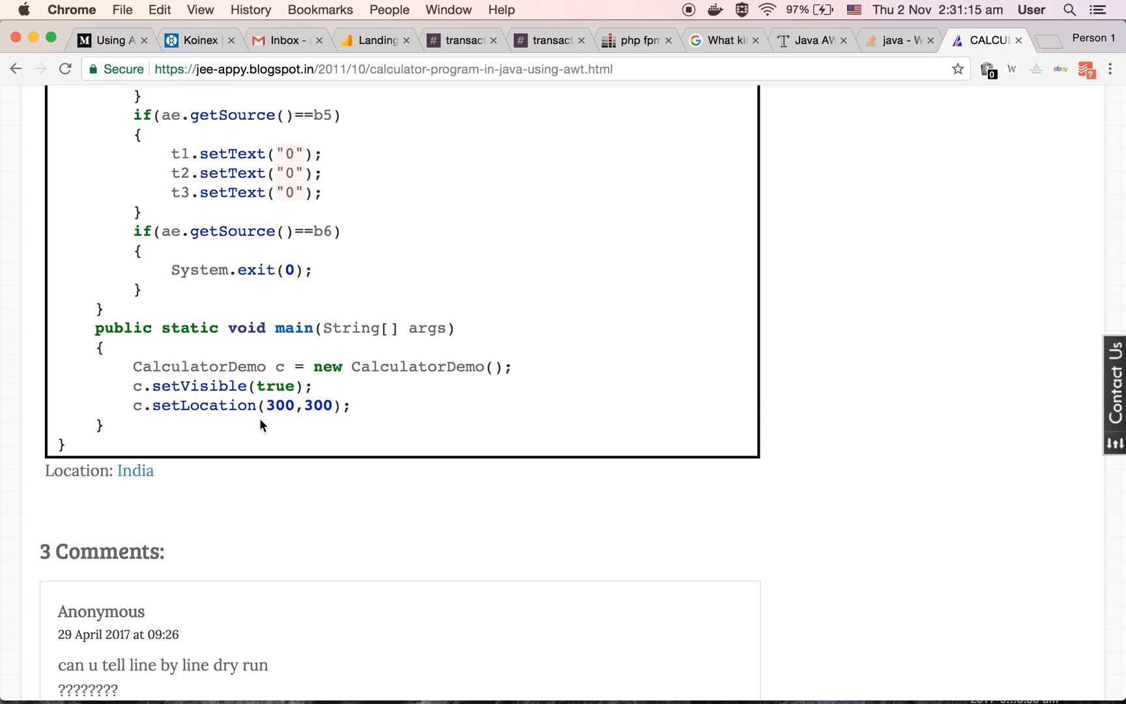
mouse_move(295, 430)
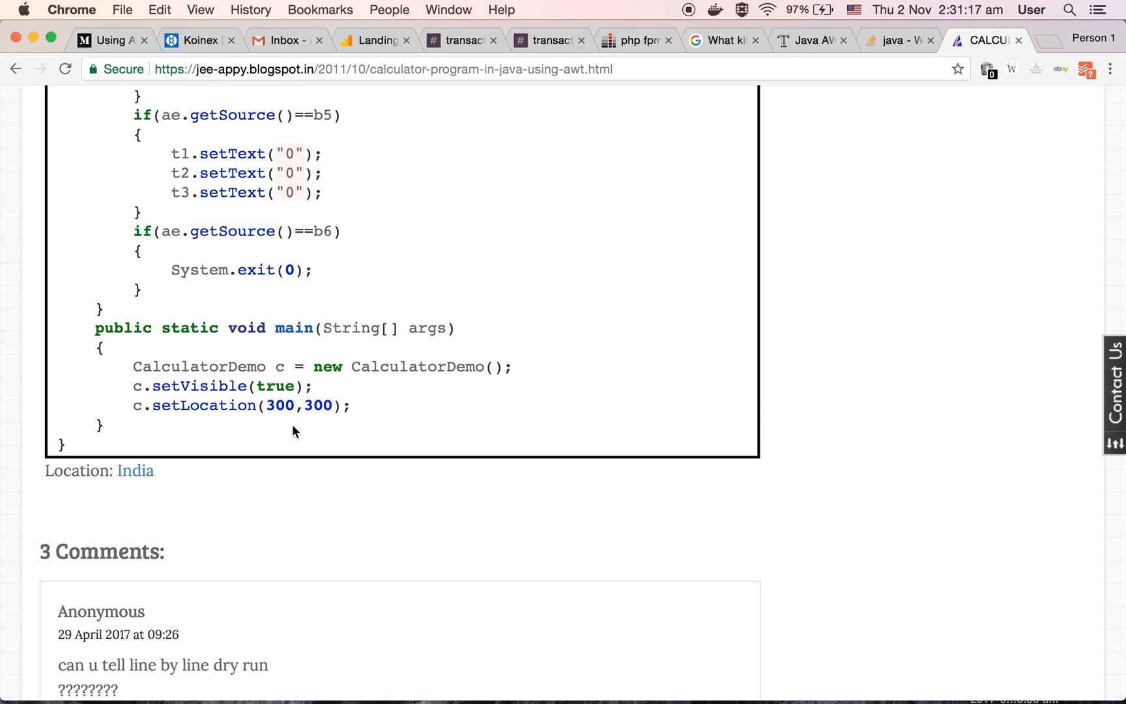
- Scroll over the code block from the import lines down to the final brace to select and copy it
scroll("up", 3)
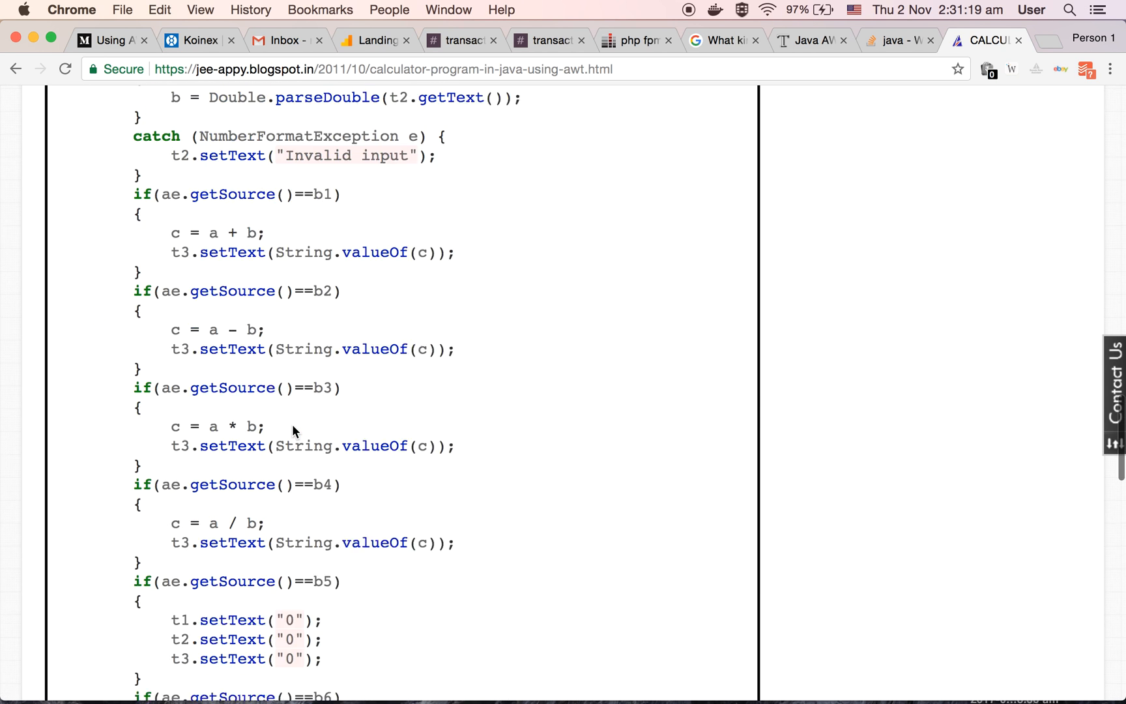
scroll("up", 3)
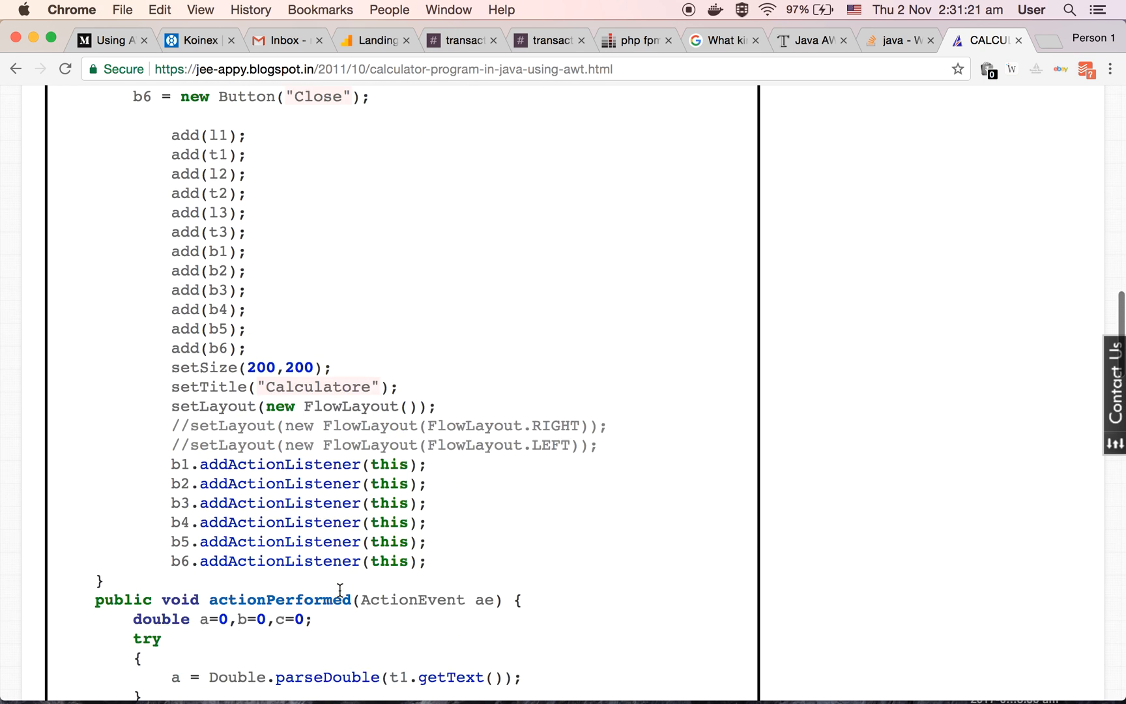
scroll("up", 3)
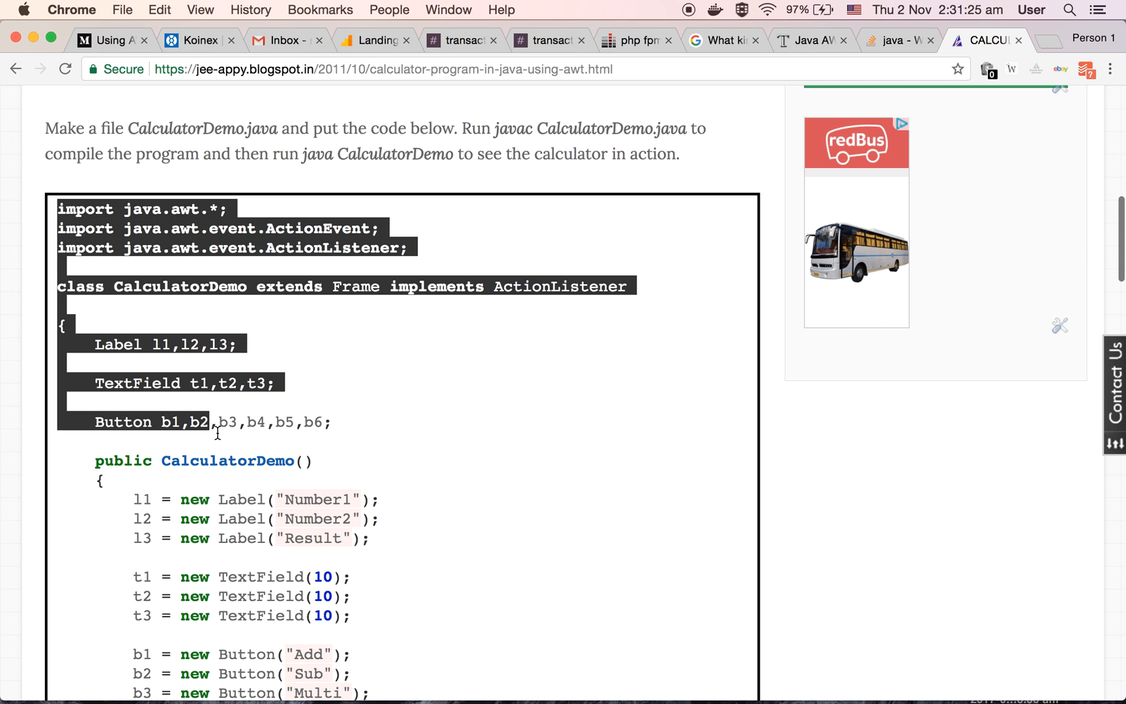
scroll("down", 3)
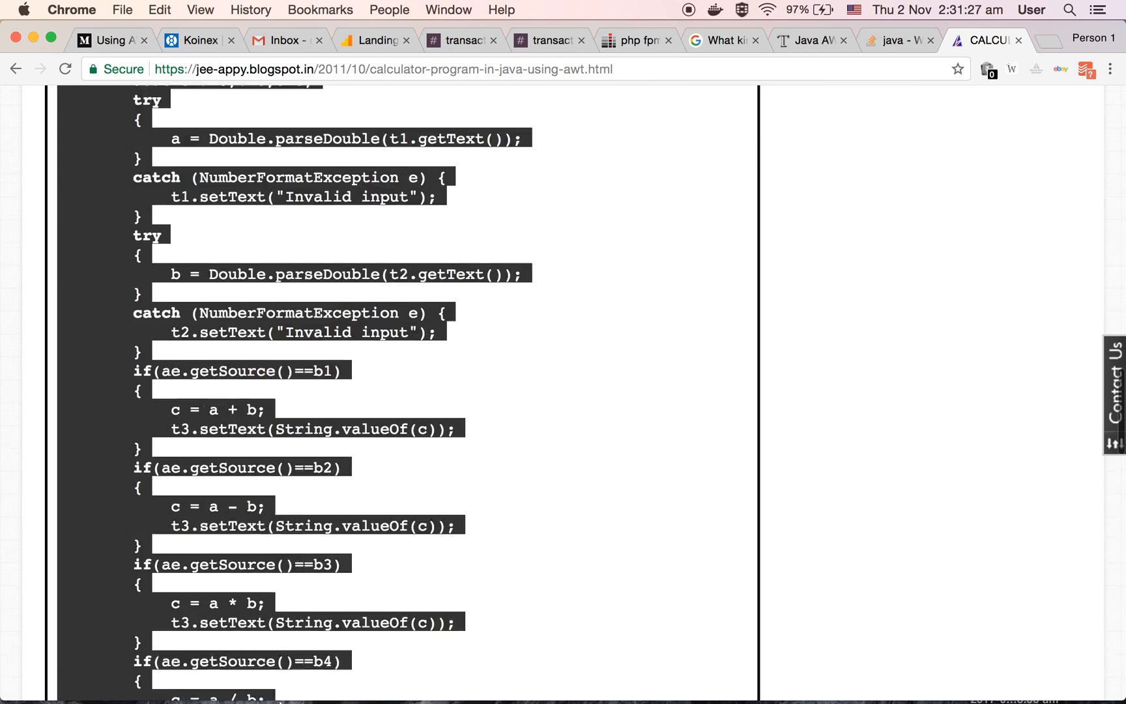
scroll("down", 3)
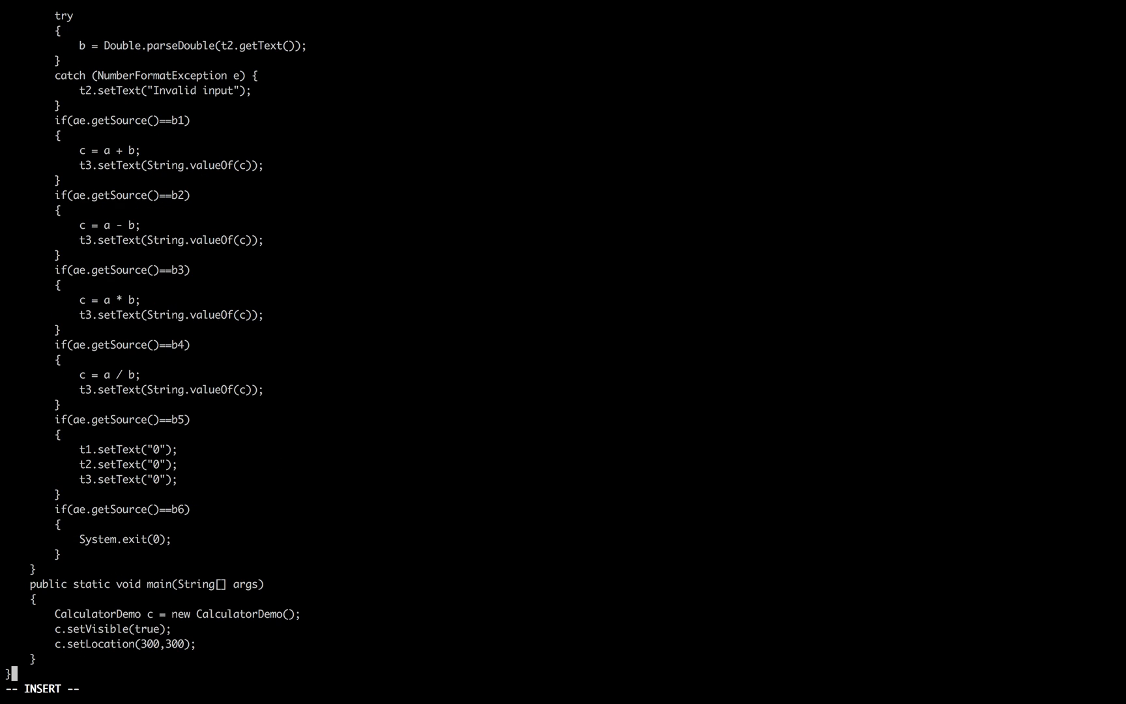
- Leave vim's insert mode after pasting the calculator code into CalculatorDemo.java
key("Escape")
type("javac")
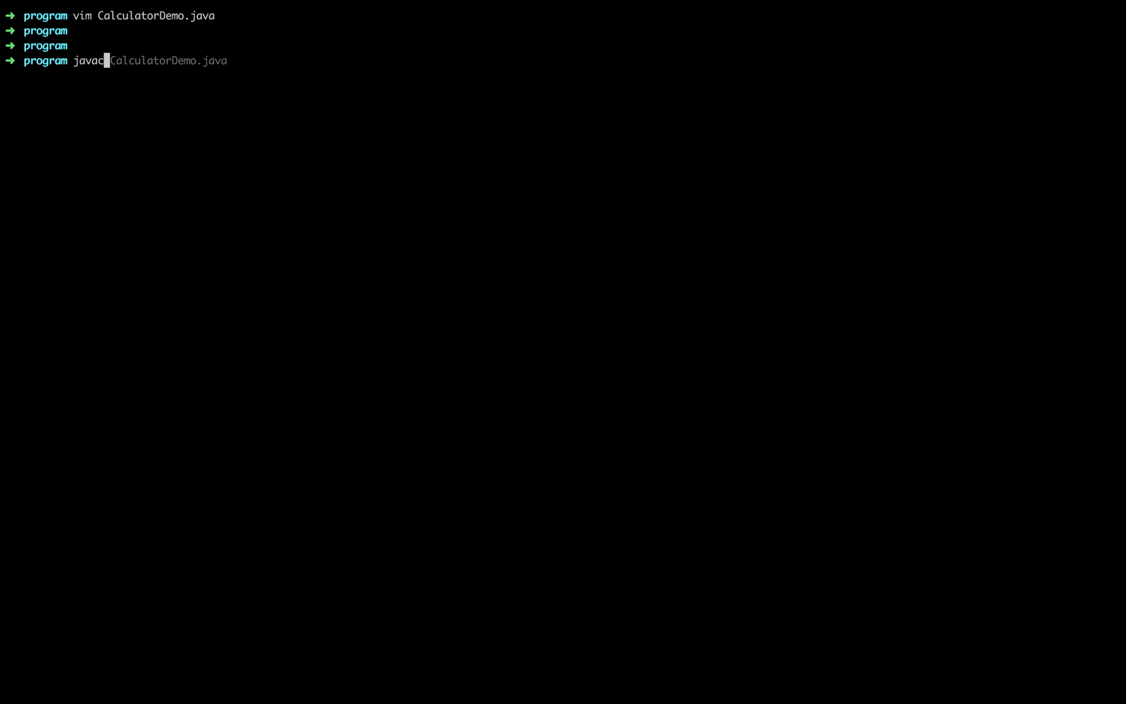
- Compile CalculatorDemo.java with javac and list the files to confirm CalculatorDemo.class exists
key("Return")
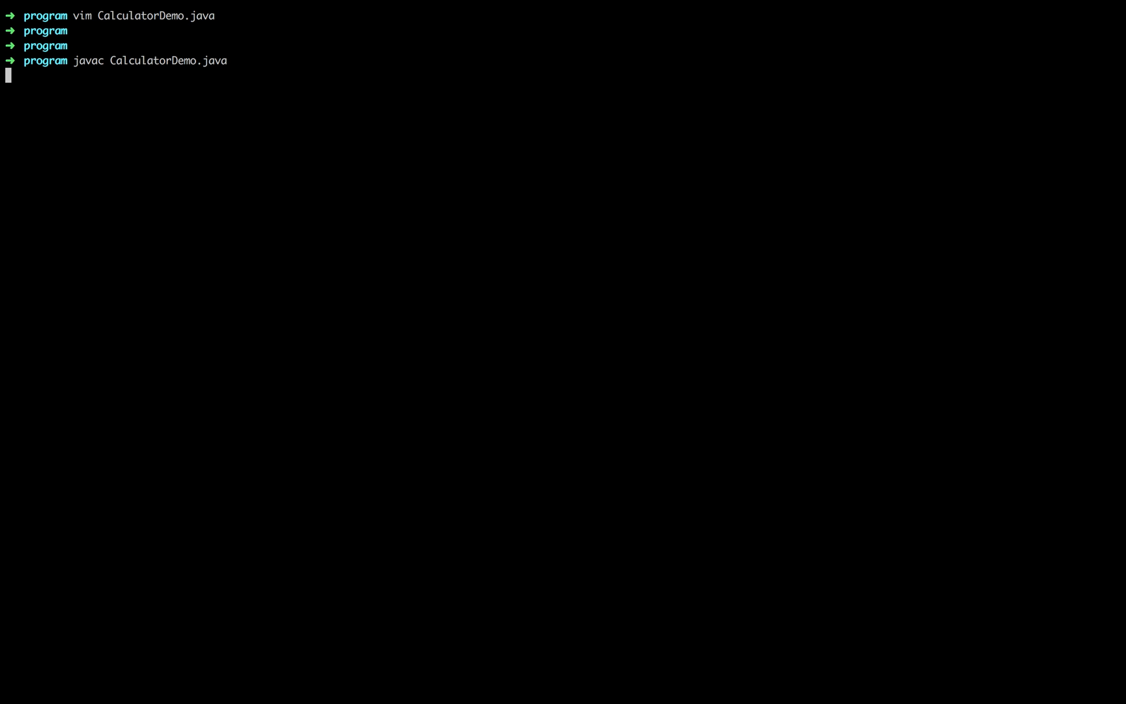
key("Return")
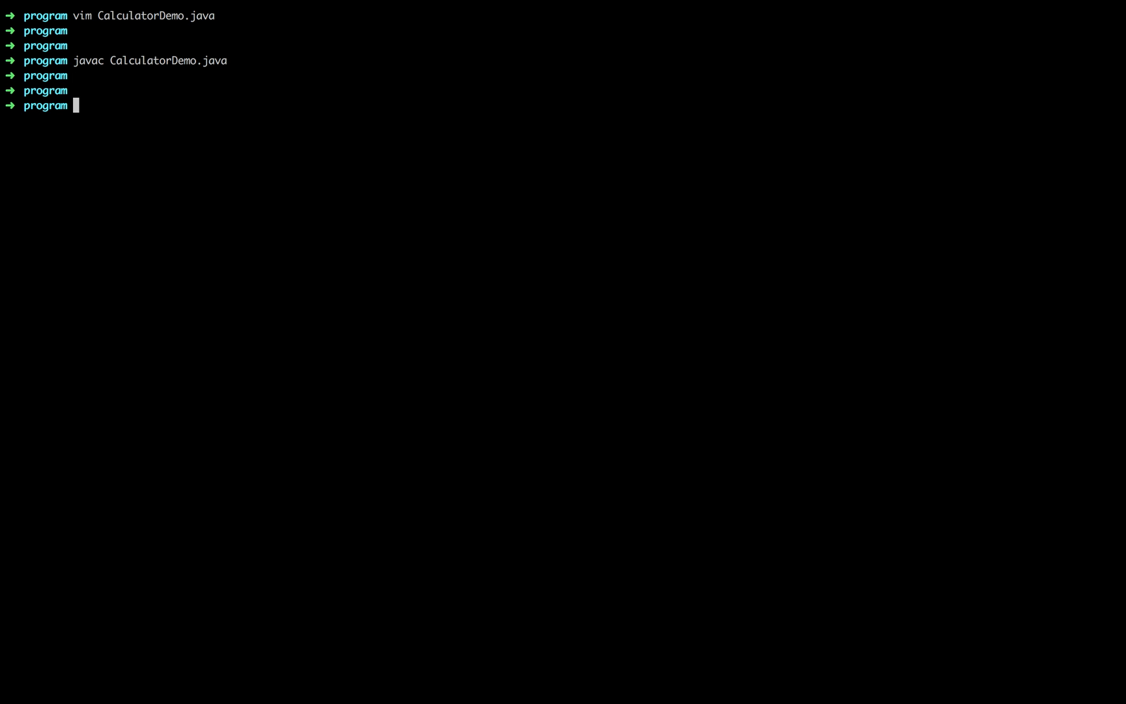
key("Return")
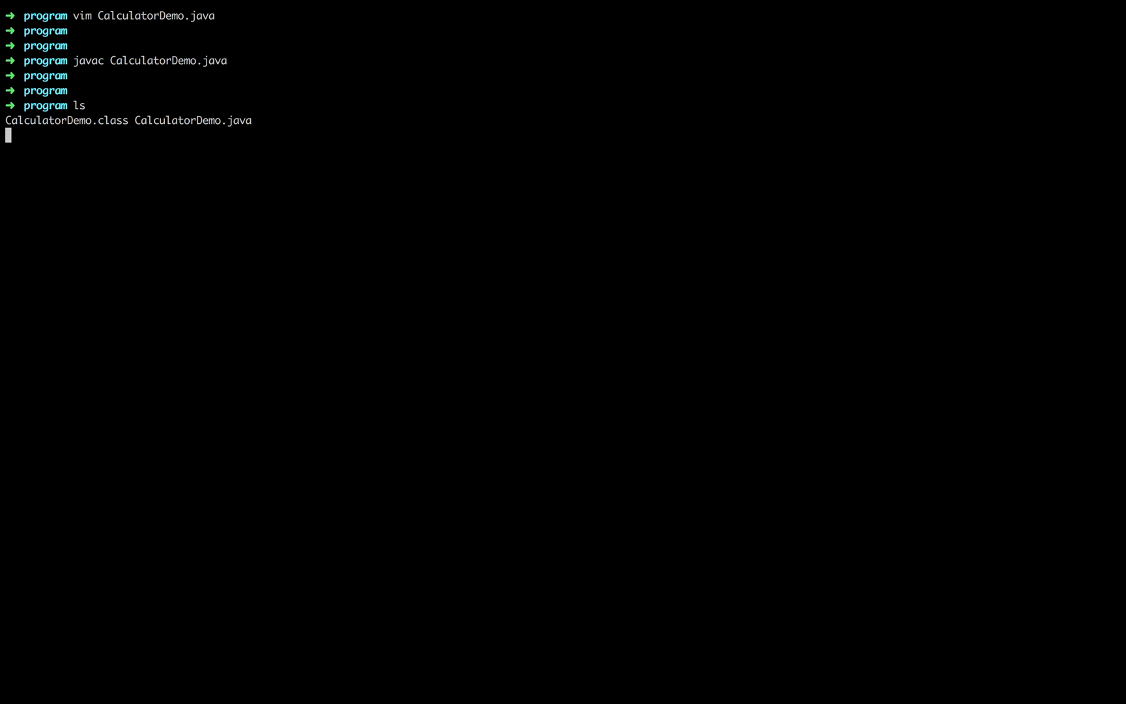
key("Return")
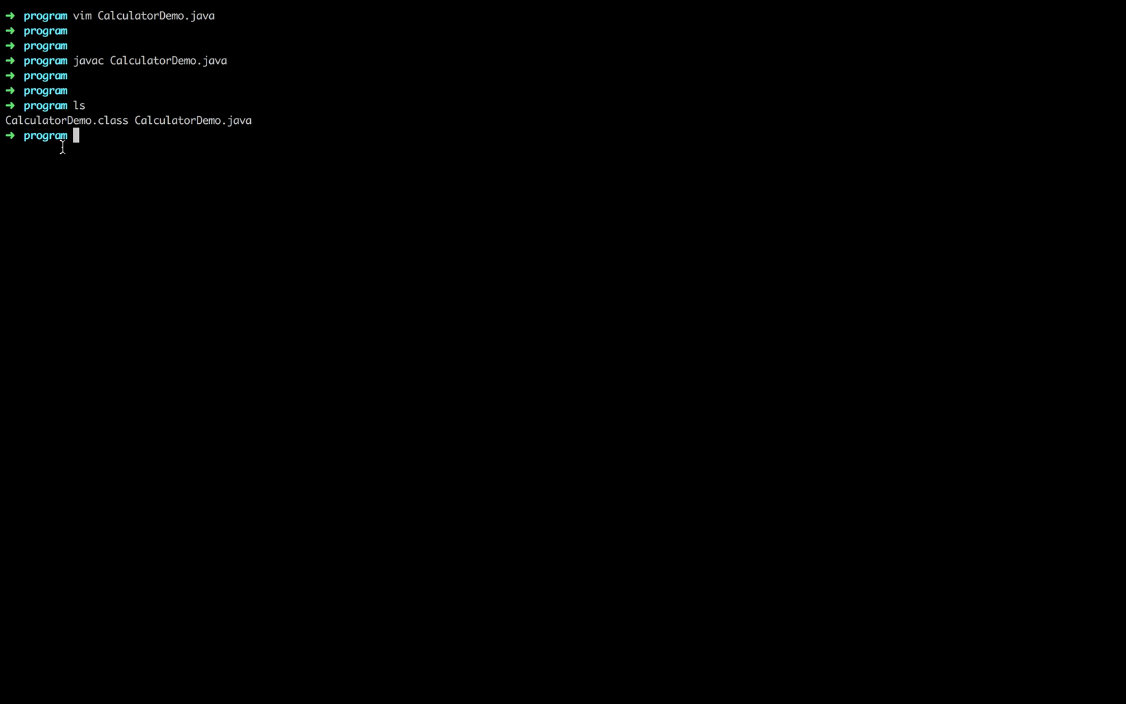
key("Return")
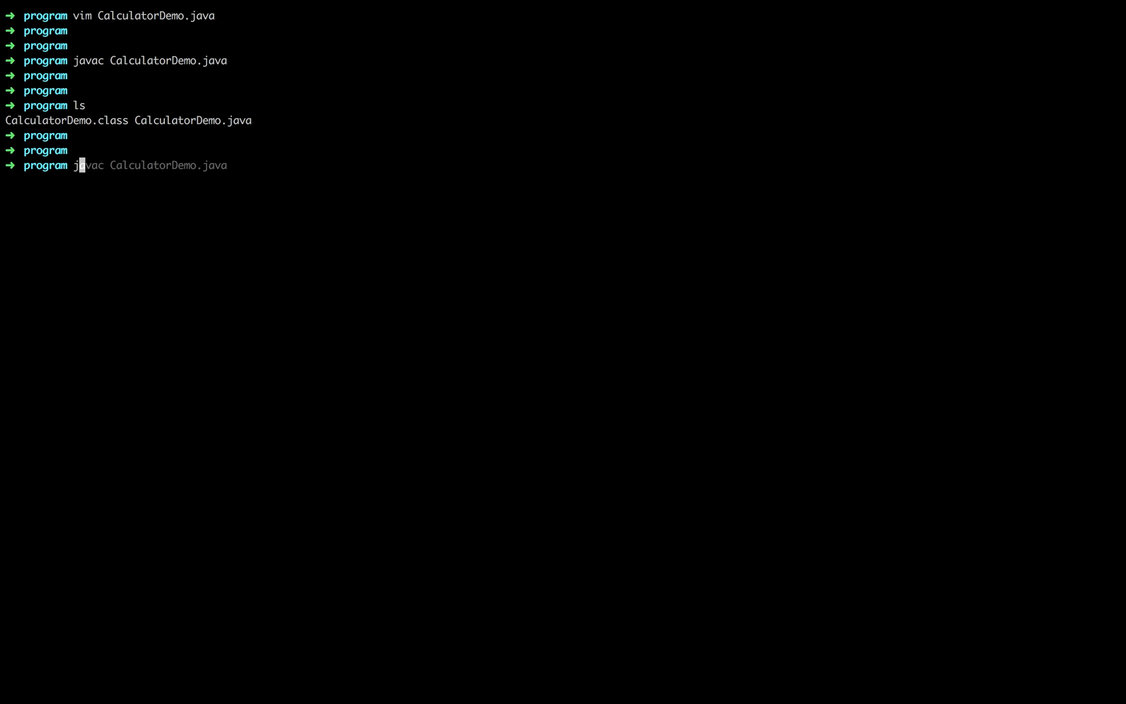
- Launch the program with java CalculatorDemo
type("java CalculatorDemo")
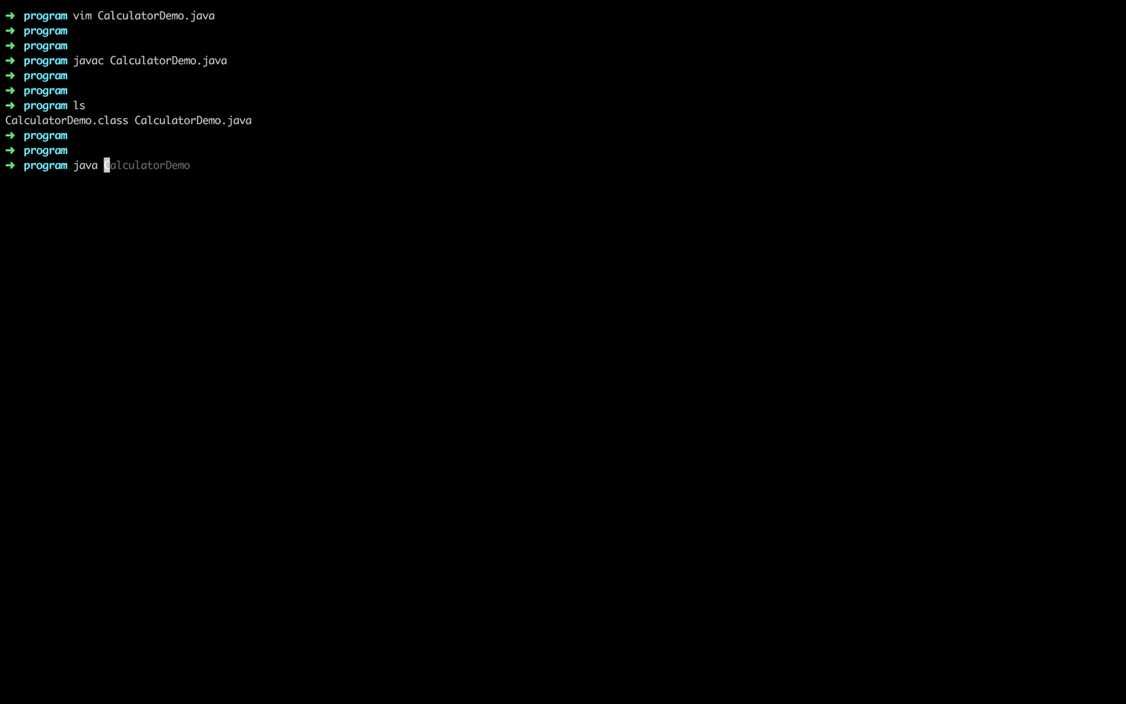
key("Return")
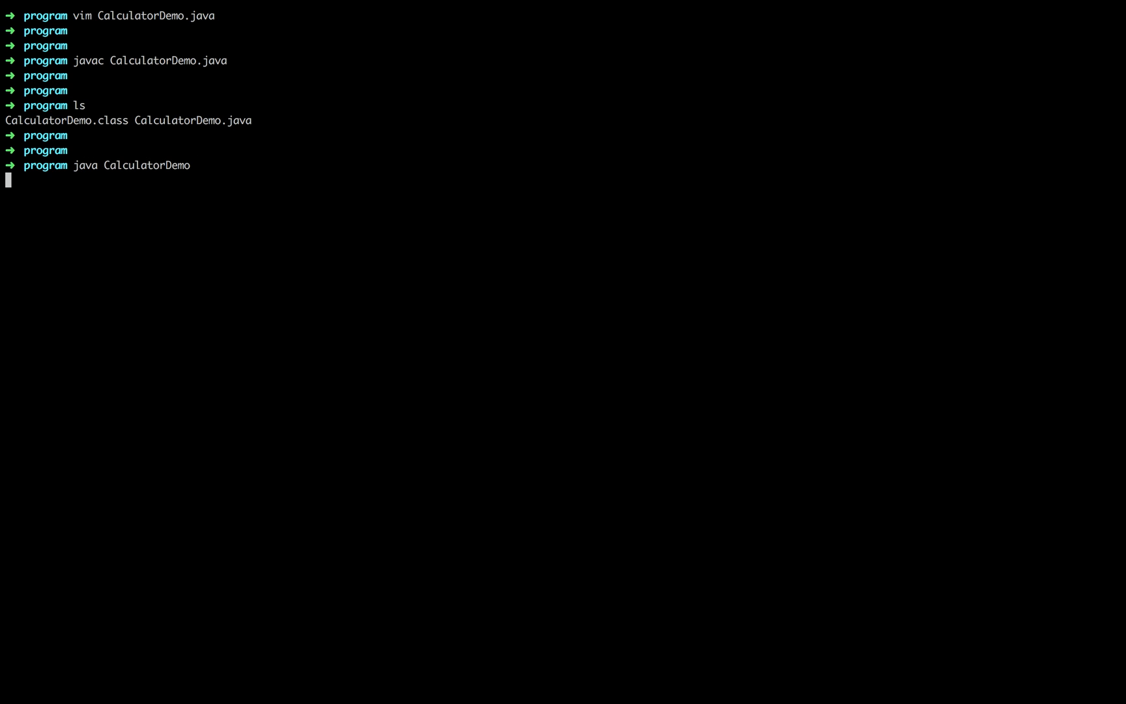
- Enter 12 in Number1 and 12 in Number2 and add them to get 24.0
left_click(992, 39)
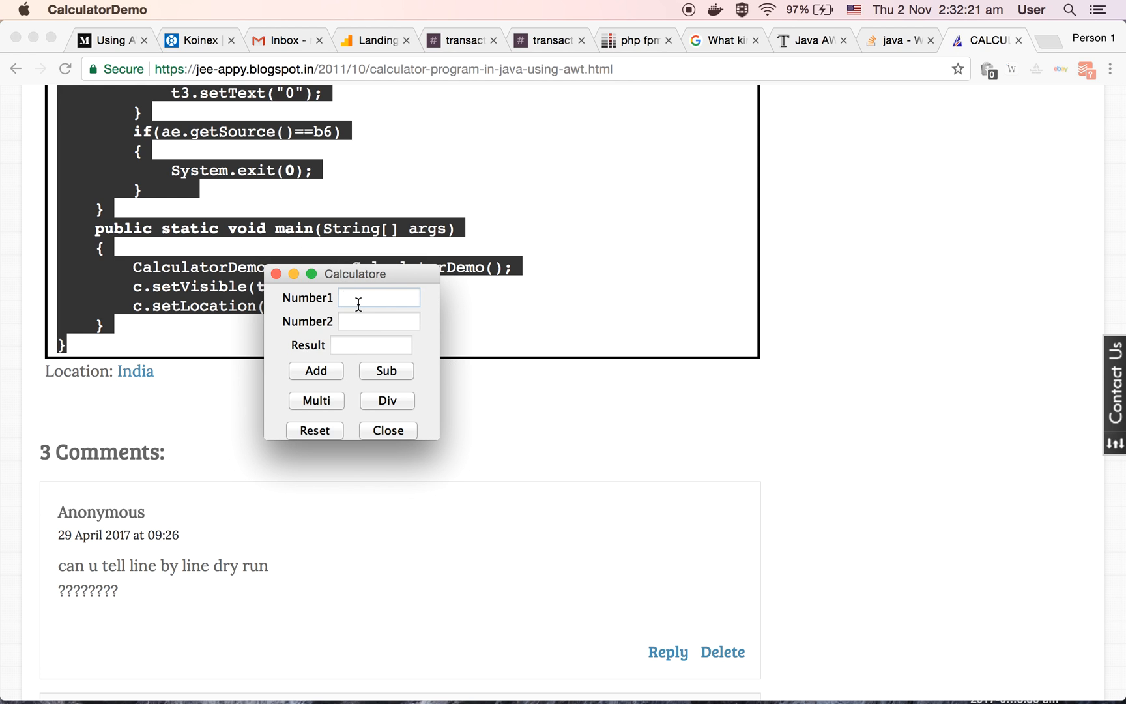
mouse_move(315, 352)
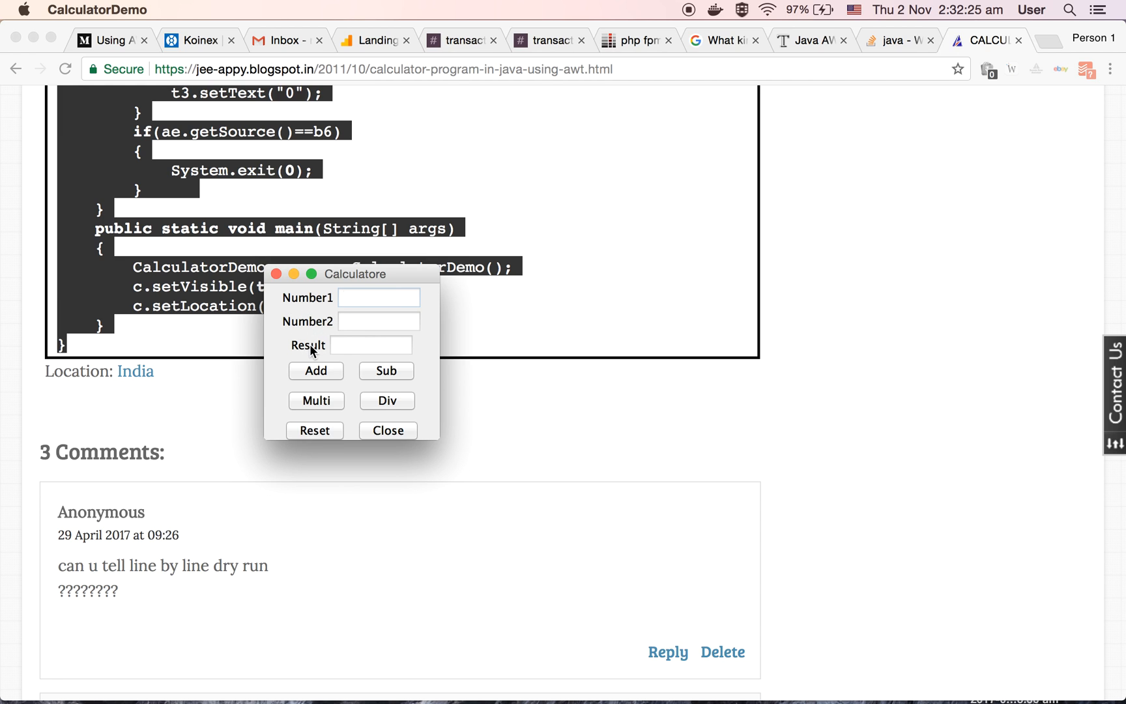
mouse_move(372, 344)
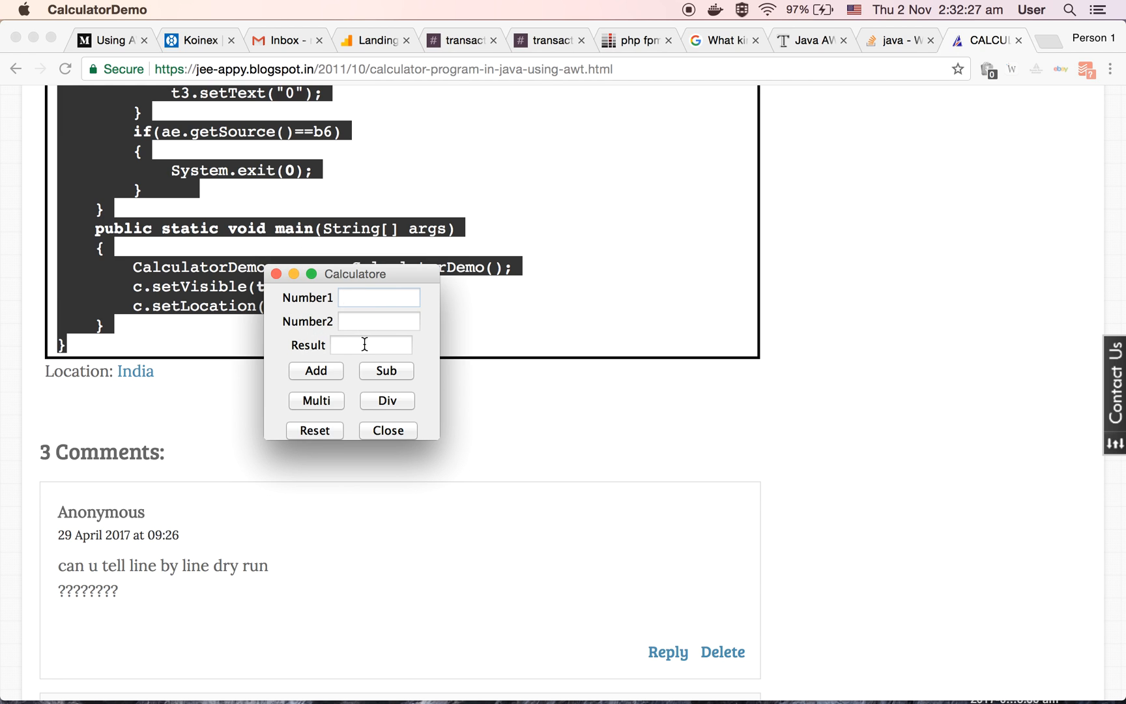
left_click(378, 297)
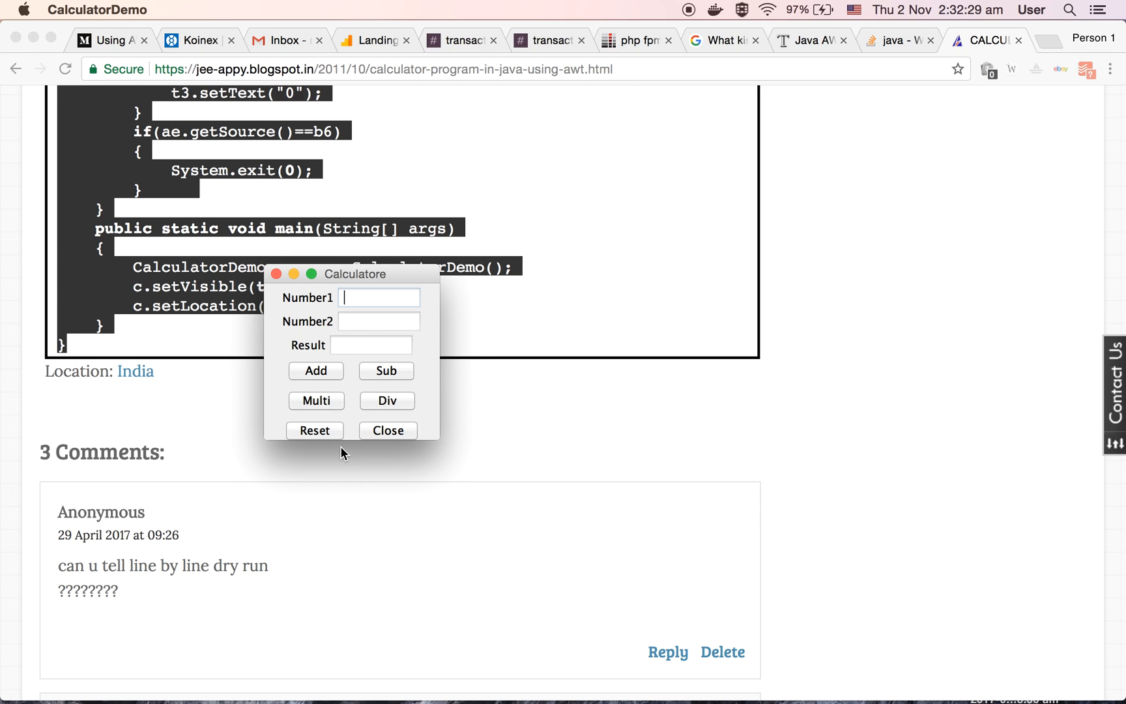
type("12")
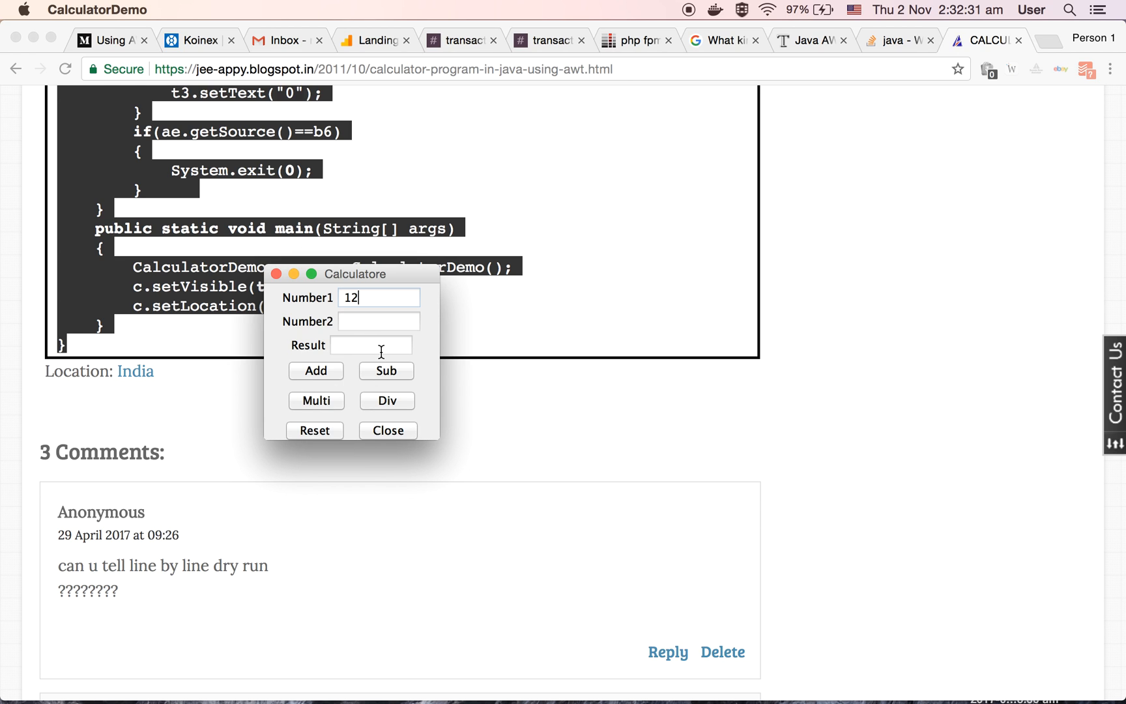
type("12")
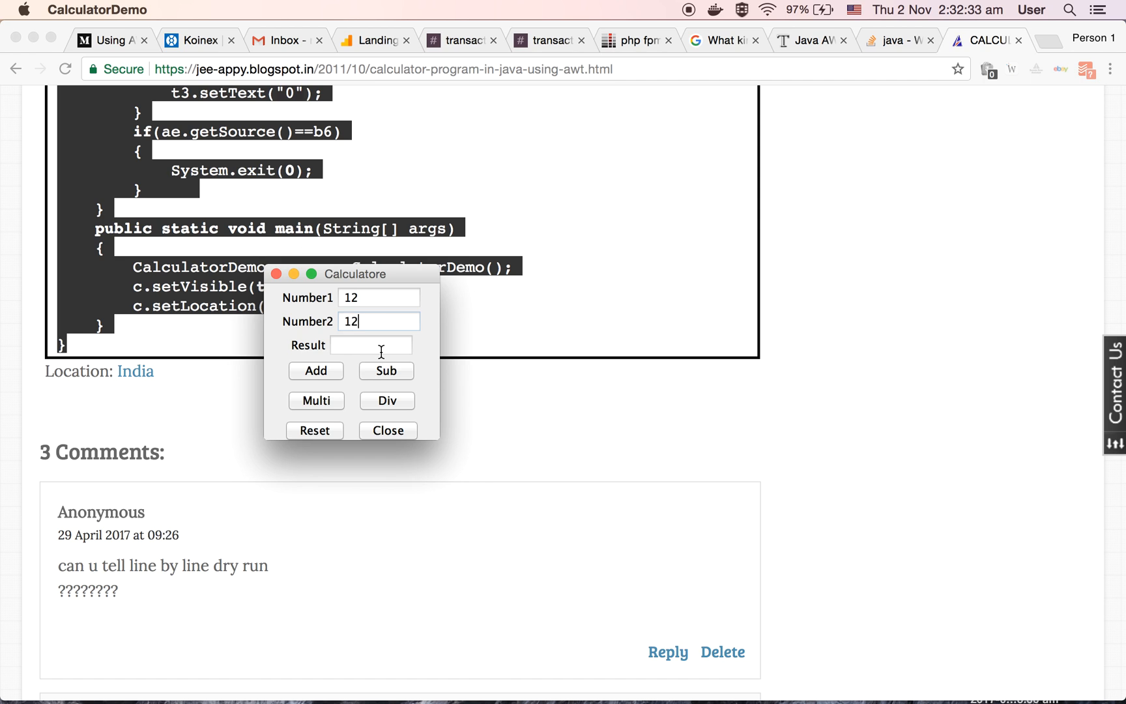
left_click(315, 371)
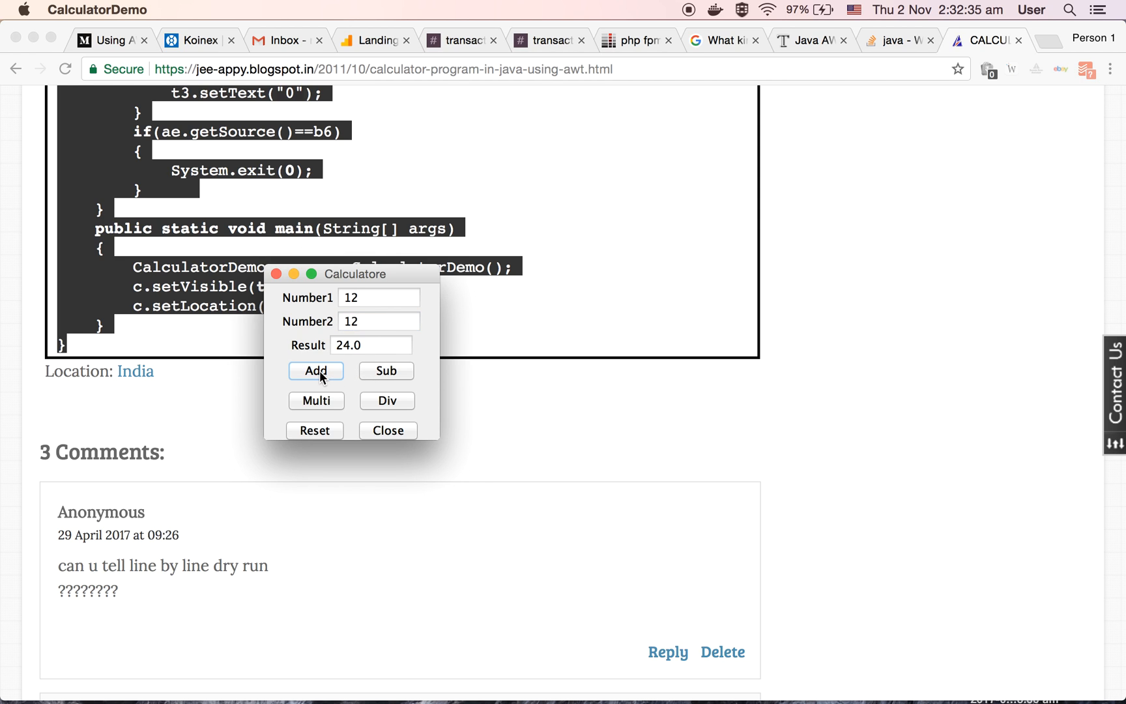
mouse_move(338, 369)
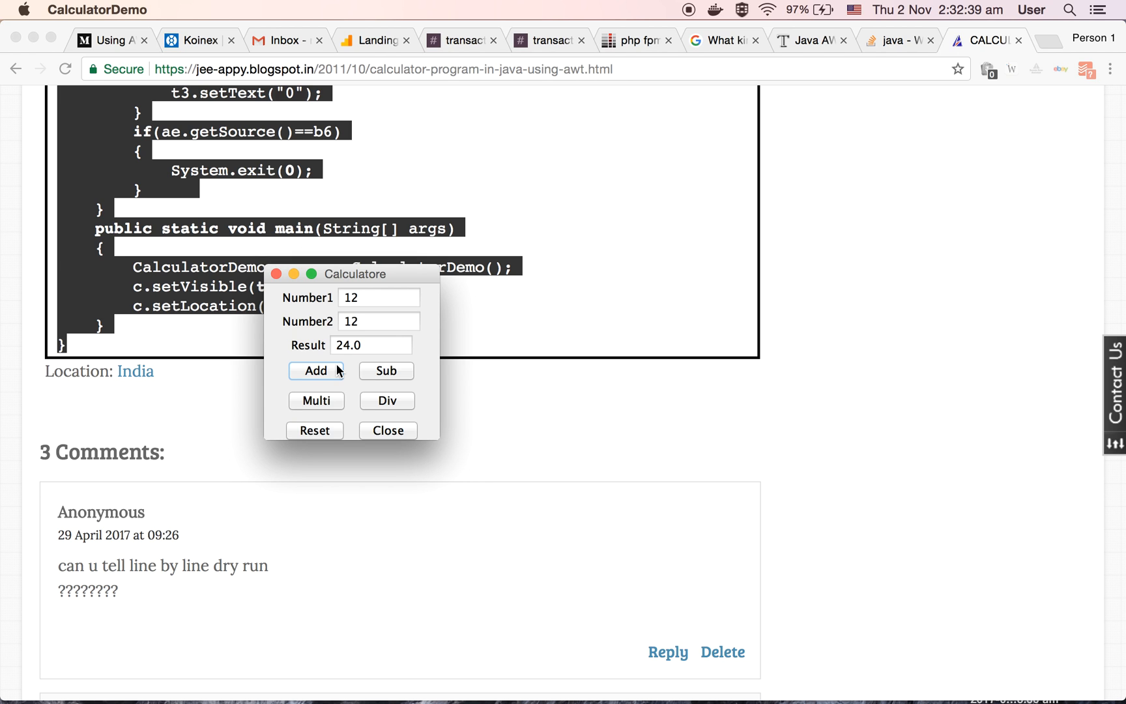
mouse_move(380, 418)
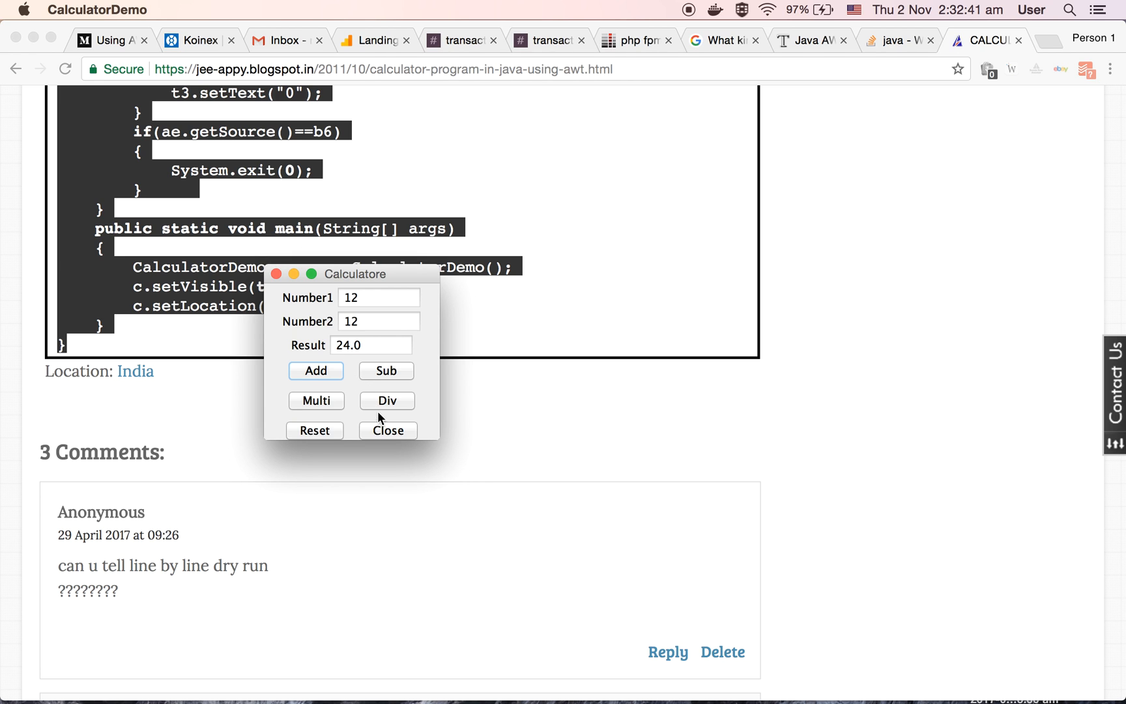
- Close the calculator window and scroll the Chrome page back up to the article's title
left_click(387, 430)
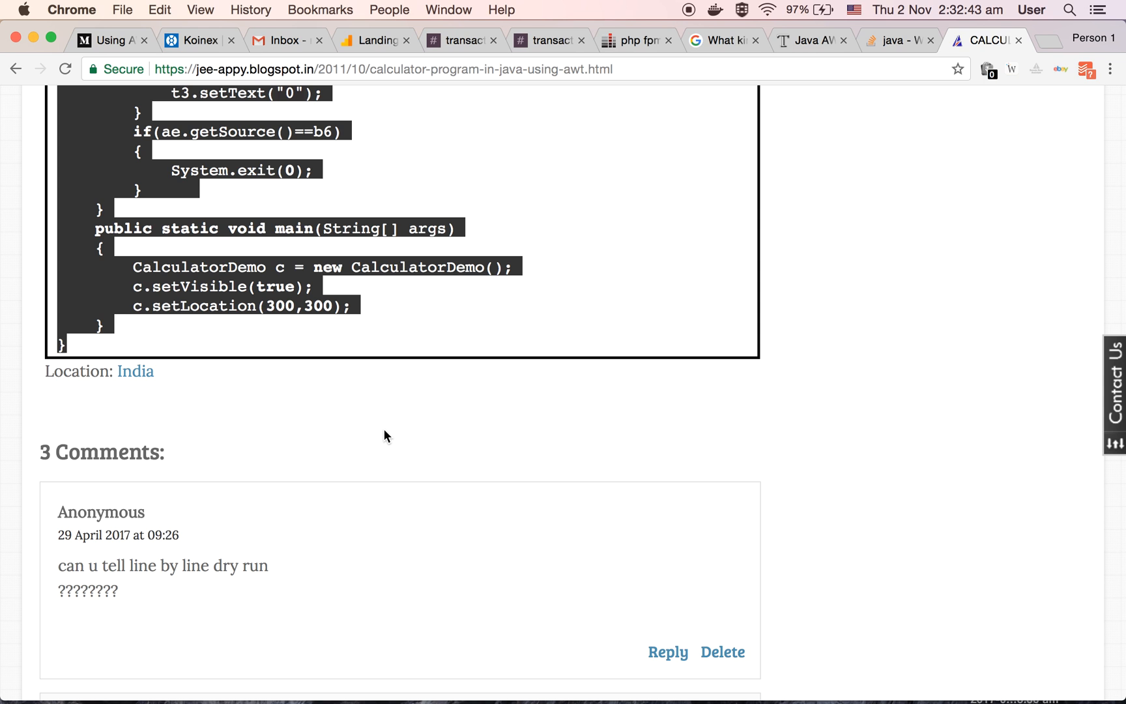
scroll("up", 3)
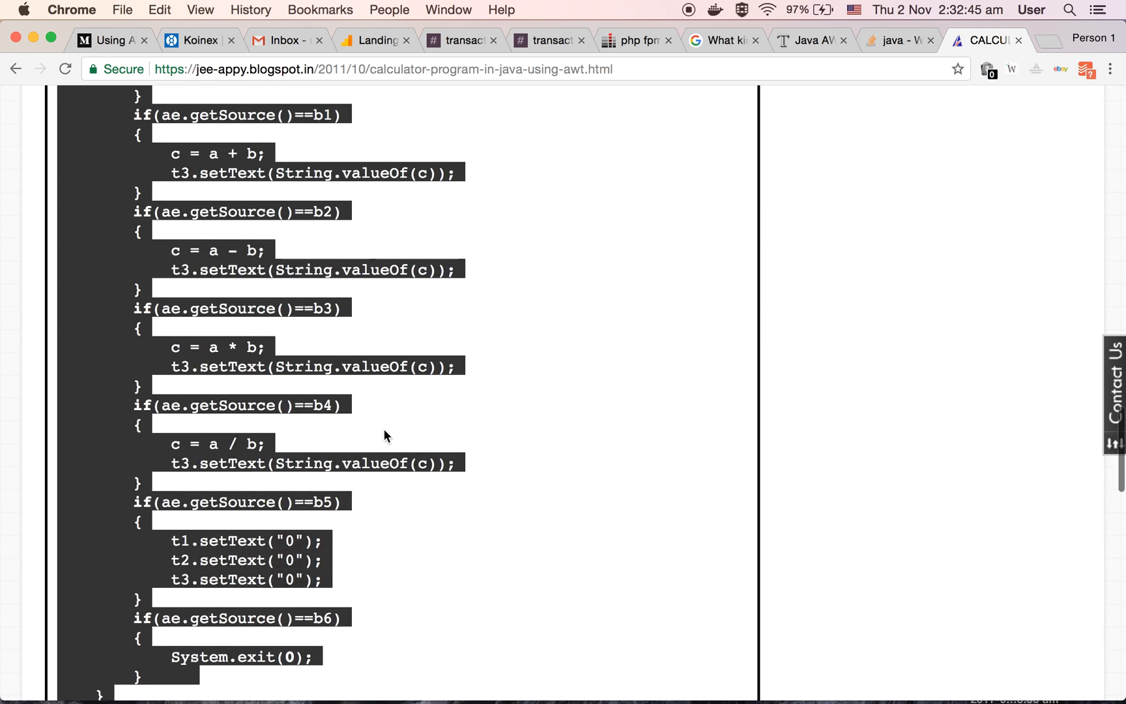
scroll("up", 3)
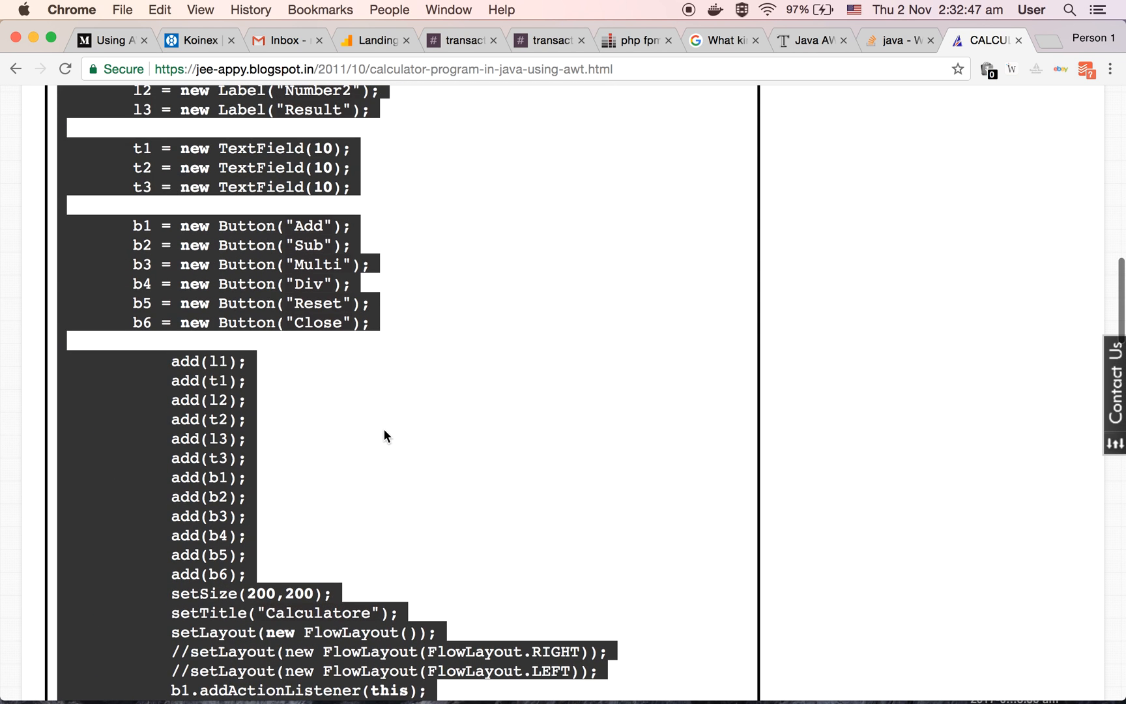
scroll("up", 3)
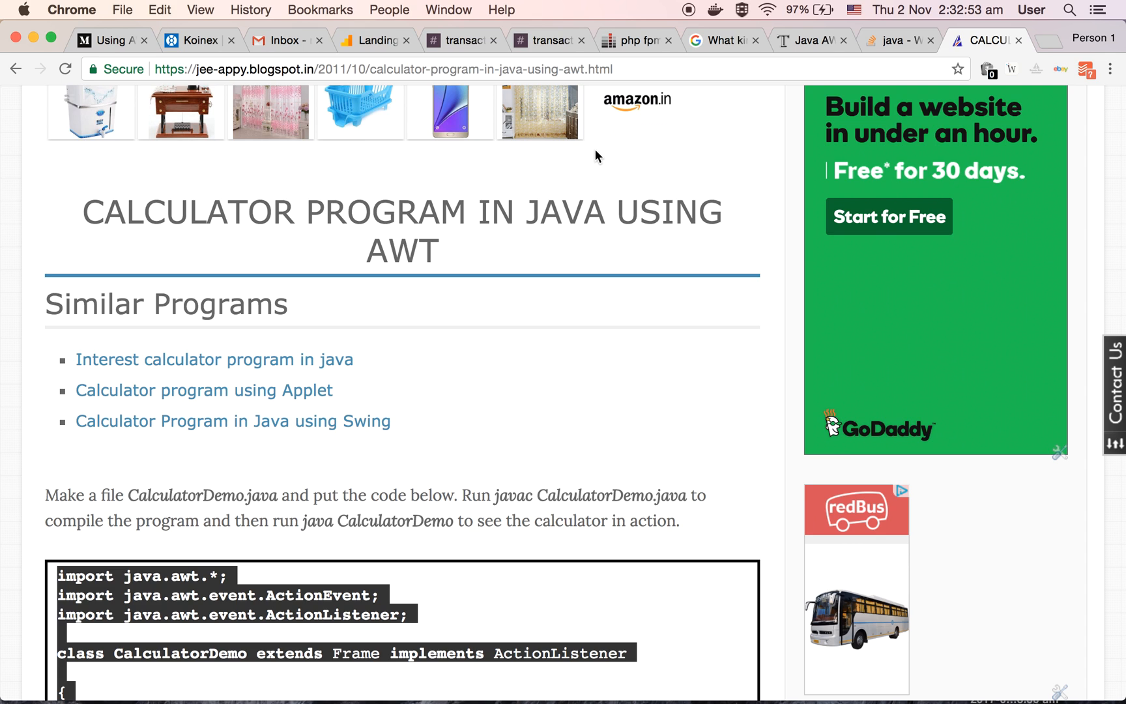
mouse_move(689, 13)
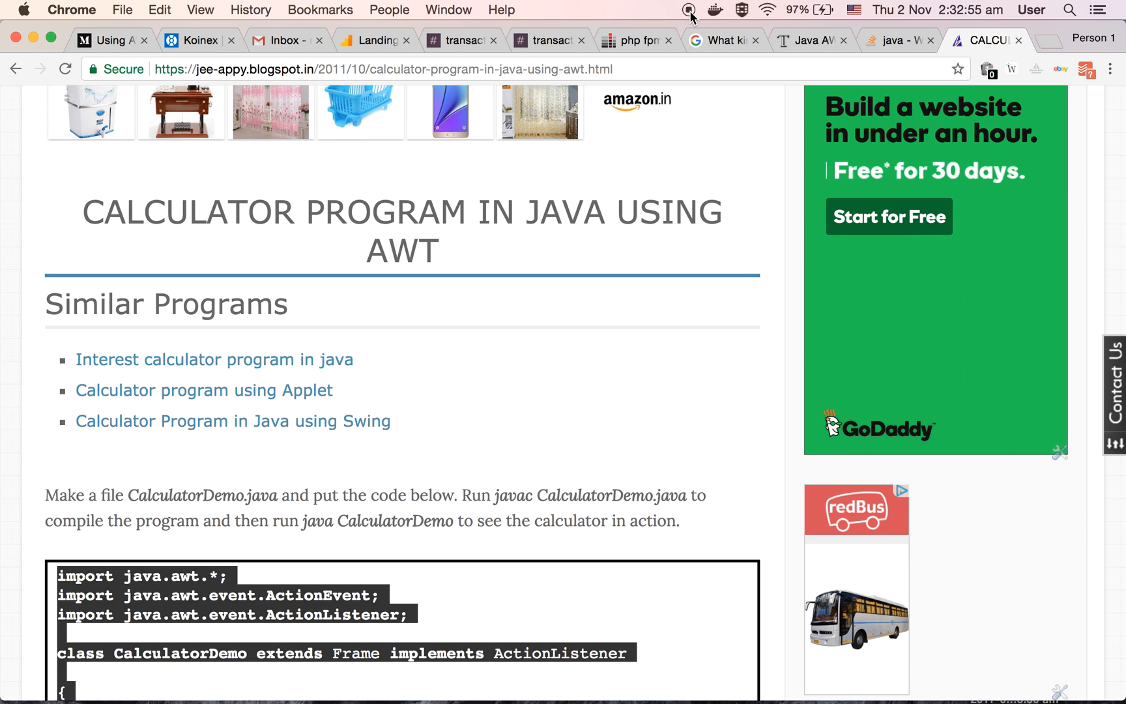